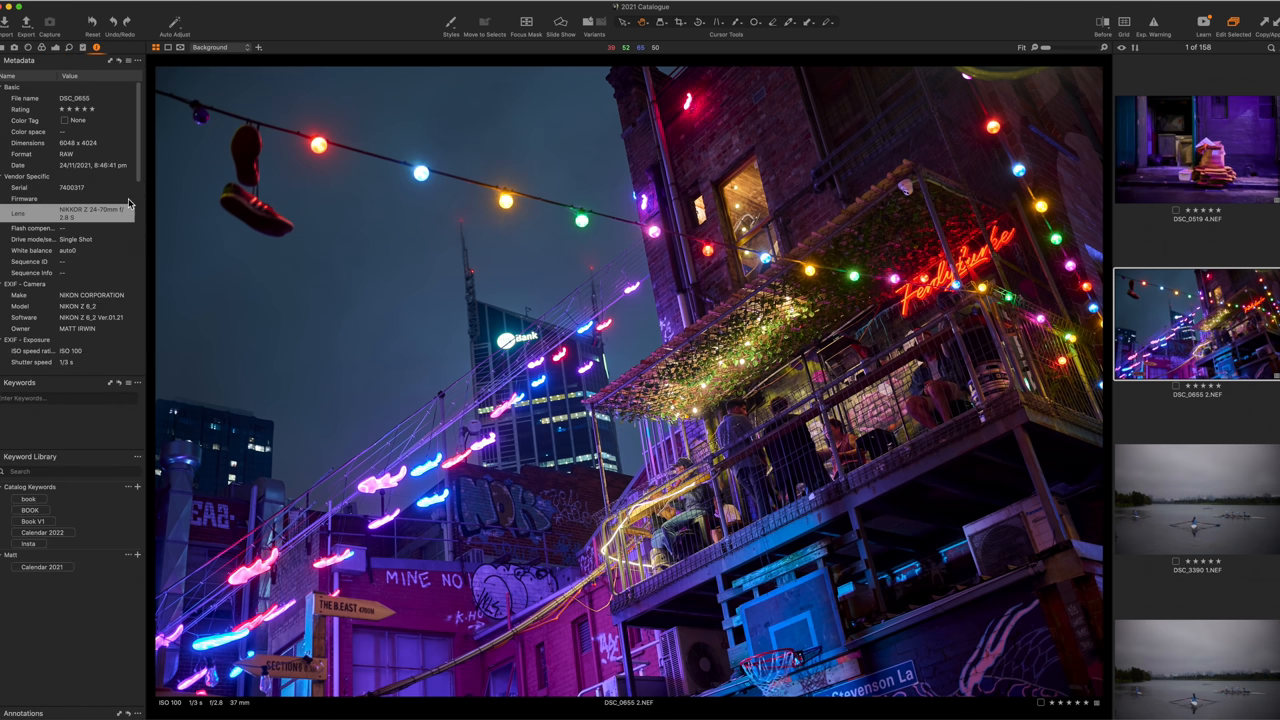
- Check the shot's metadata, then drag Vignetting Amount negative to darken the neon alley photo's edges
click(70, 212)
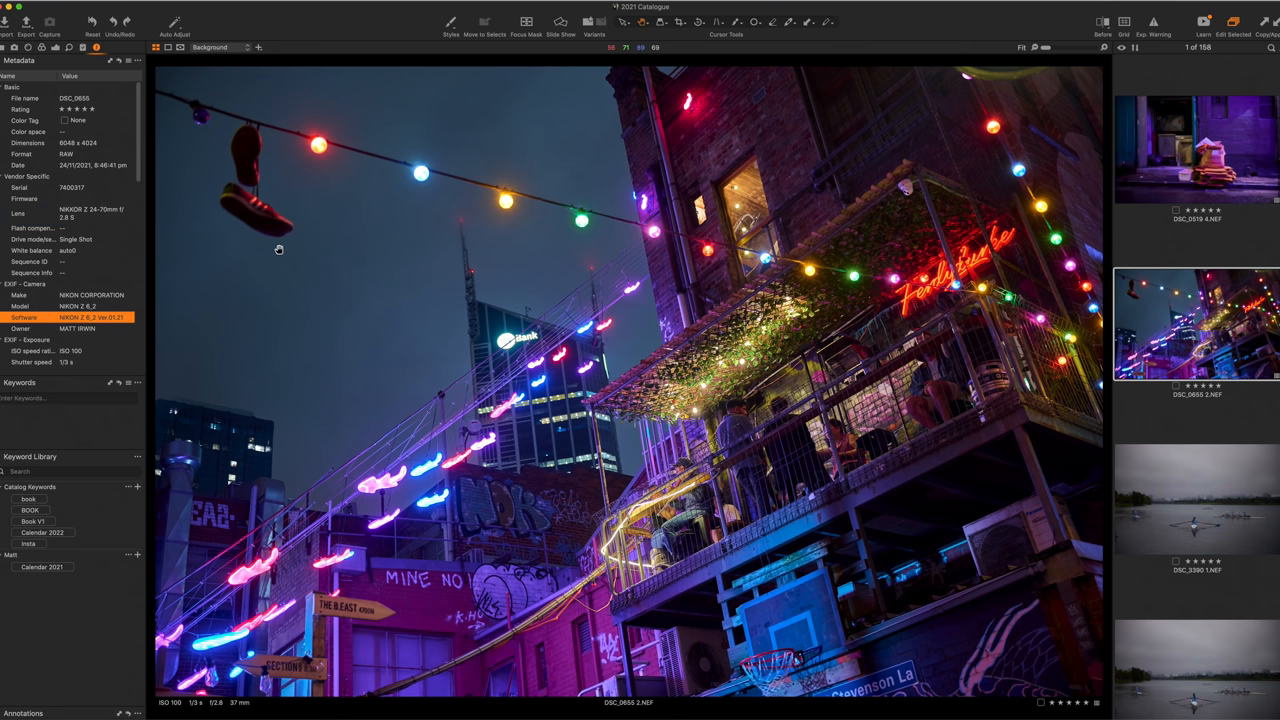
mouse_move(752, 400)
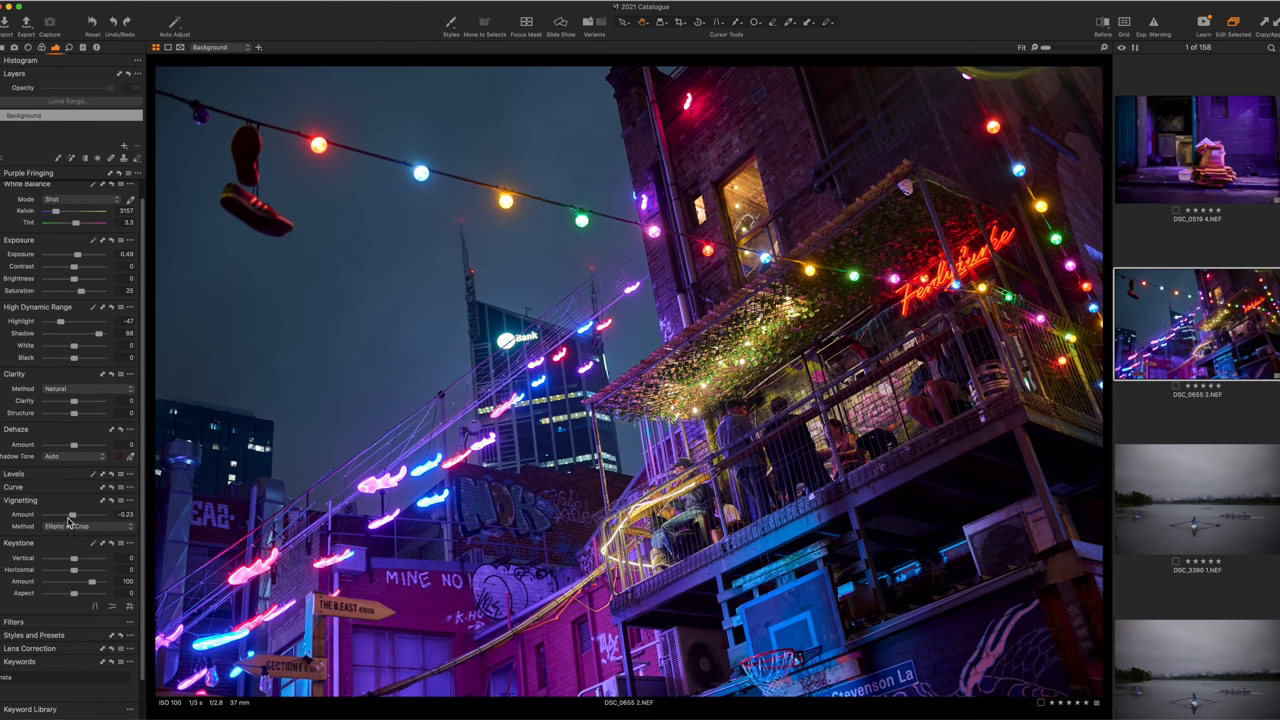
drag(72, 514, 58, 514)
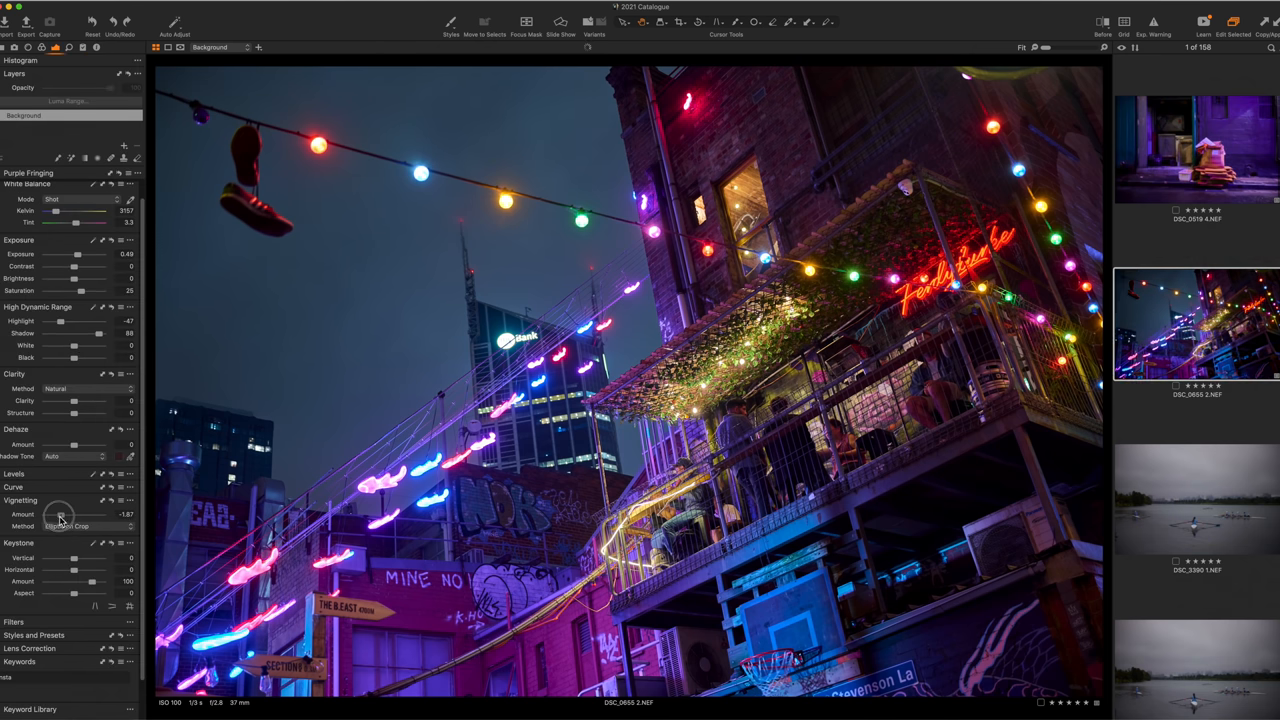
drag(76, 514, 68, 514)
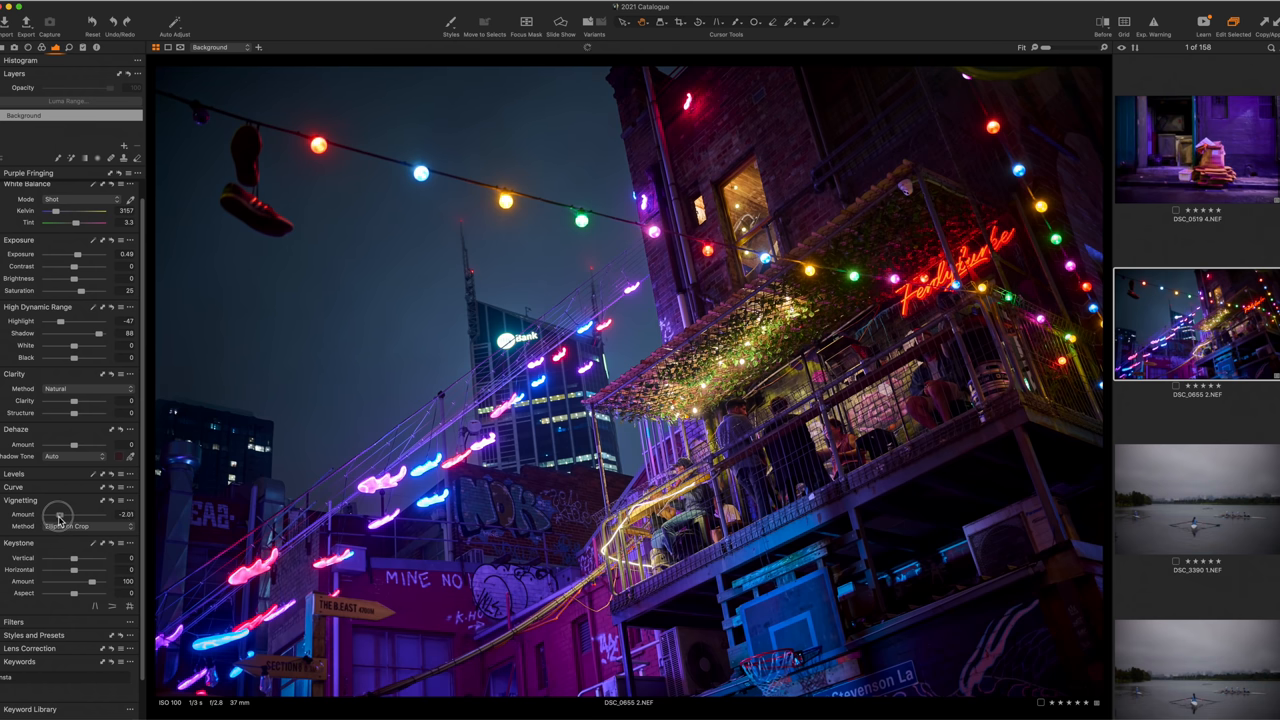
drag(60, 514, 58, 514)
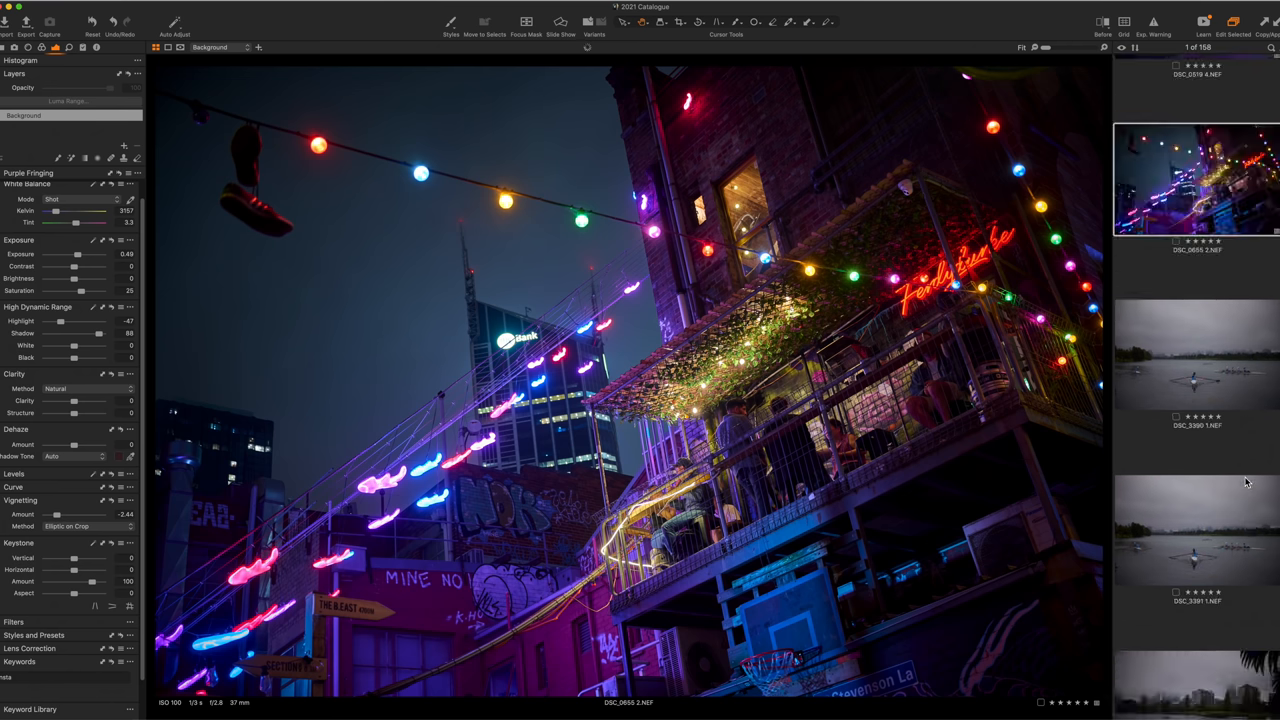
- View the first foggy rowing frame, then the next one, to compare the lone rower
click(1192, 370)
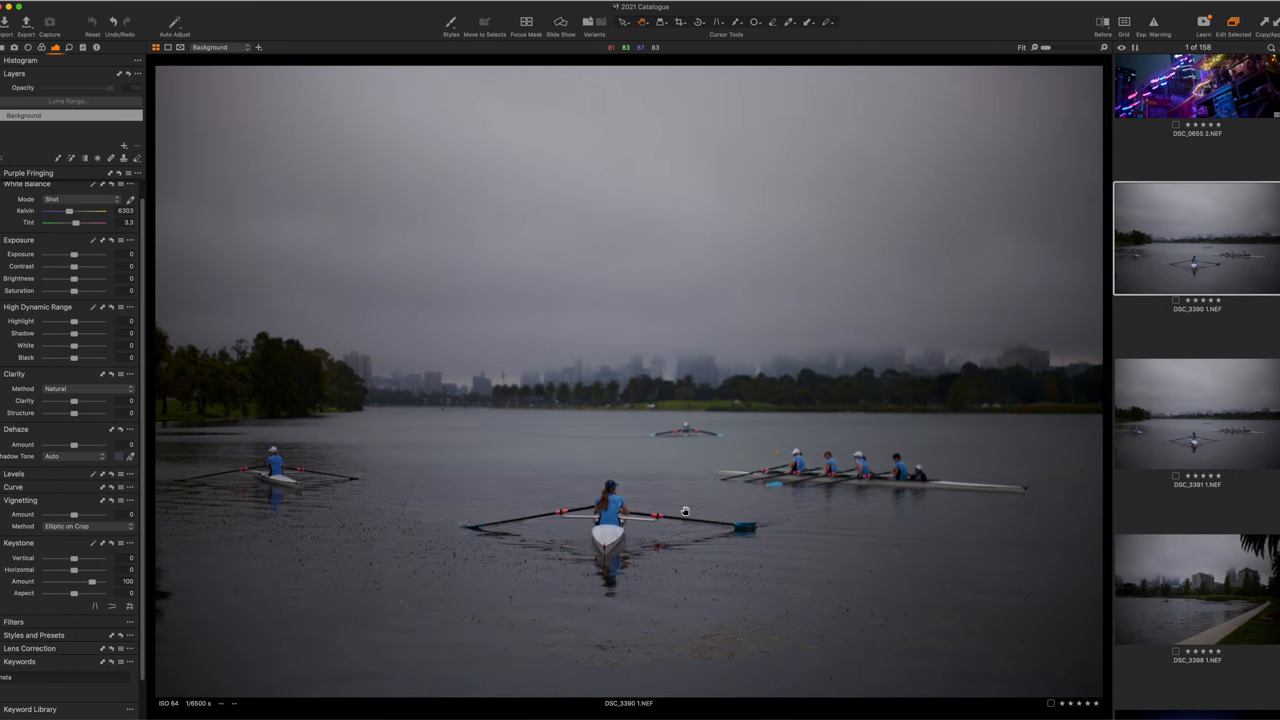
mouse_move(656, 532)
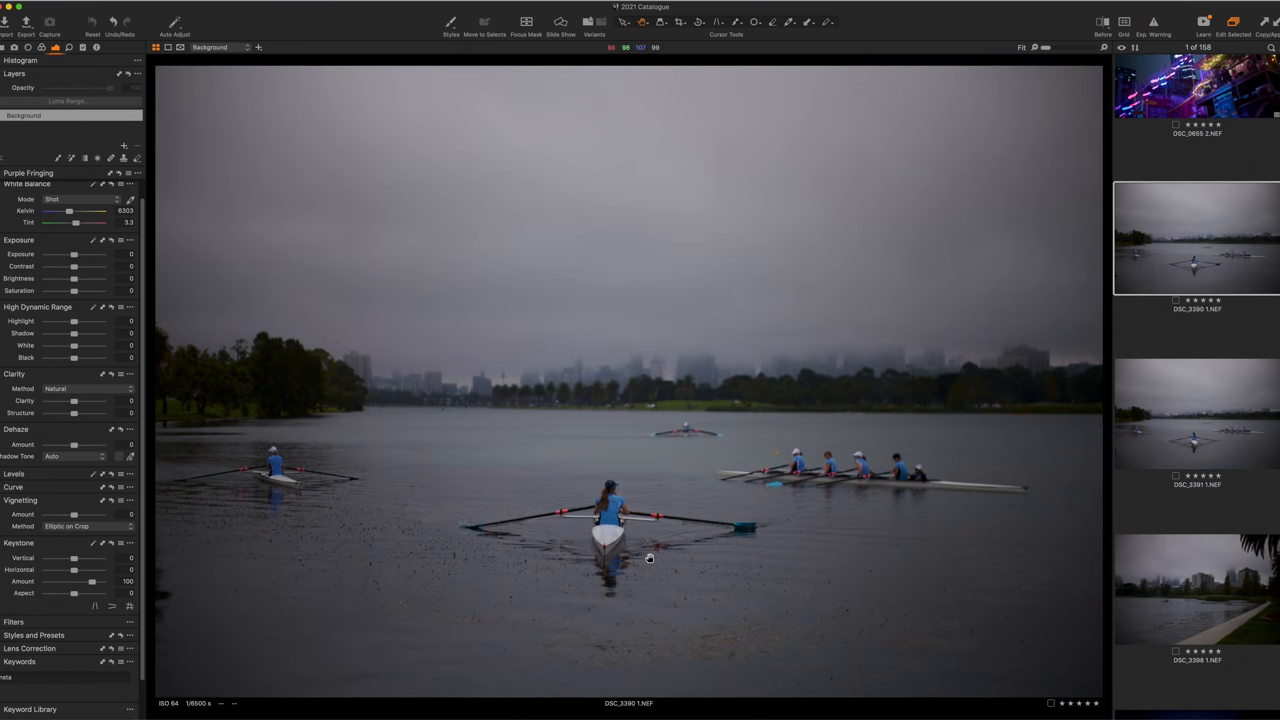
mouse_move(652, 572)
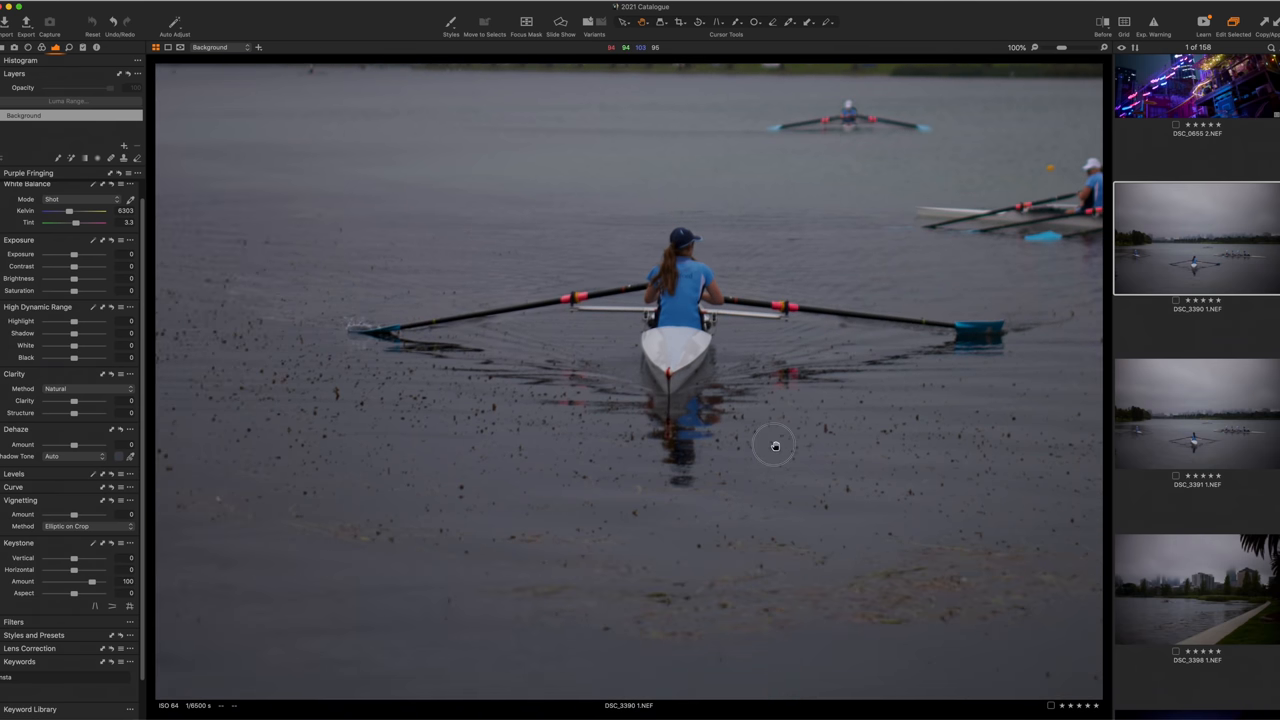
mouse_move(700, 280)
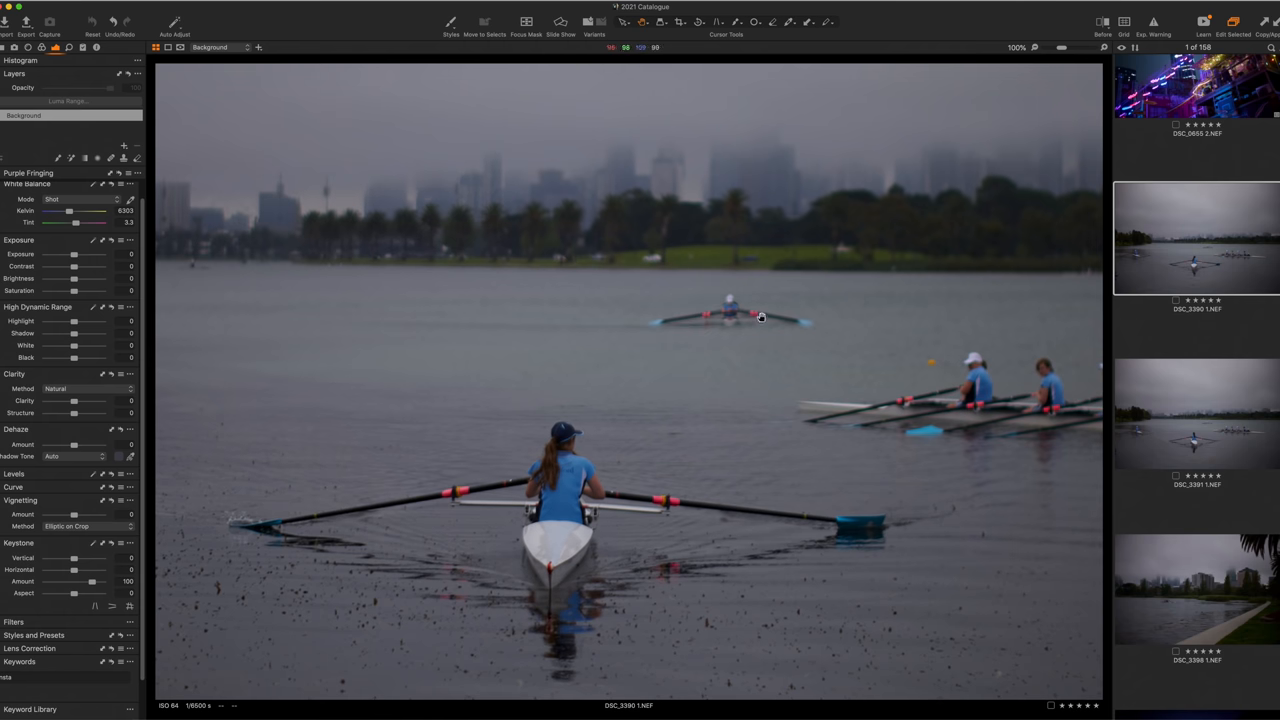
mouse_move(672, 308)
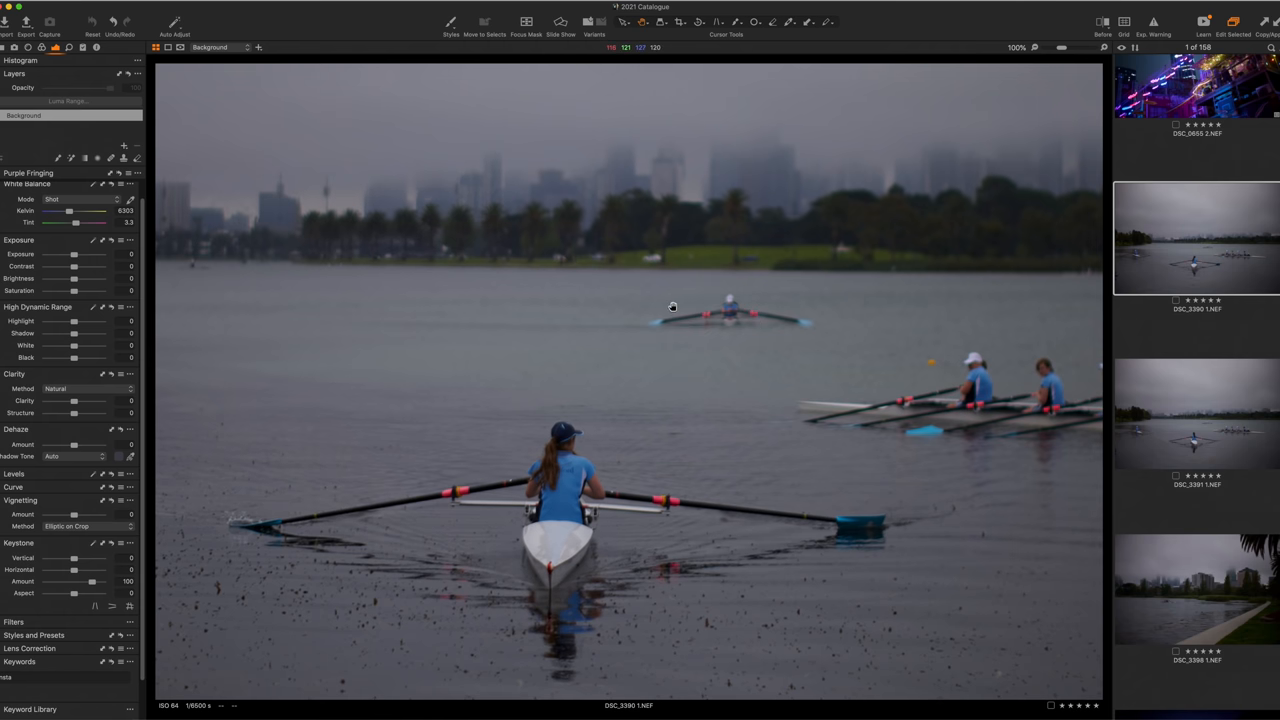
click(1192, 412)
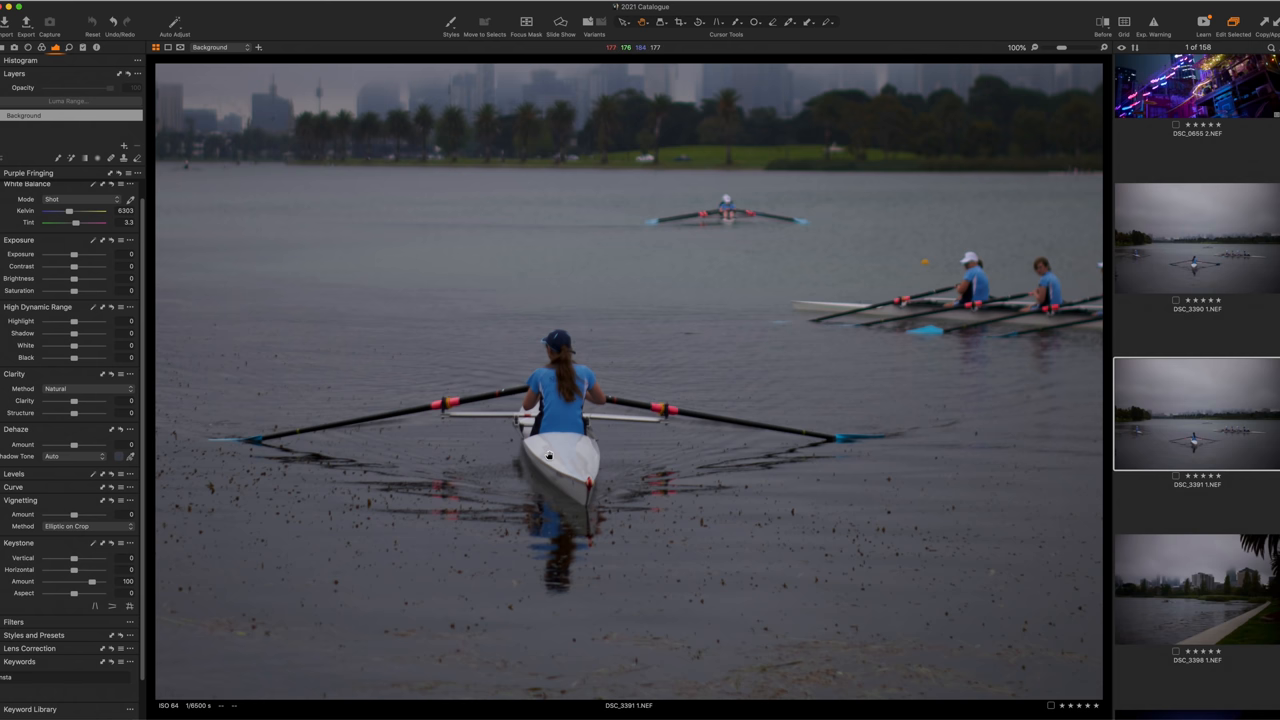
- Bring up the neon fish-lights photo and read the lens used from its metadata
click(1196, 420)
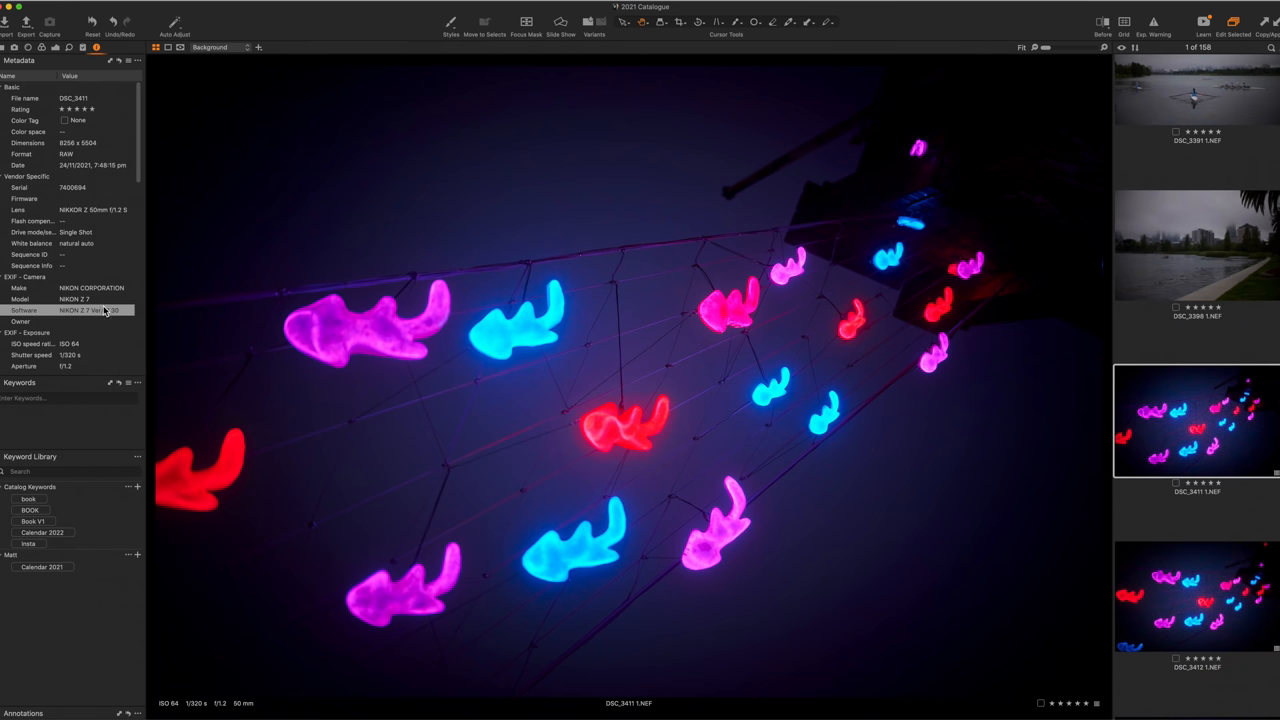
click(70, 310)
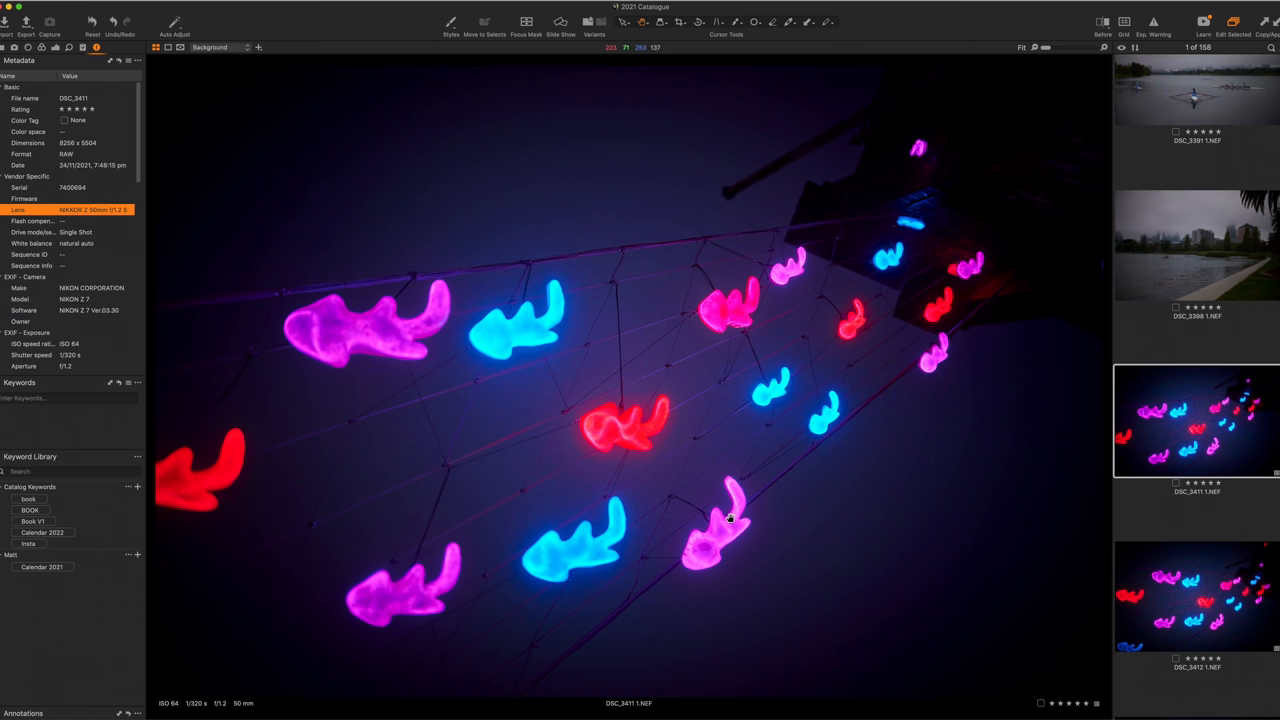
mouse_move(838, 532)
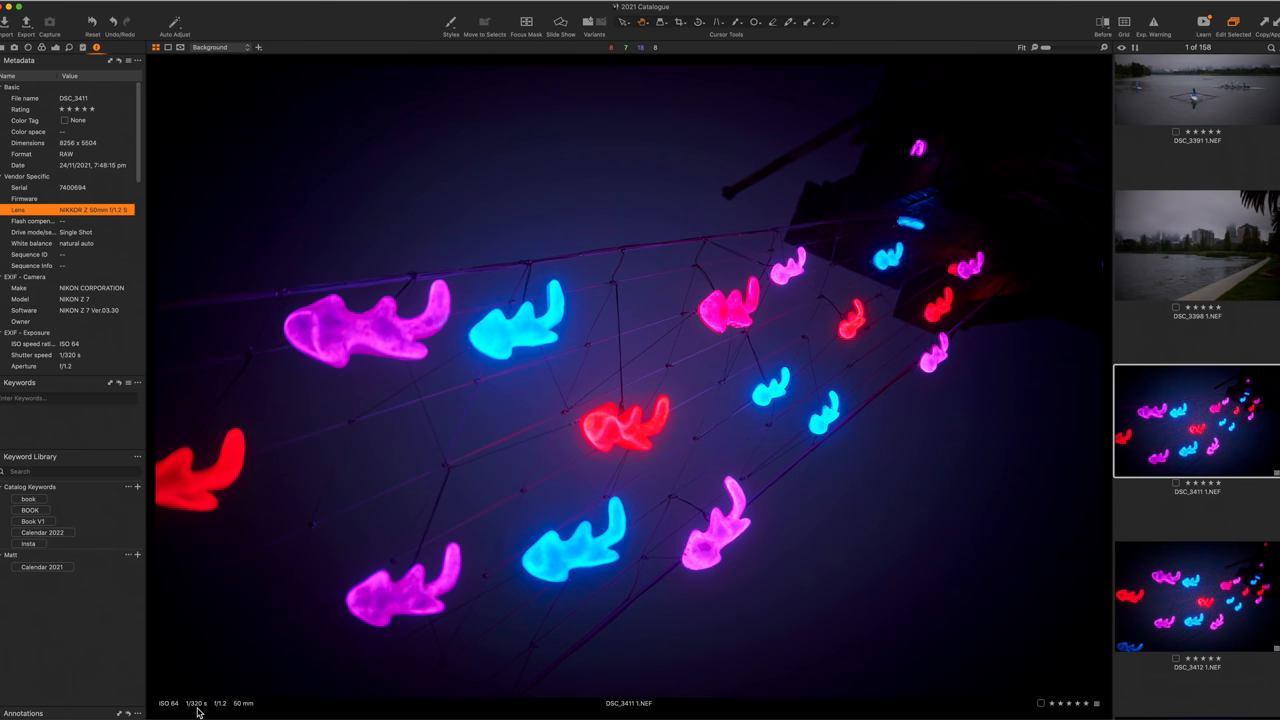
mouse_move(228, 712)
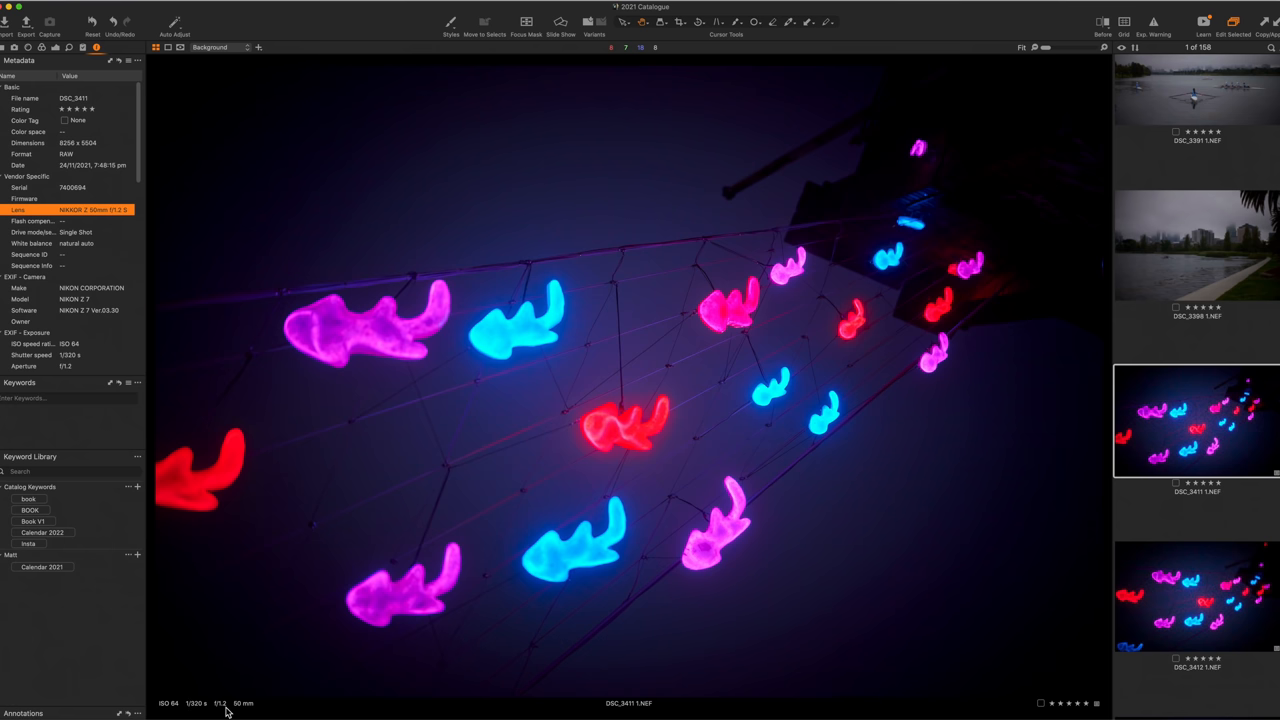
mouse_move(624, 448)
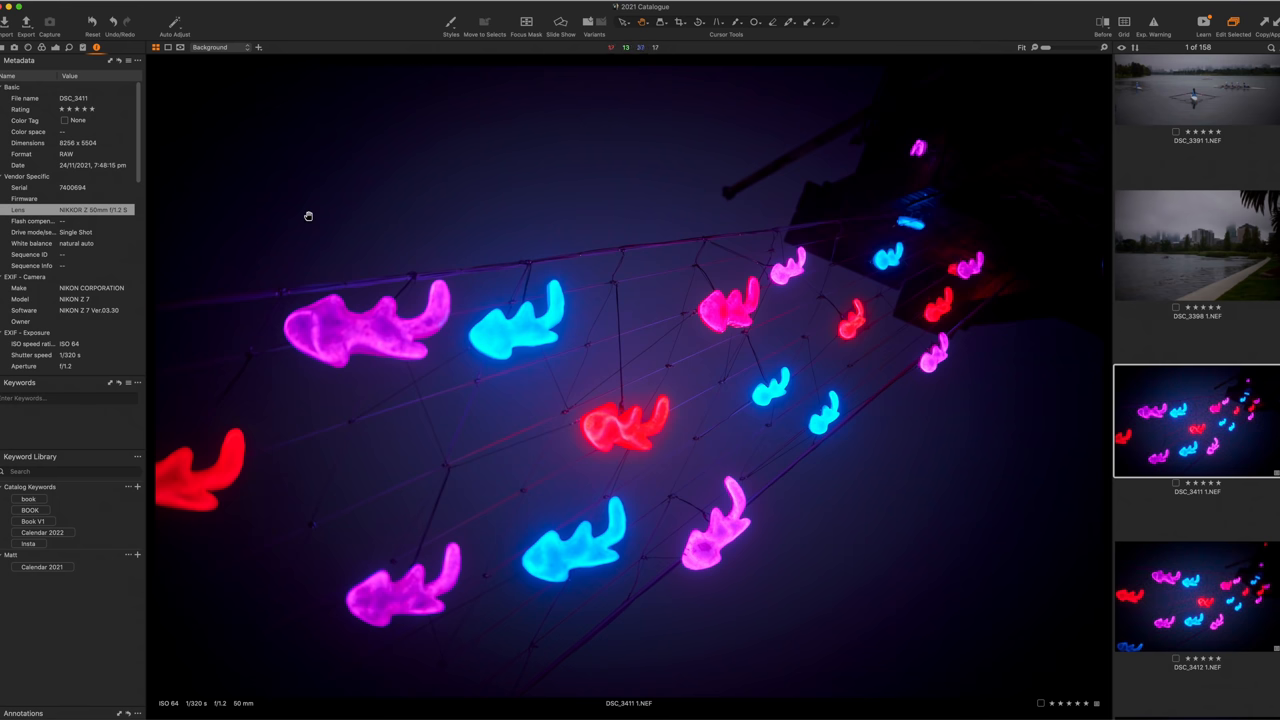
mouse_move(360, 232)
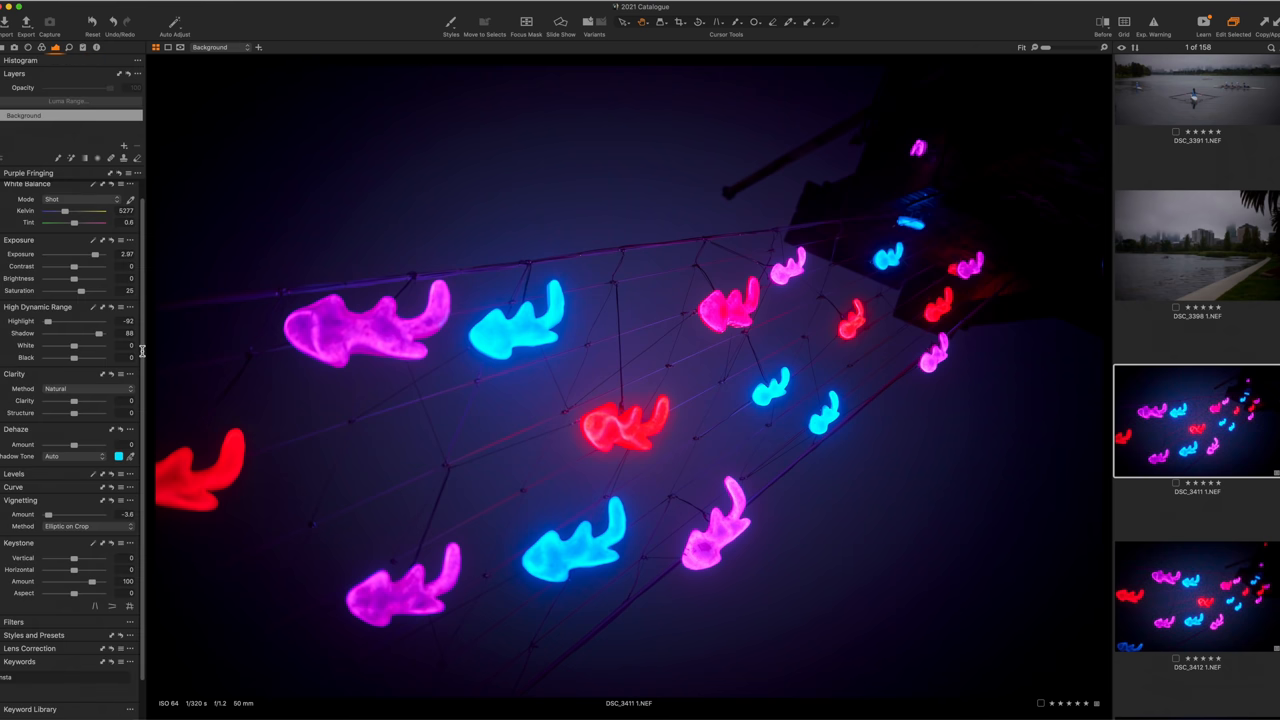
mouse_move(92, 340)
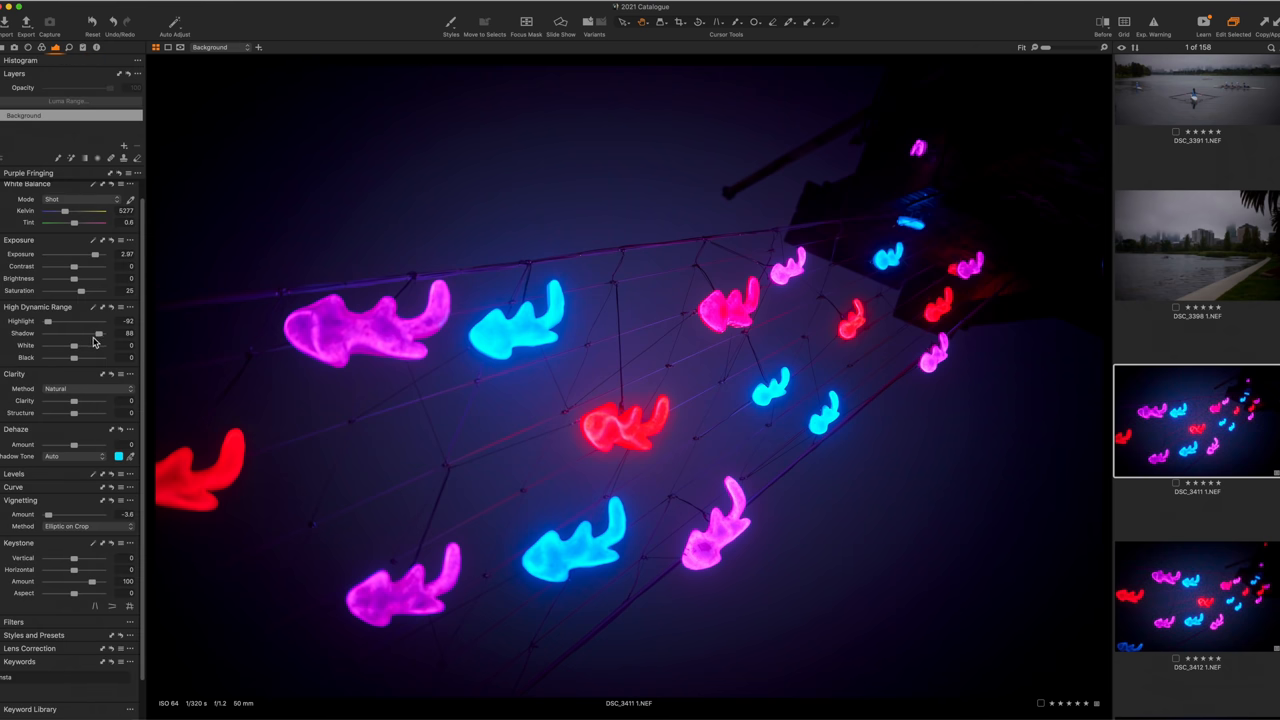
mouse_move(96, 278)
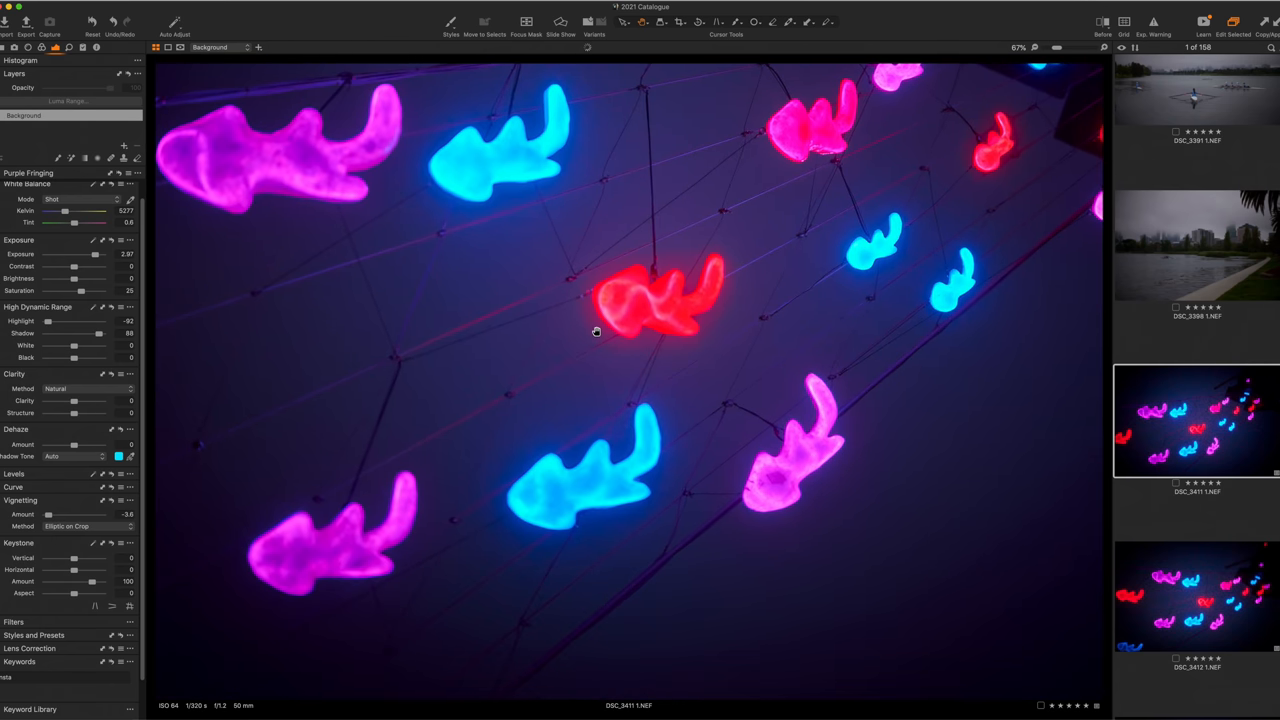
mouse_move(604, 374)
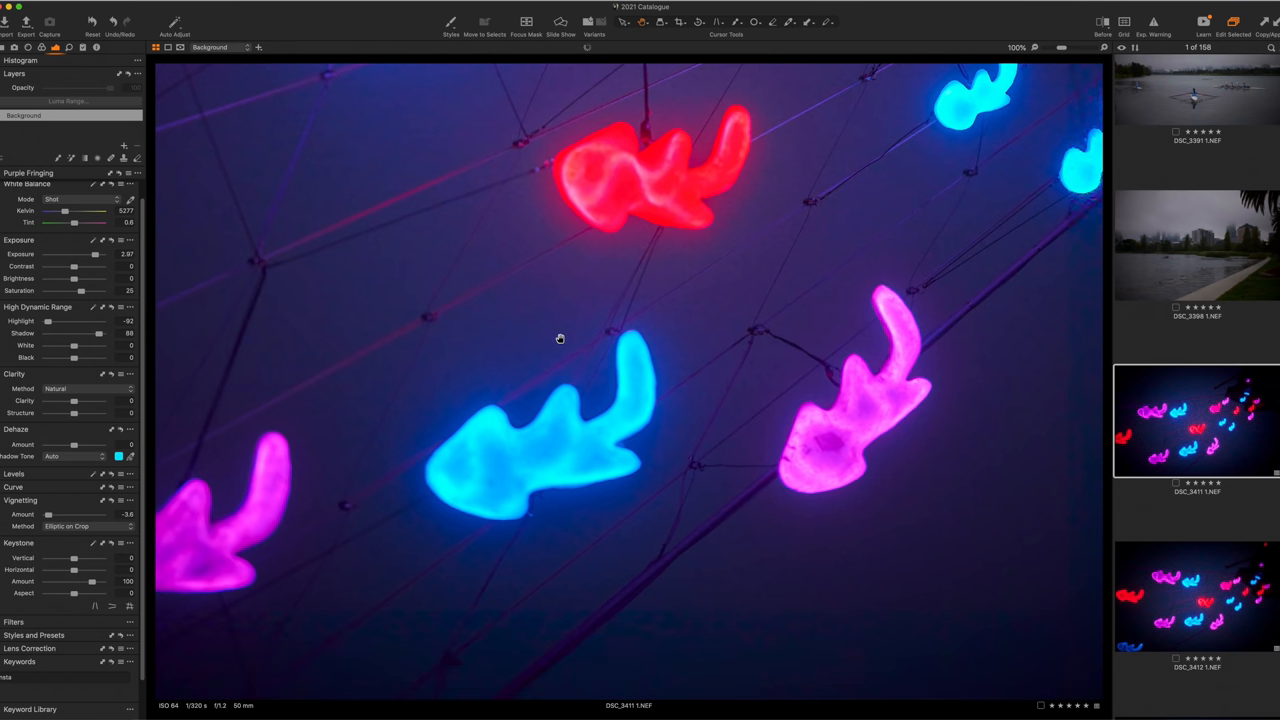
mouse_move(472, 336)
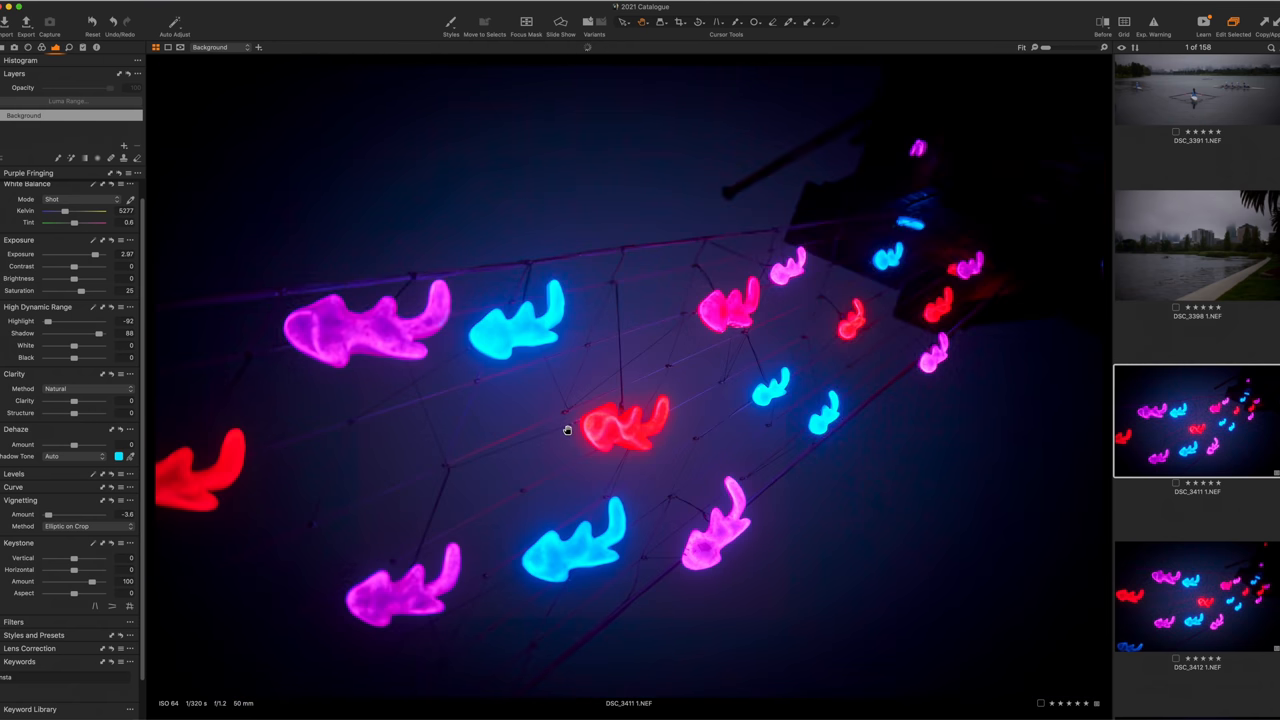
mouse_move(916, 492)
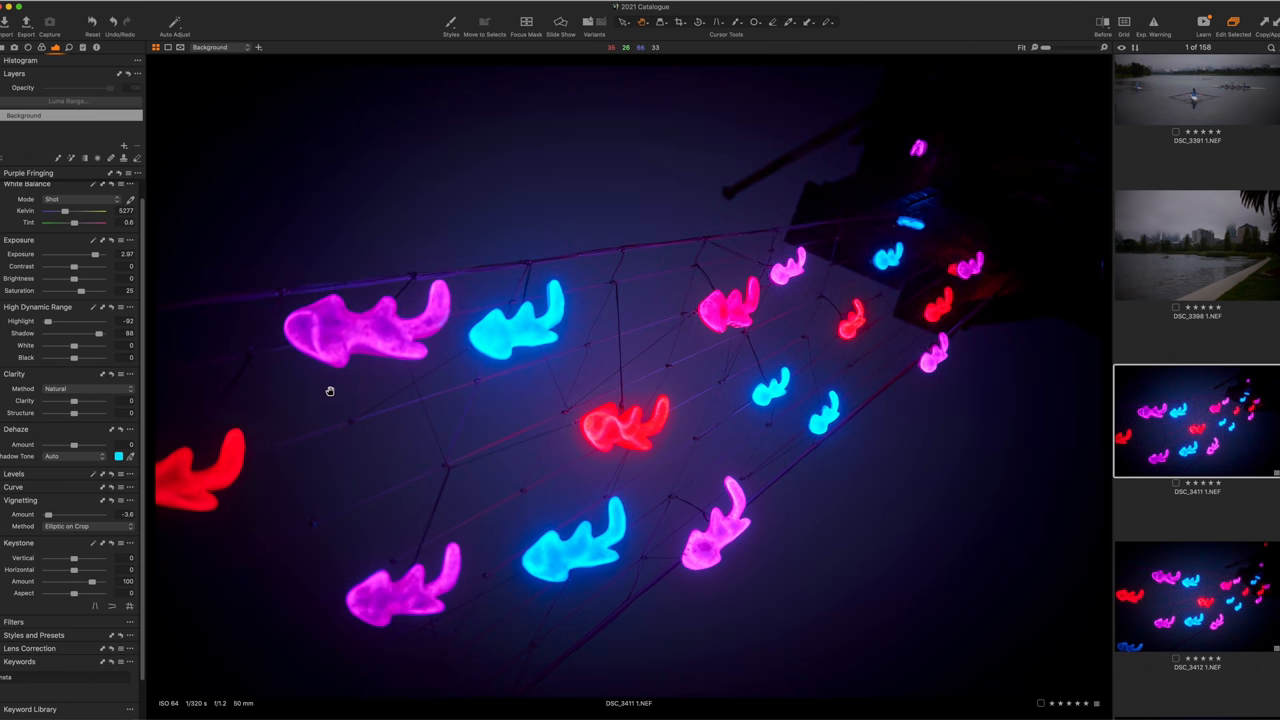
- Move to the next neon lights frame and lower its Exposure until the background is nearly black
click(1196, 596)
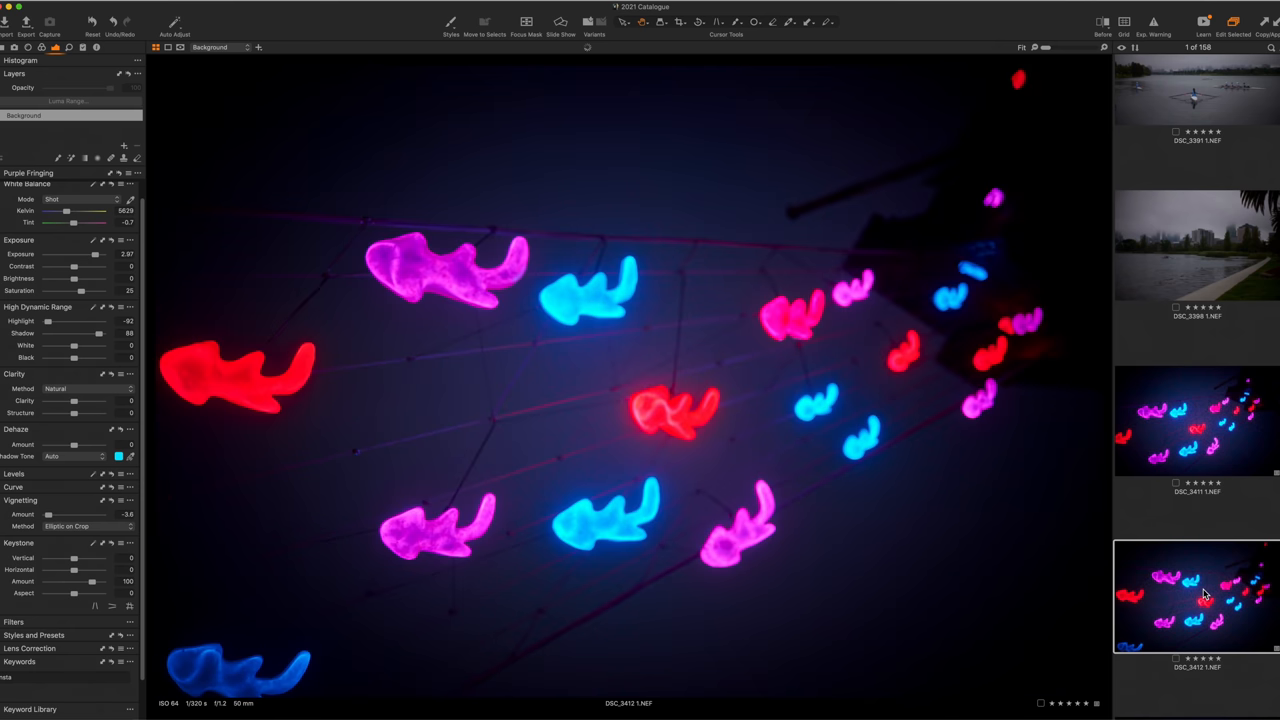
mouse_move(228, 388)
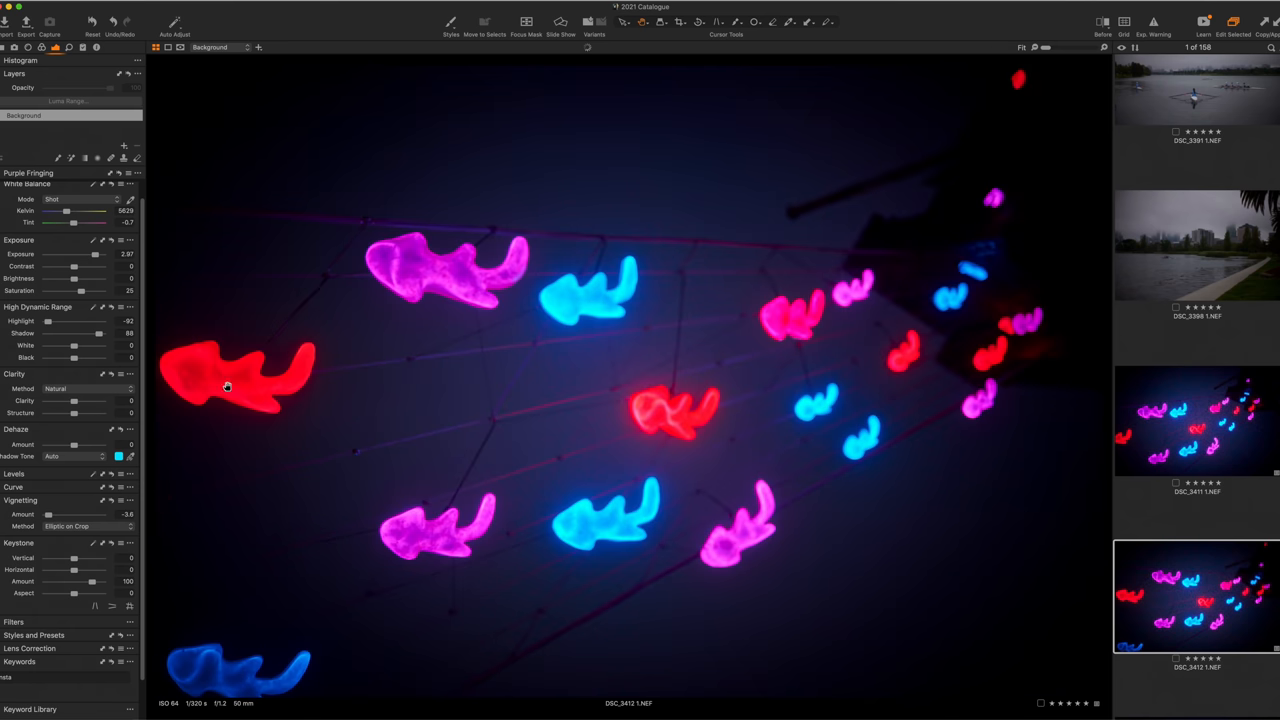
mouse_move(250, 374)
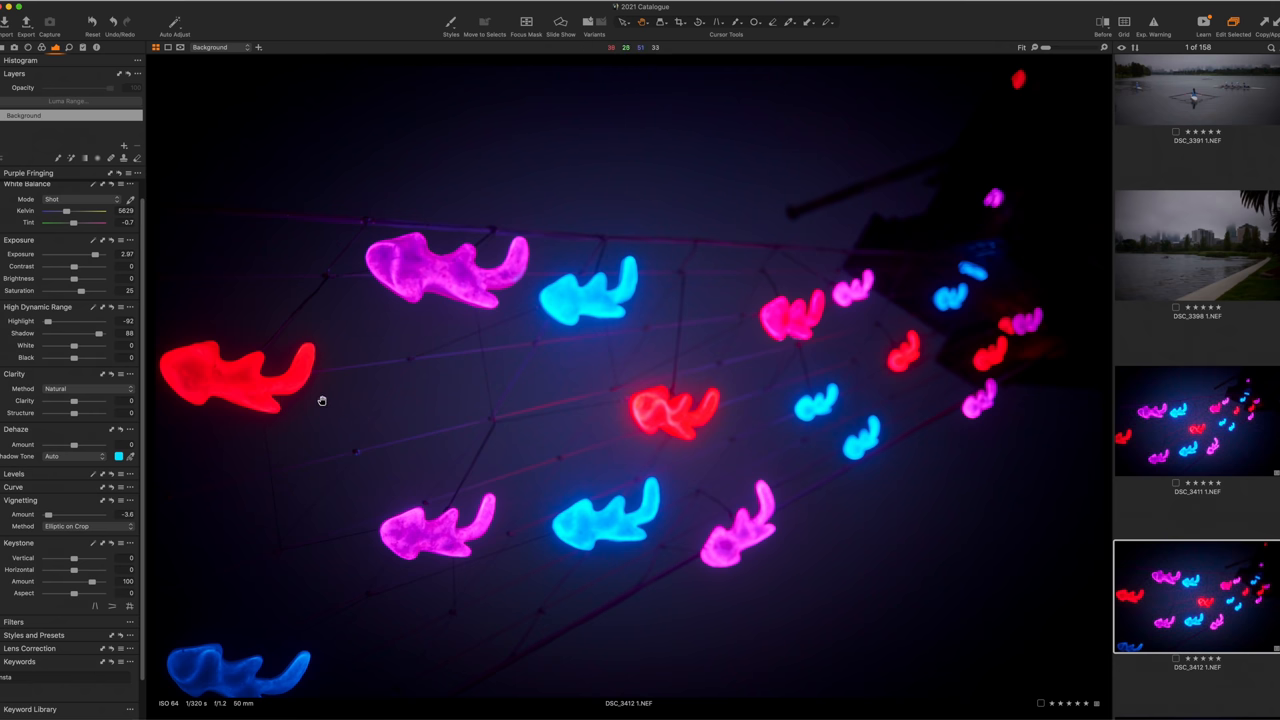
mouse_move(744, 412)
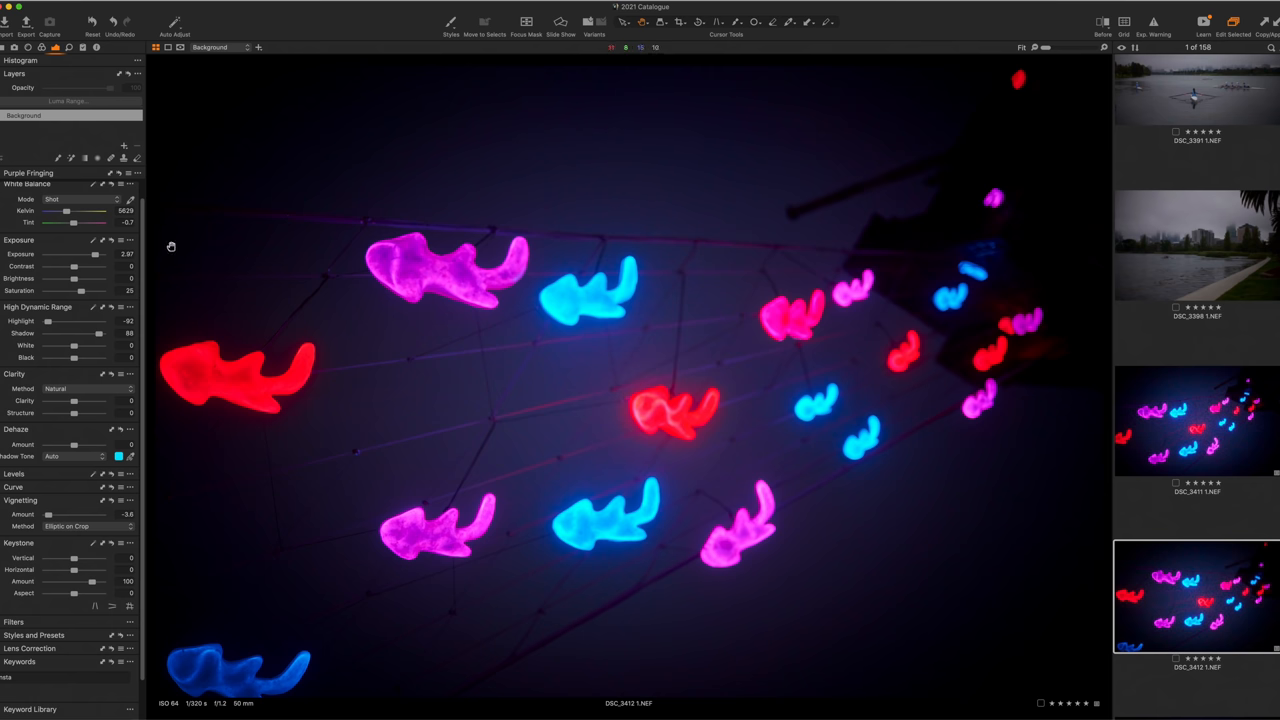
drag(90, 252, 98, 252)
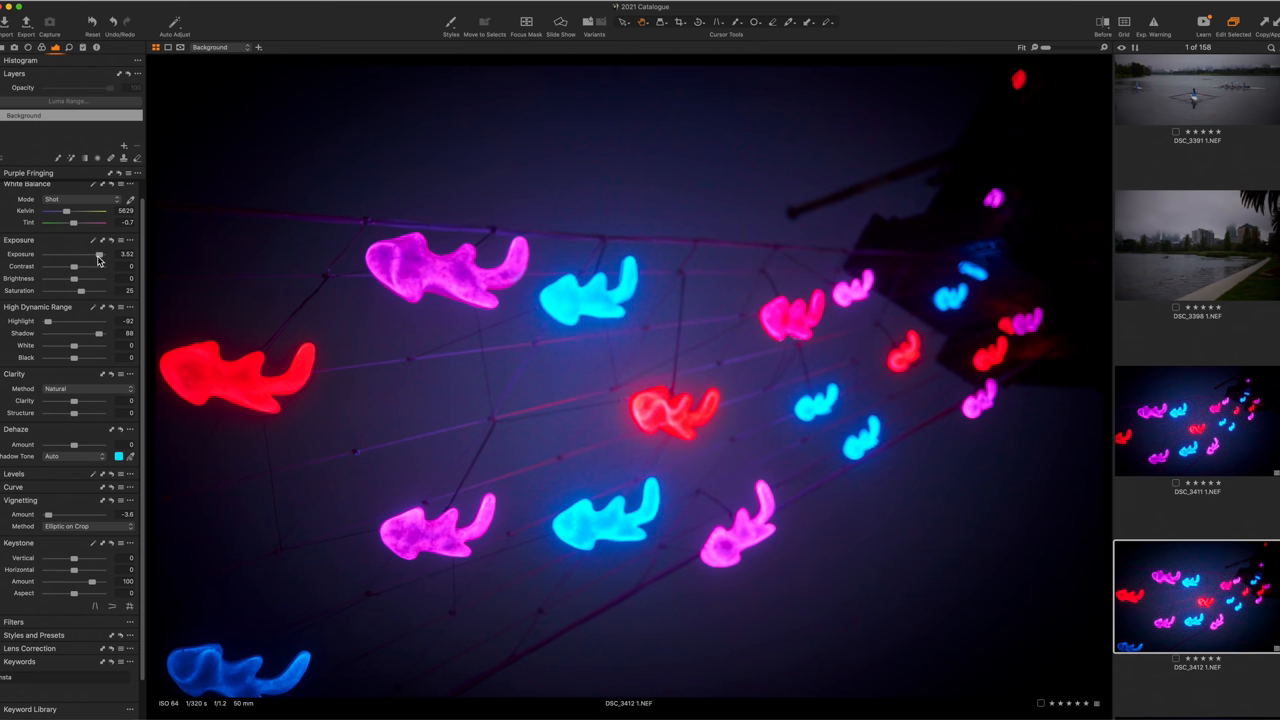
drag(80, 252, 72, 252)
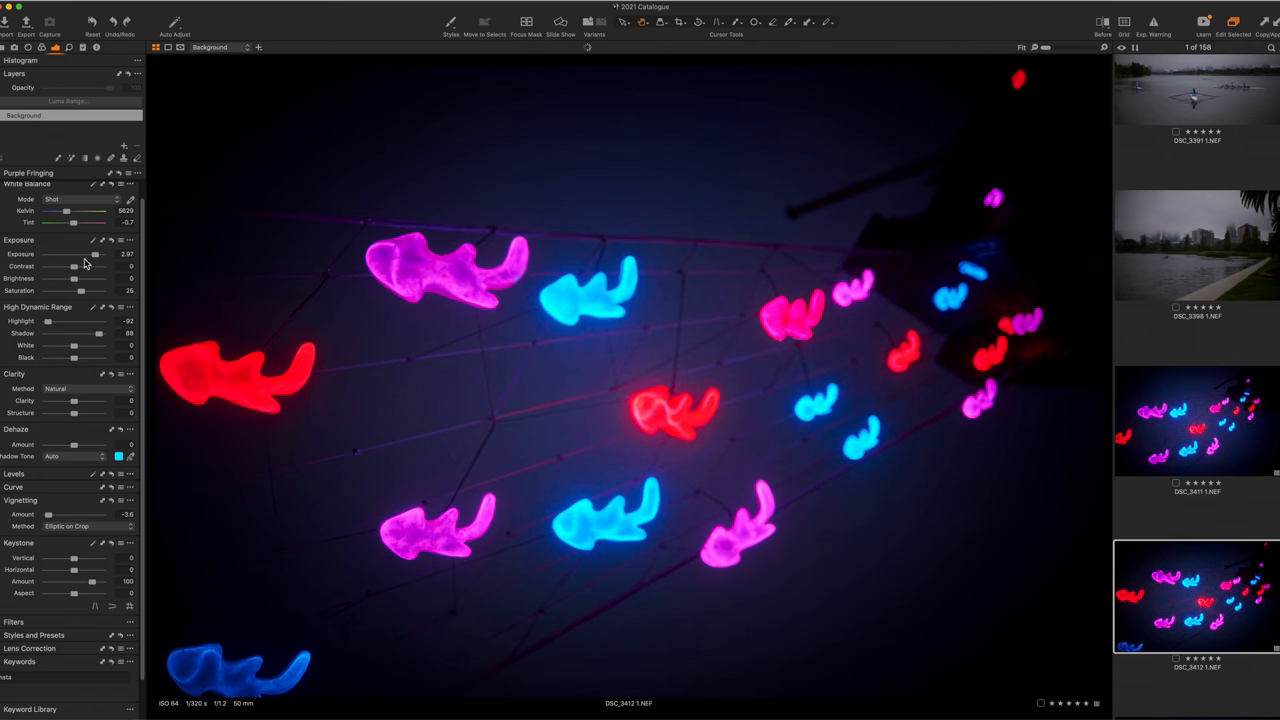
drag(96, 252, 72, 252)
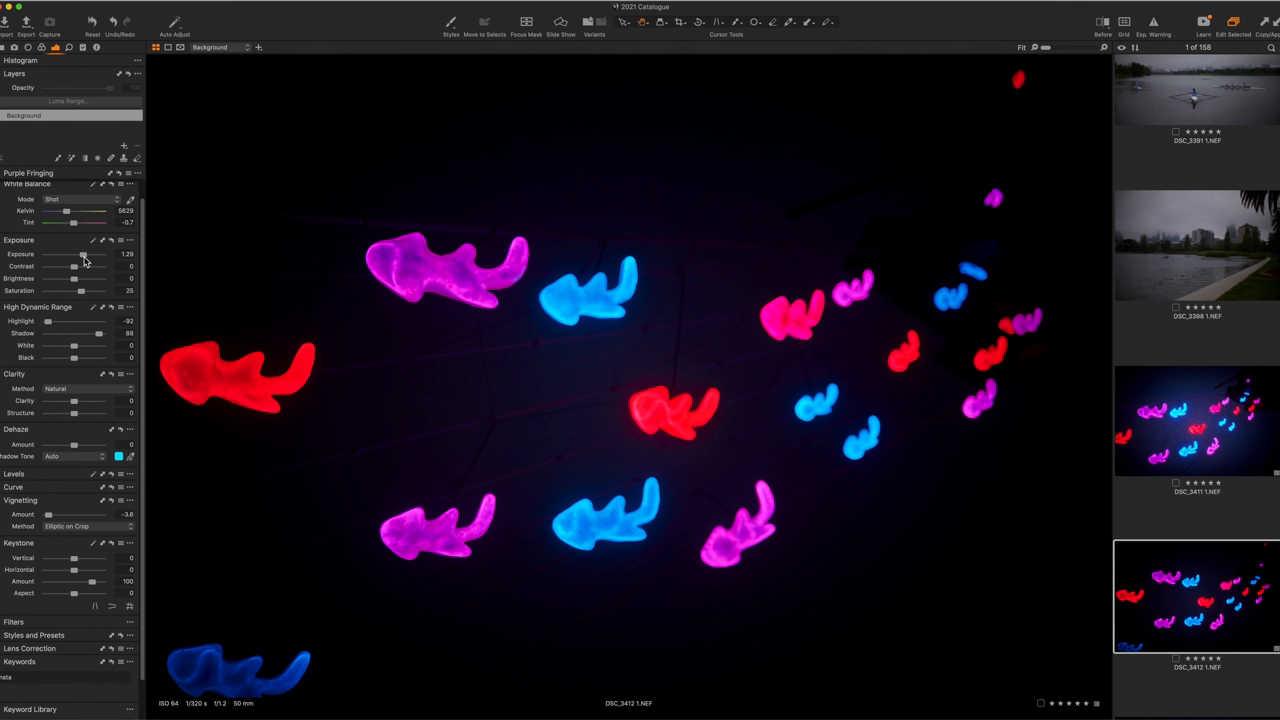
drag(76, 252, 88, 252)
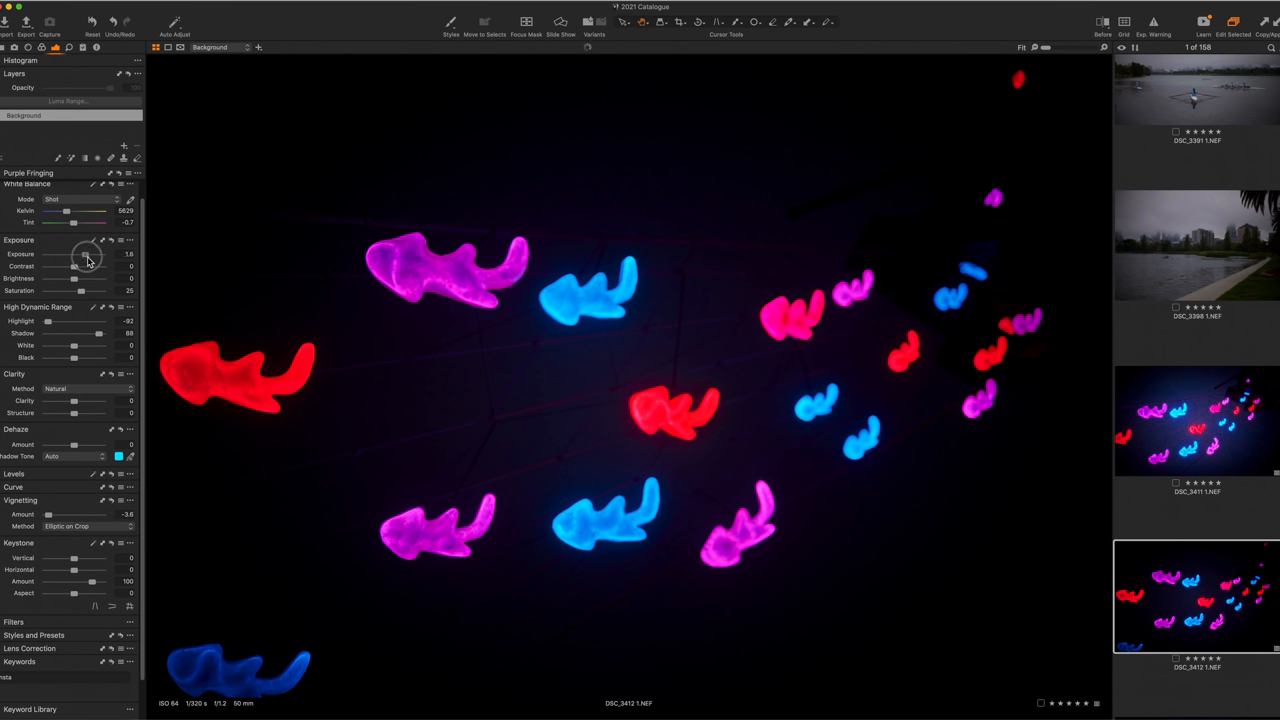
drag(74, 252, 88, 252)
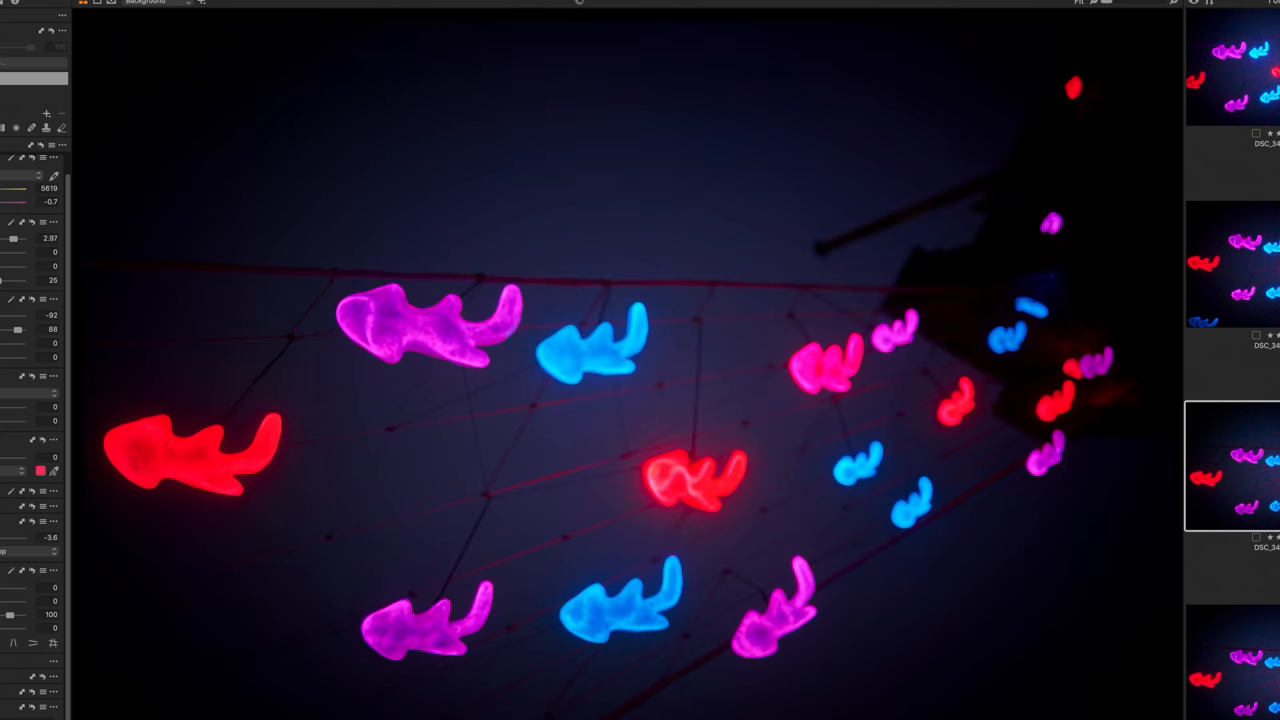
mouse_move(1210, 544)
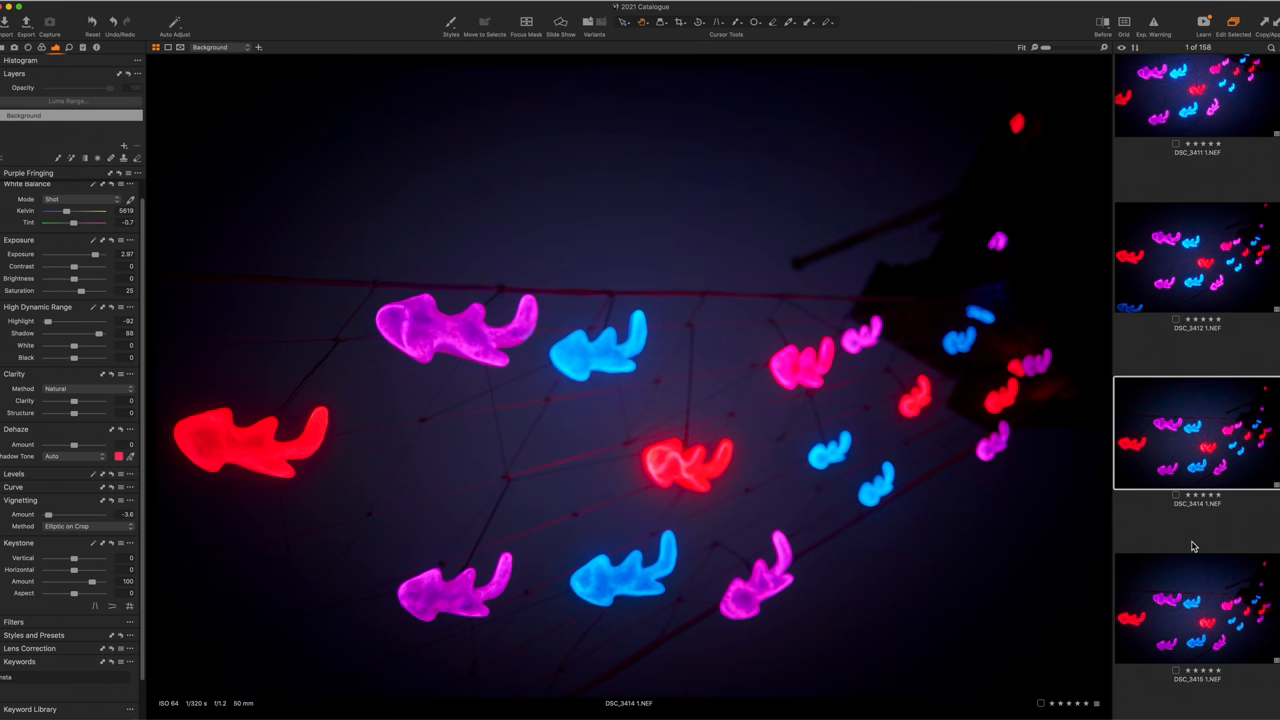
- Step through the remaining neon fish-light frames in the filmstrip, ending on the lit-sign shot
scroll(down, 3)
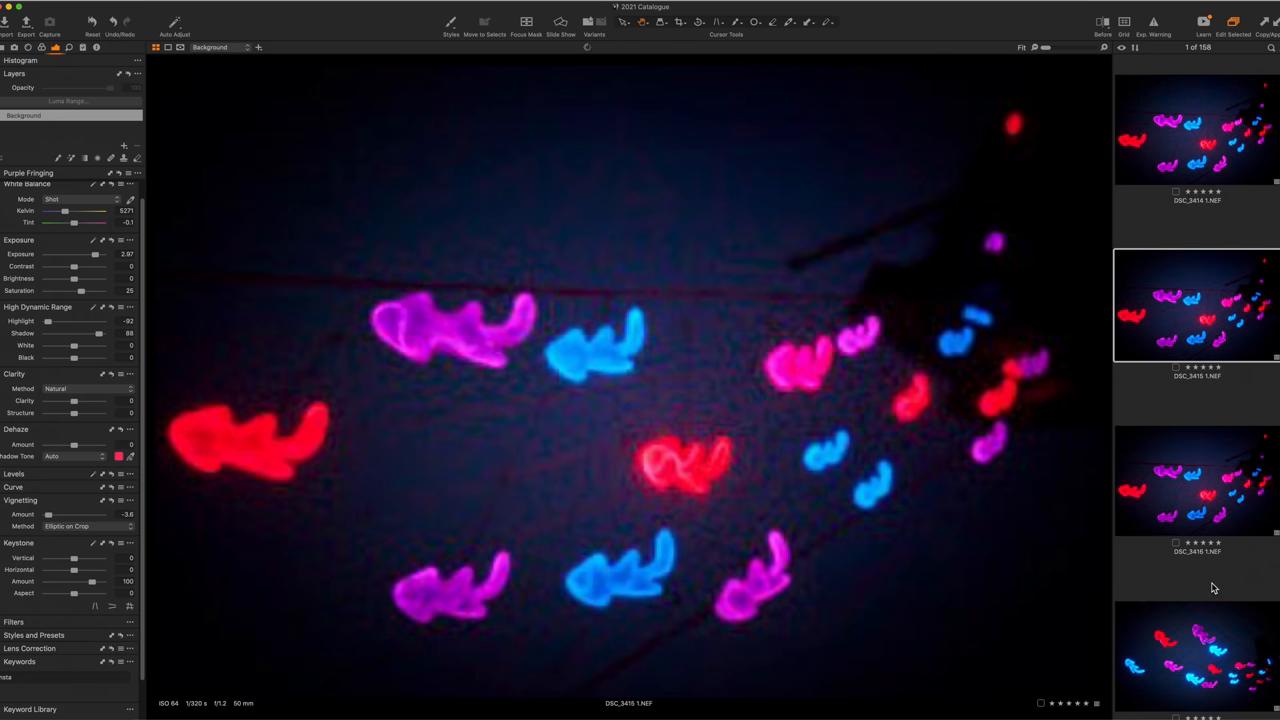
click(1196, 480)
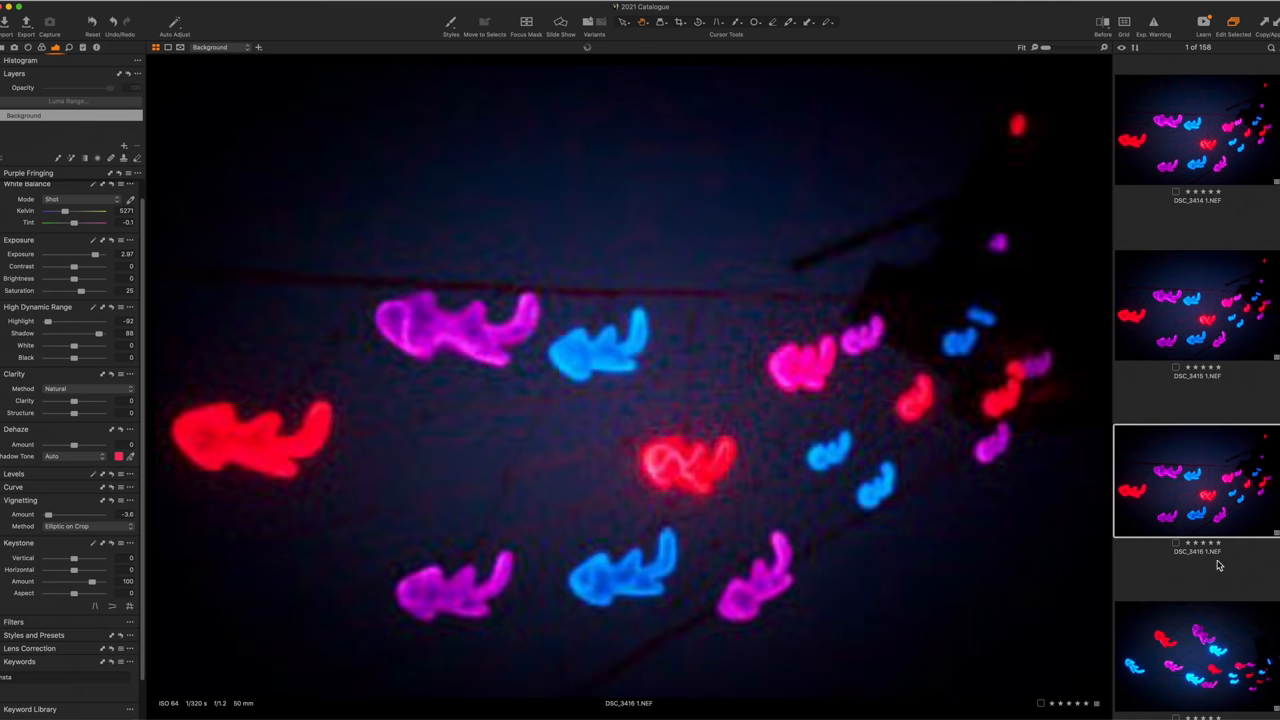
scroll(down, 3)
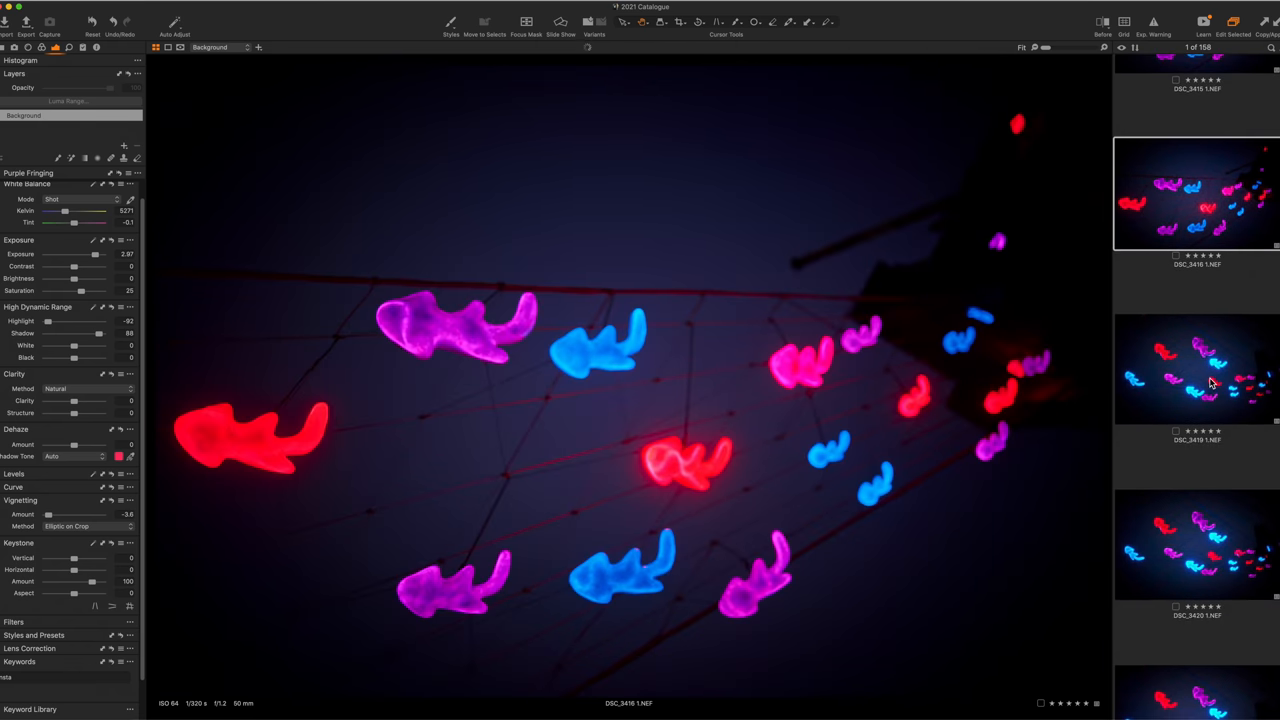
click(1192, 368)
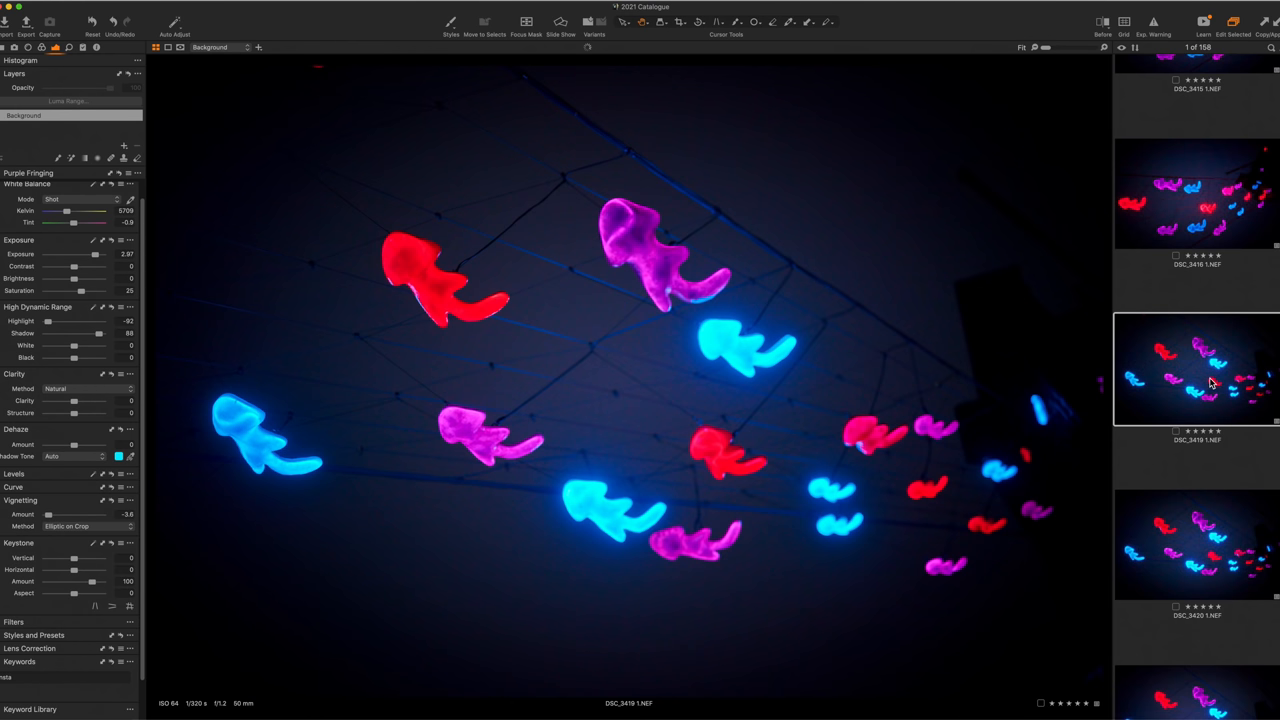
mouse_move(544, 362)
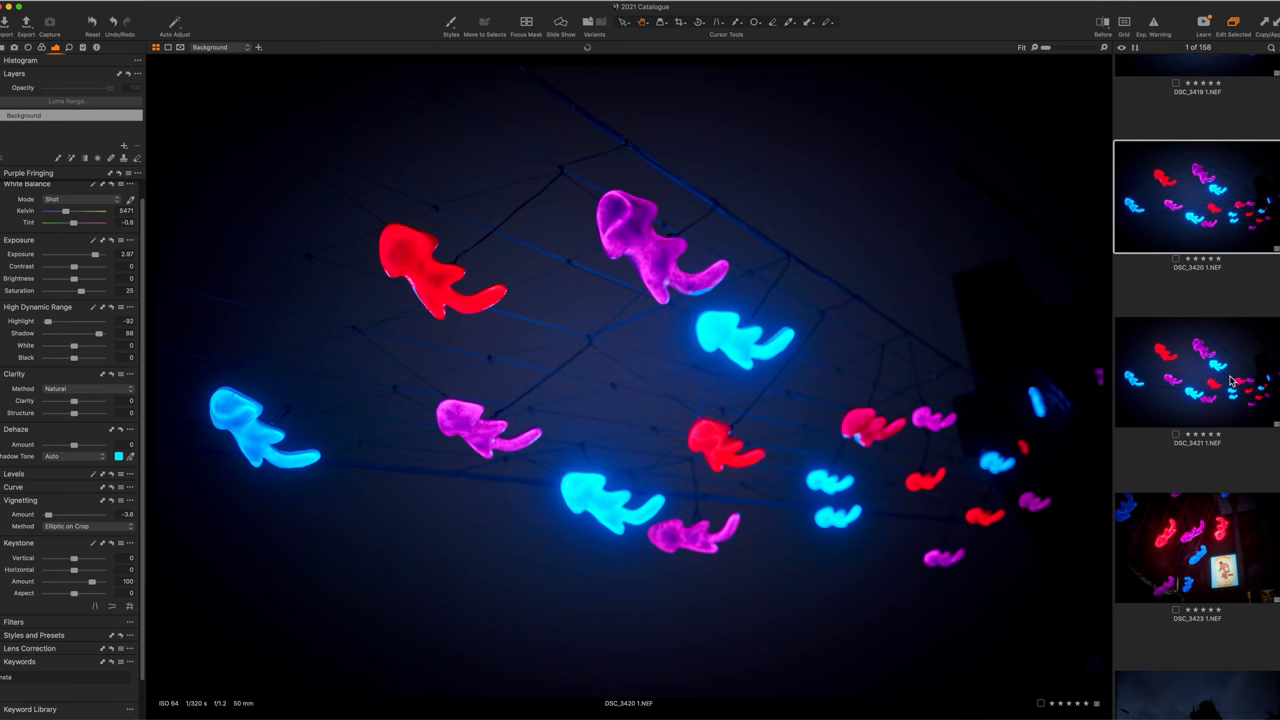
mouse_move(448, 268)
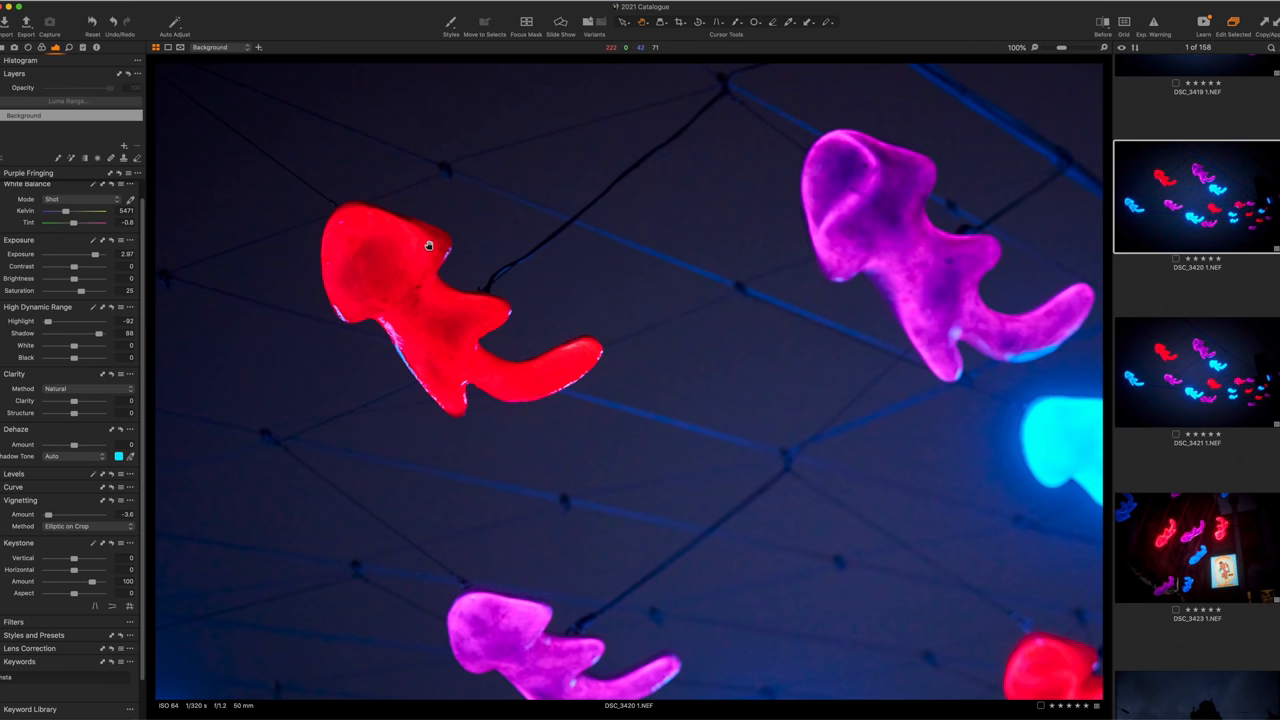
mouse_move(490, 370)
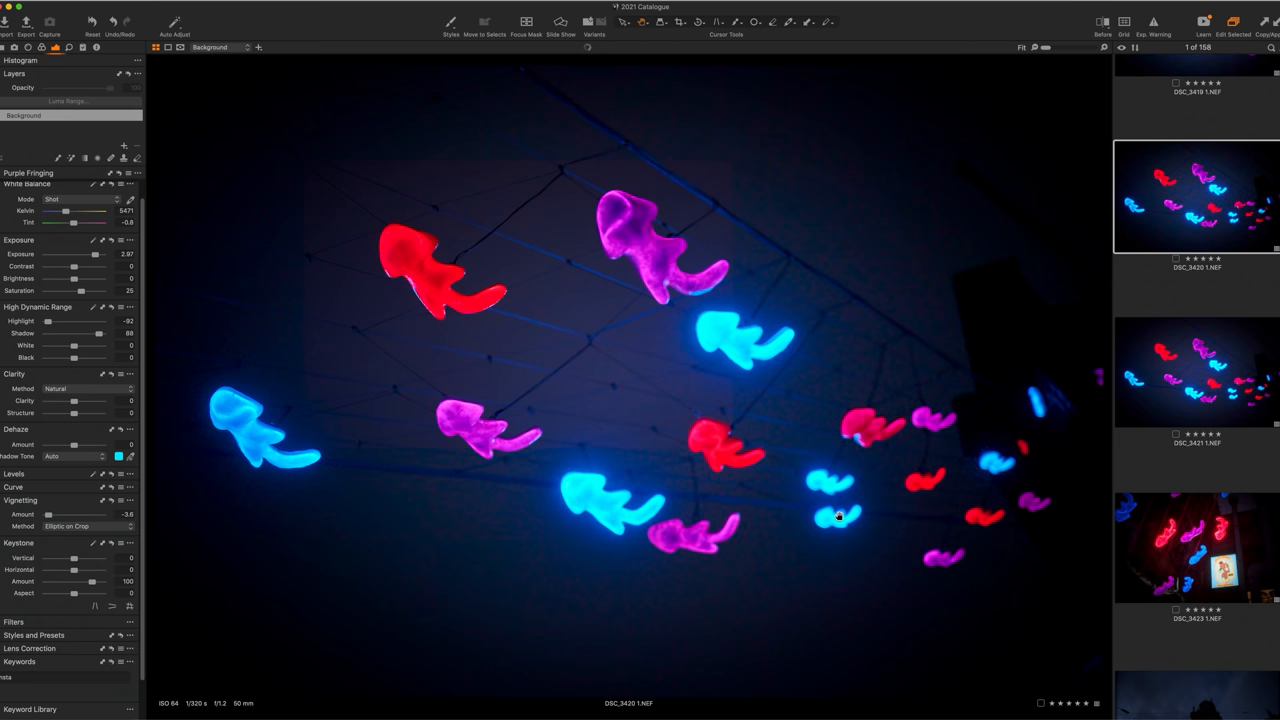
click(1196, 548)
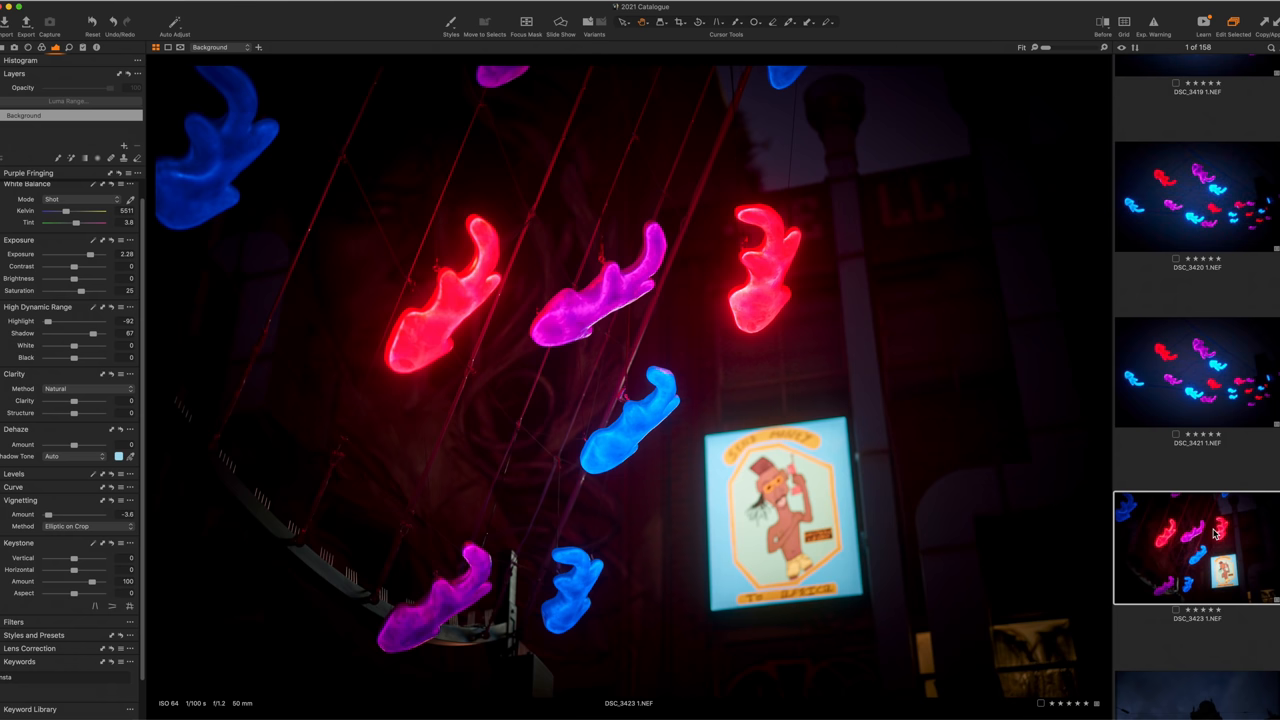
scroll(down, 3)
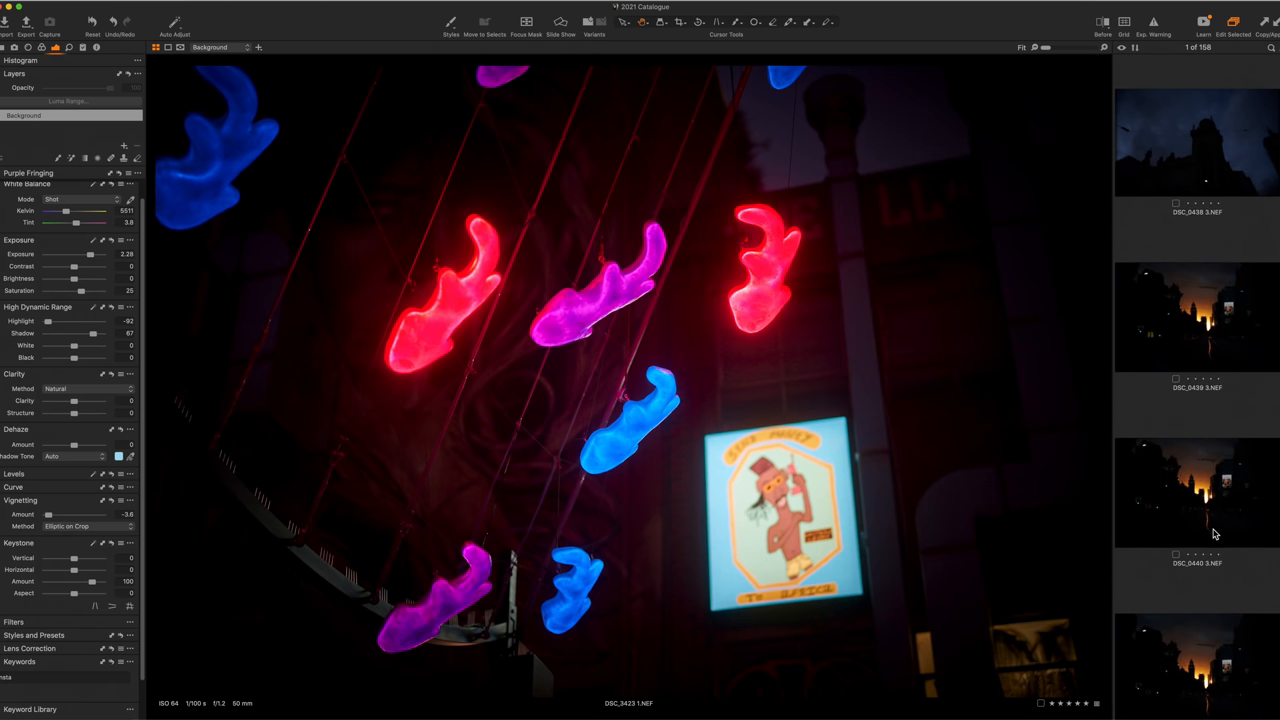
scroll(down, 3)
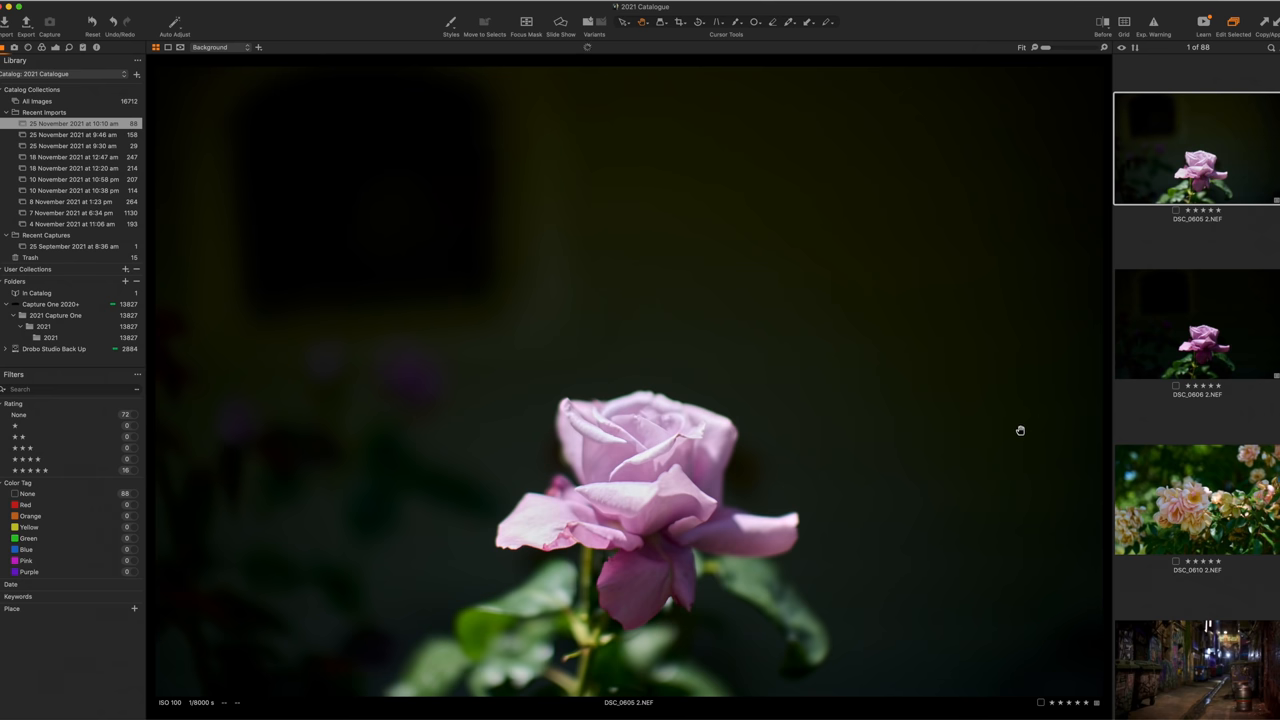
mouse_move(656, 508)
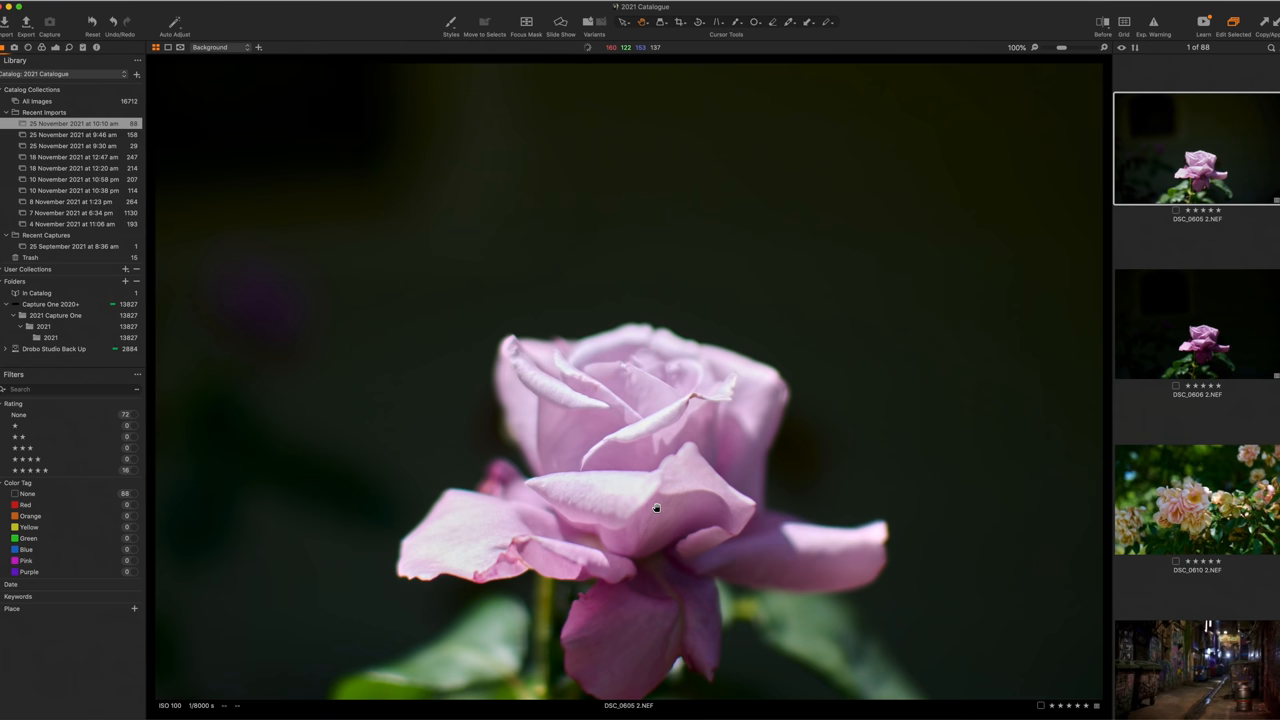
mouse_move(438, 272)
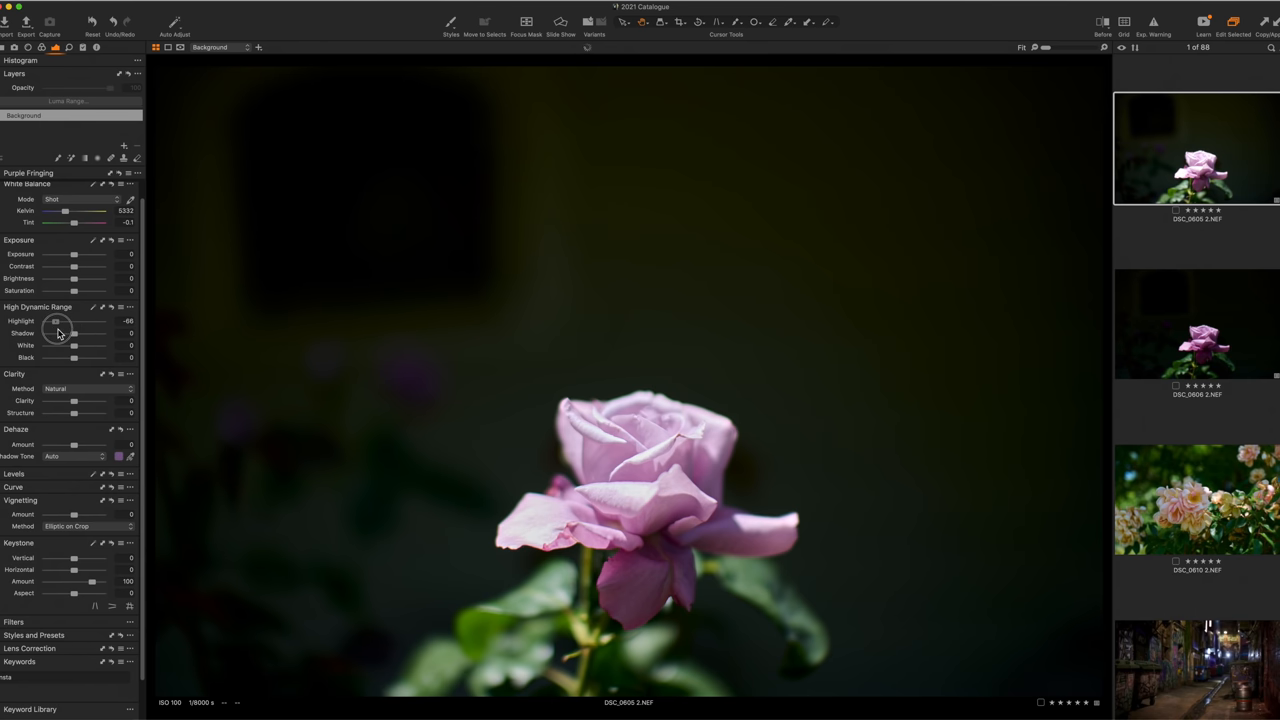
- Tune the purple rose photo's High Dynamic Range highlights and Exposure sliders
drag(56, 320, 80, 320)
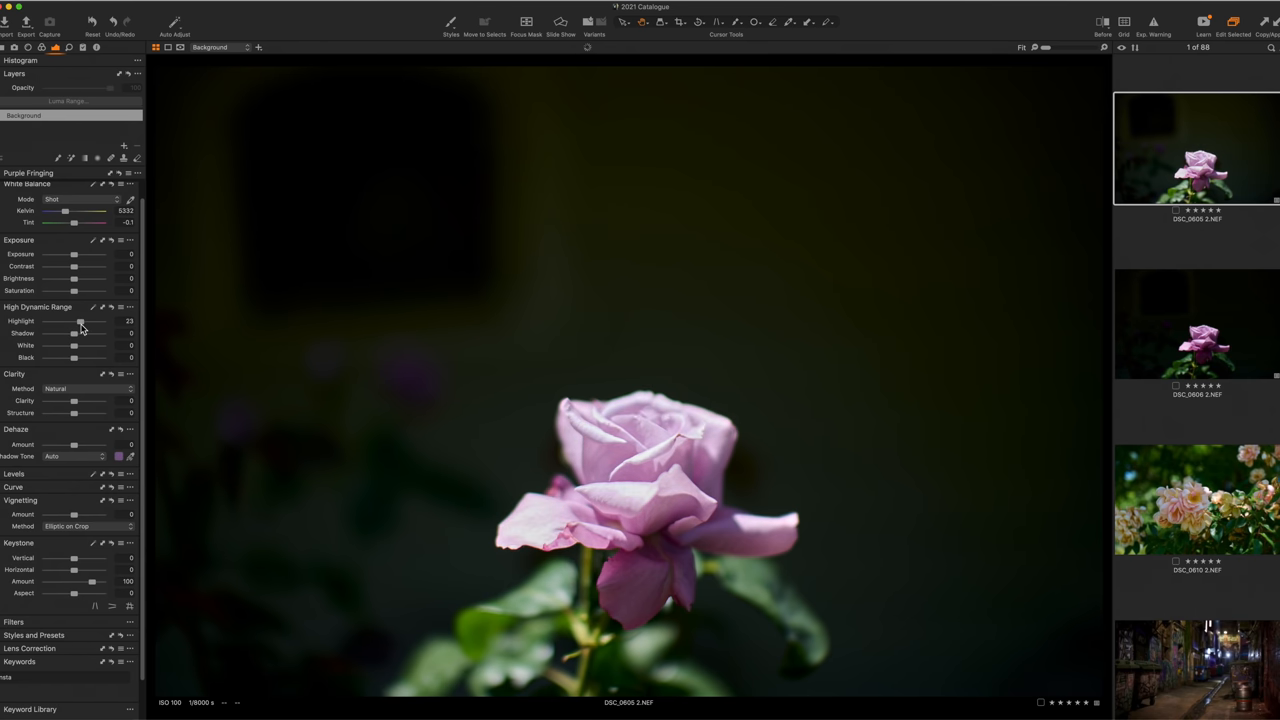
drag(80, 320, 48, 320)
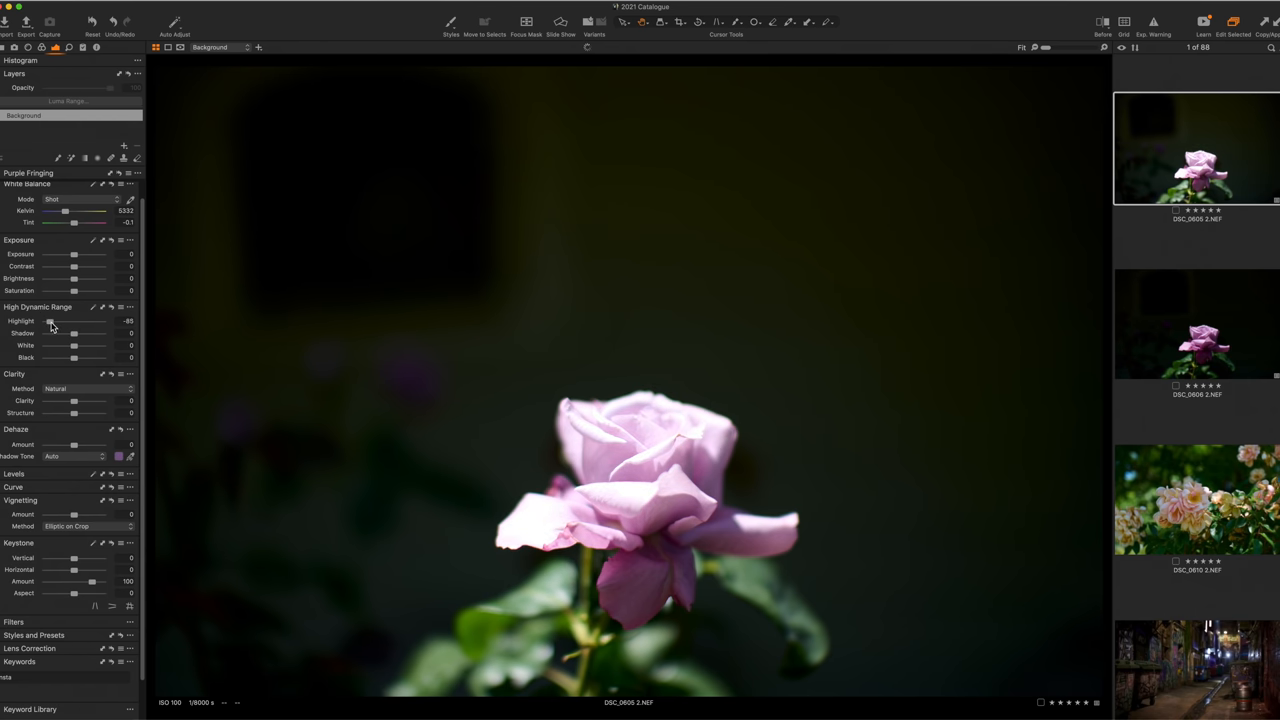
drag(74, 290, 82, 290)
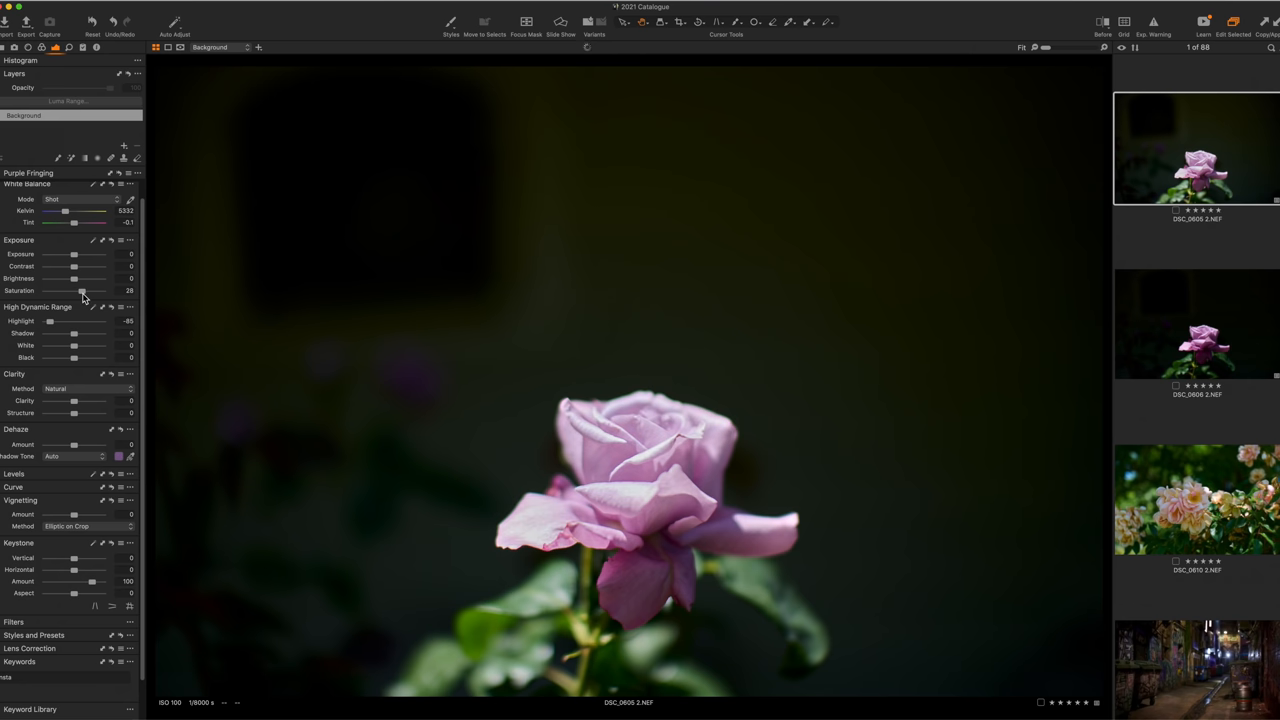
drag(76, 254, 70, 254)
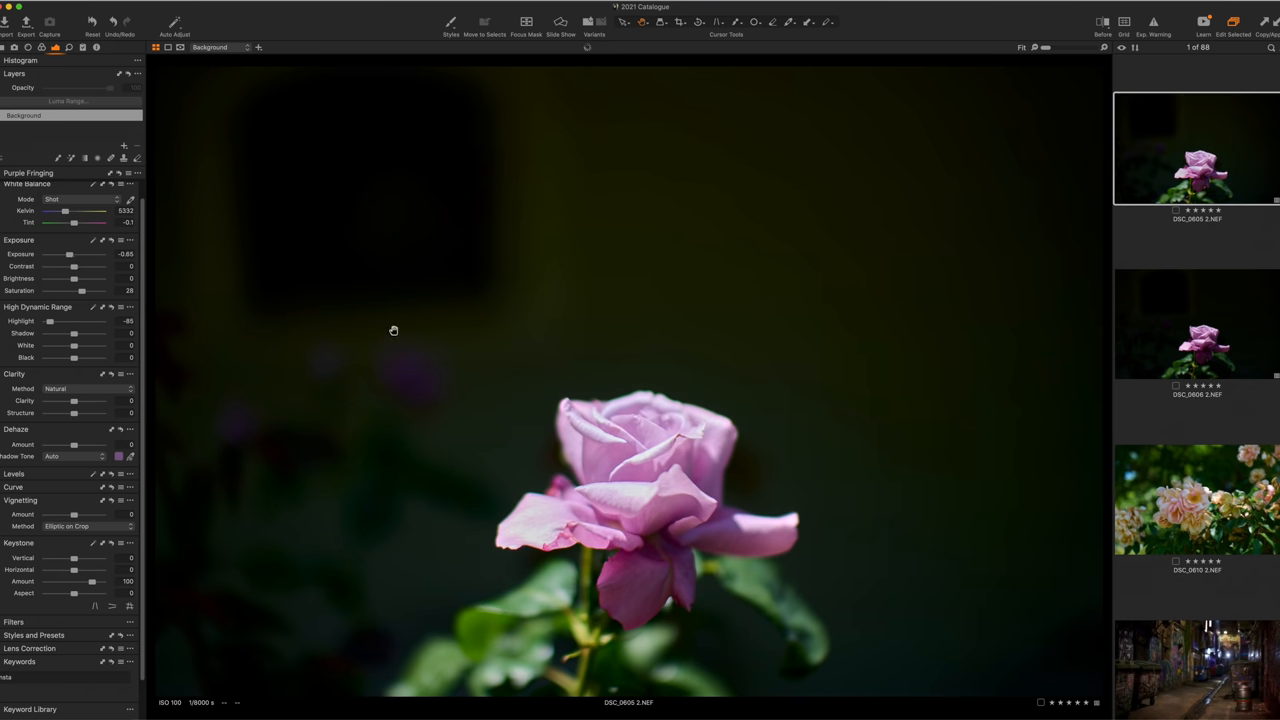
- Advance to the second purple rose frame and then the pale peach roses shot
click(1196, 324)
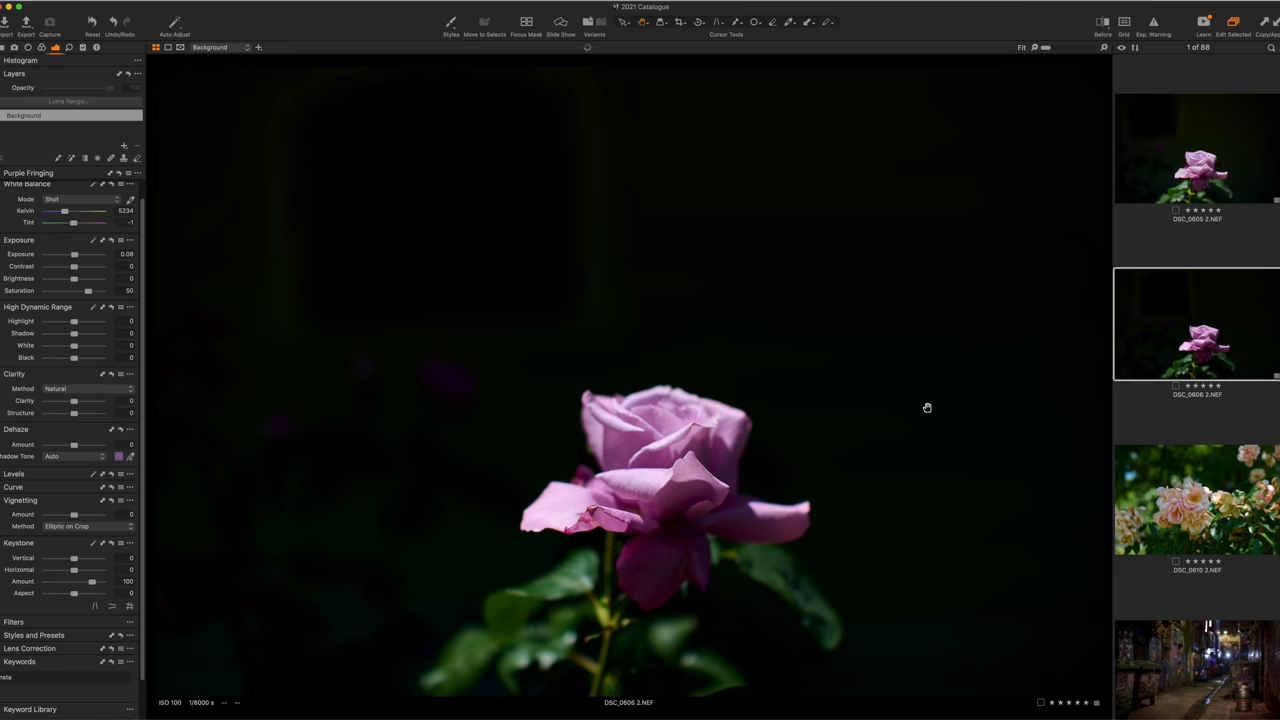
mouse_move(526, 348)
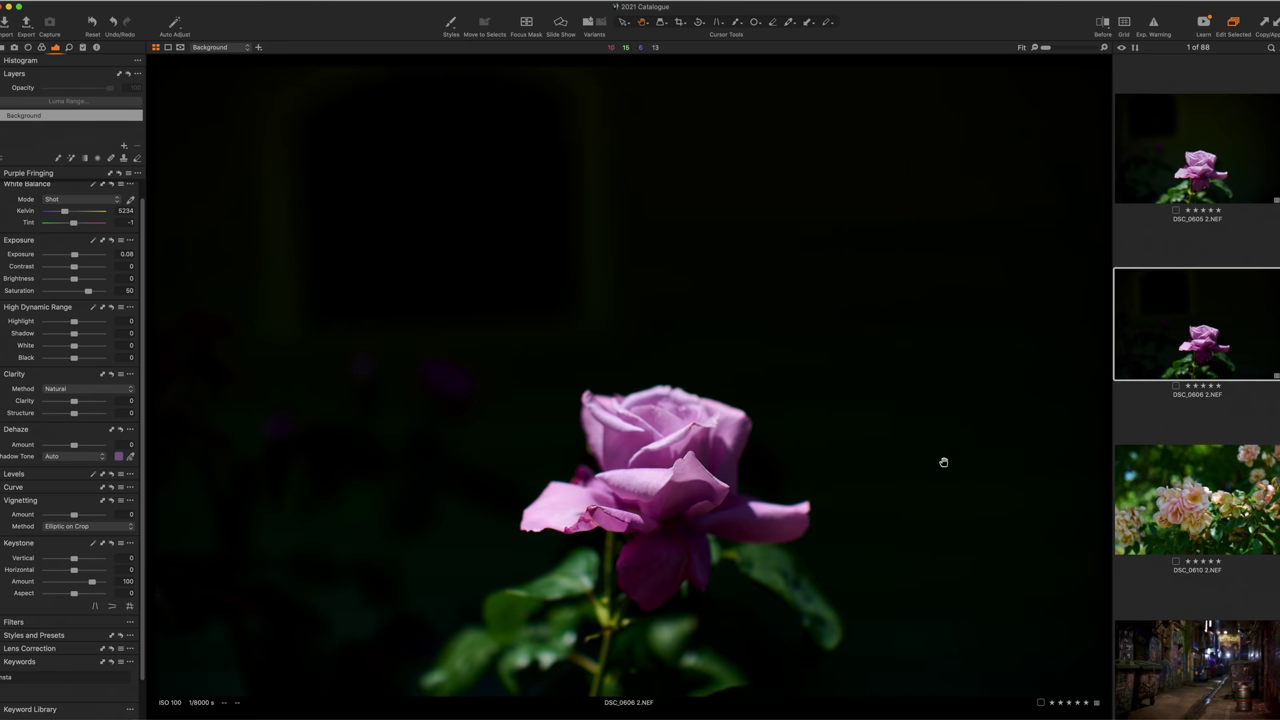
click(1196, 500)
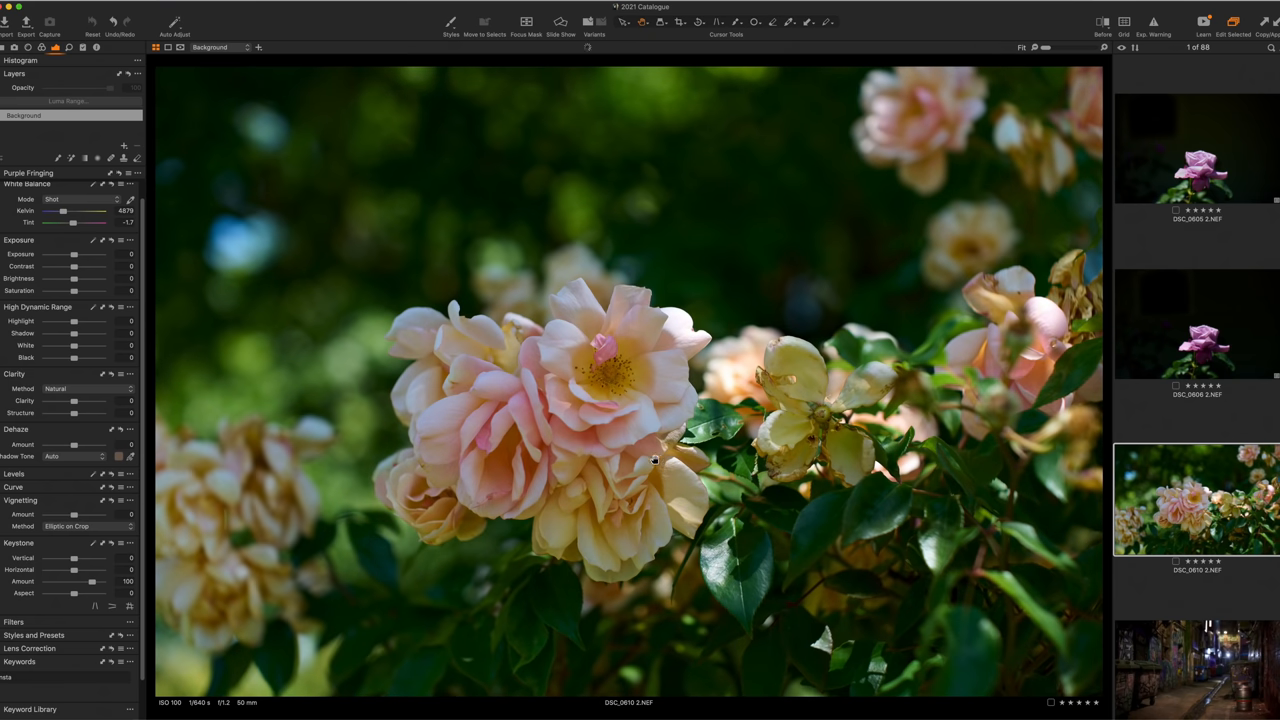
mouse_move(640, 440)
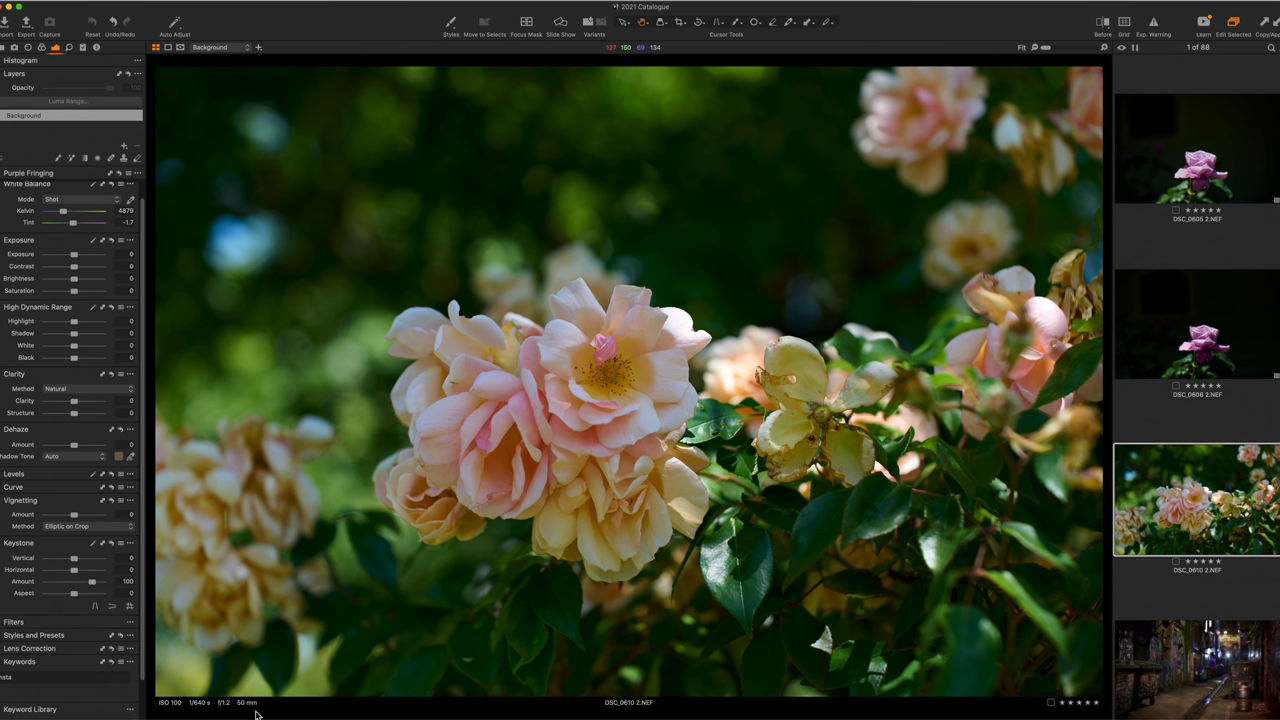
mouse_move(264, 712)
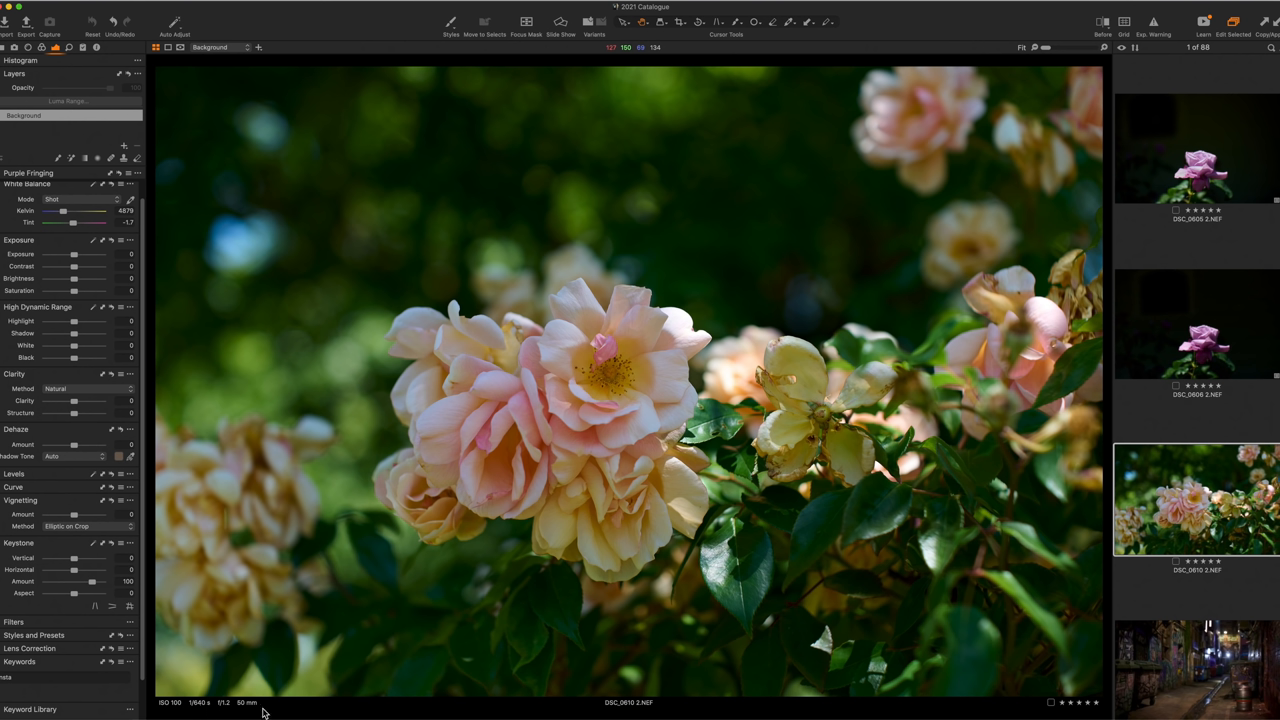
mouse_move(558, 634)
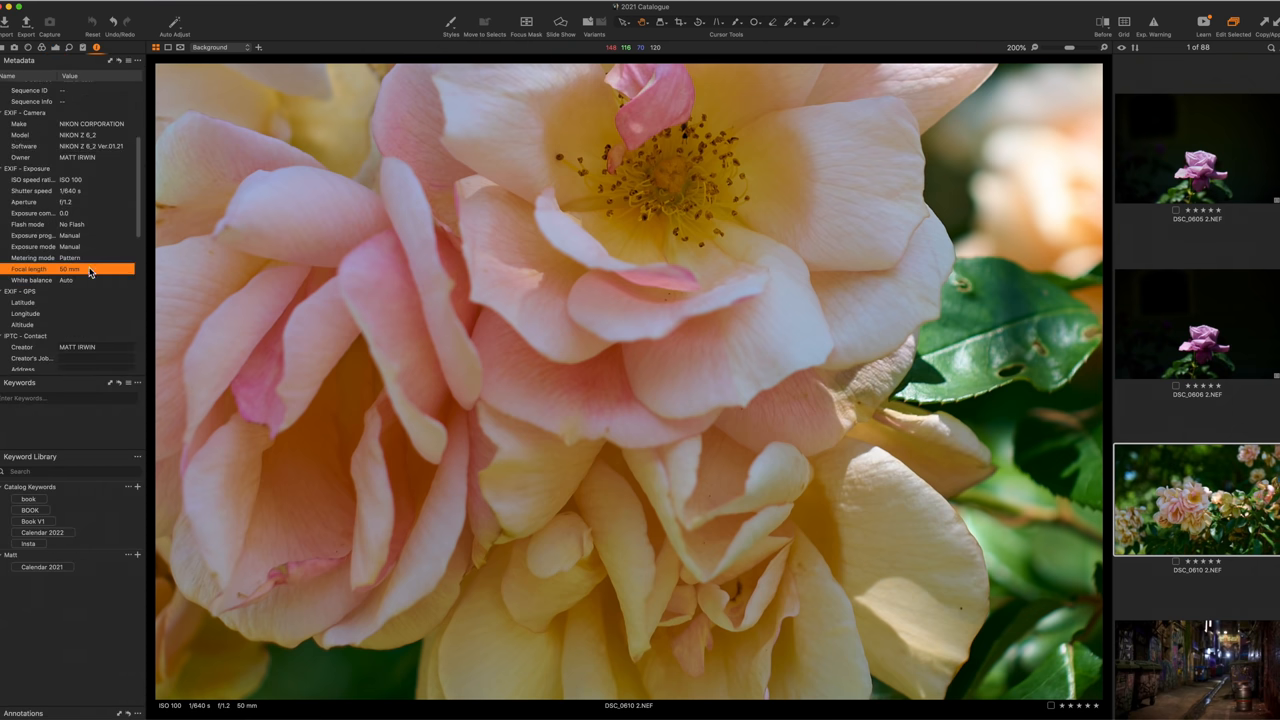
- Briefly view the alley keg photo, return to the peach rose cluster, then scroll on toward the alley series
scroll(up, 3)
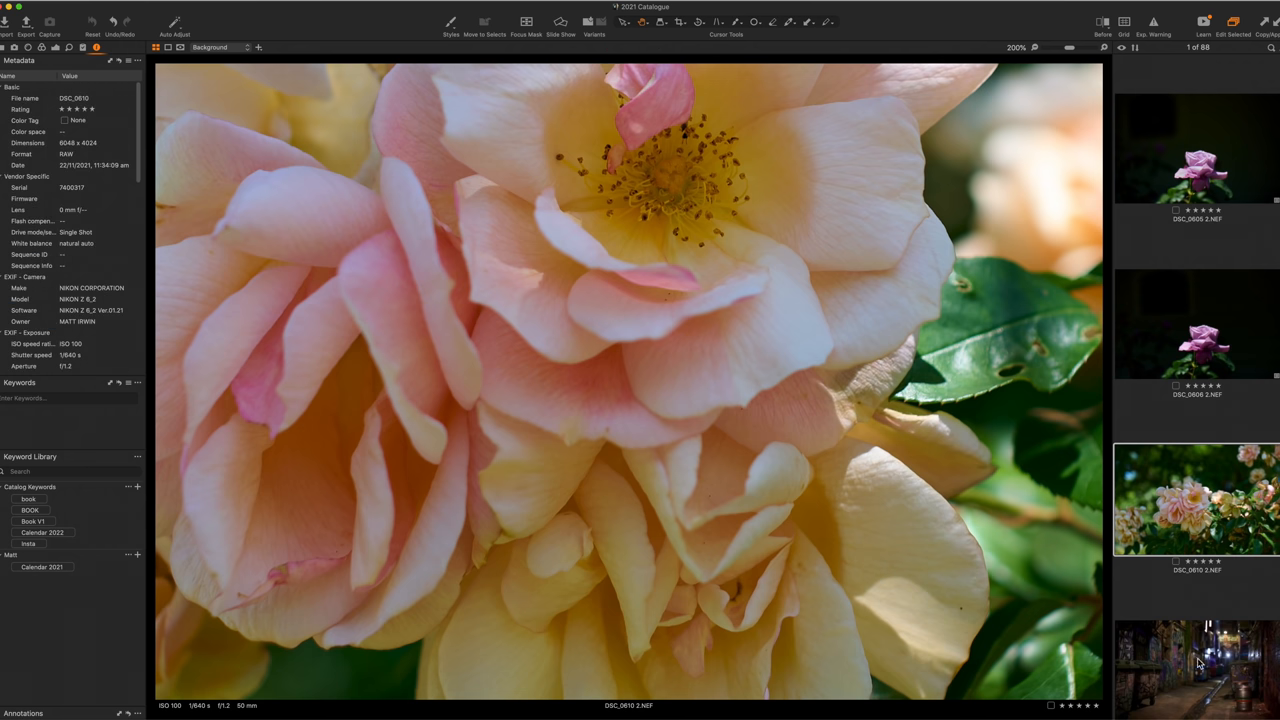
click(1196, 664)
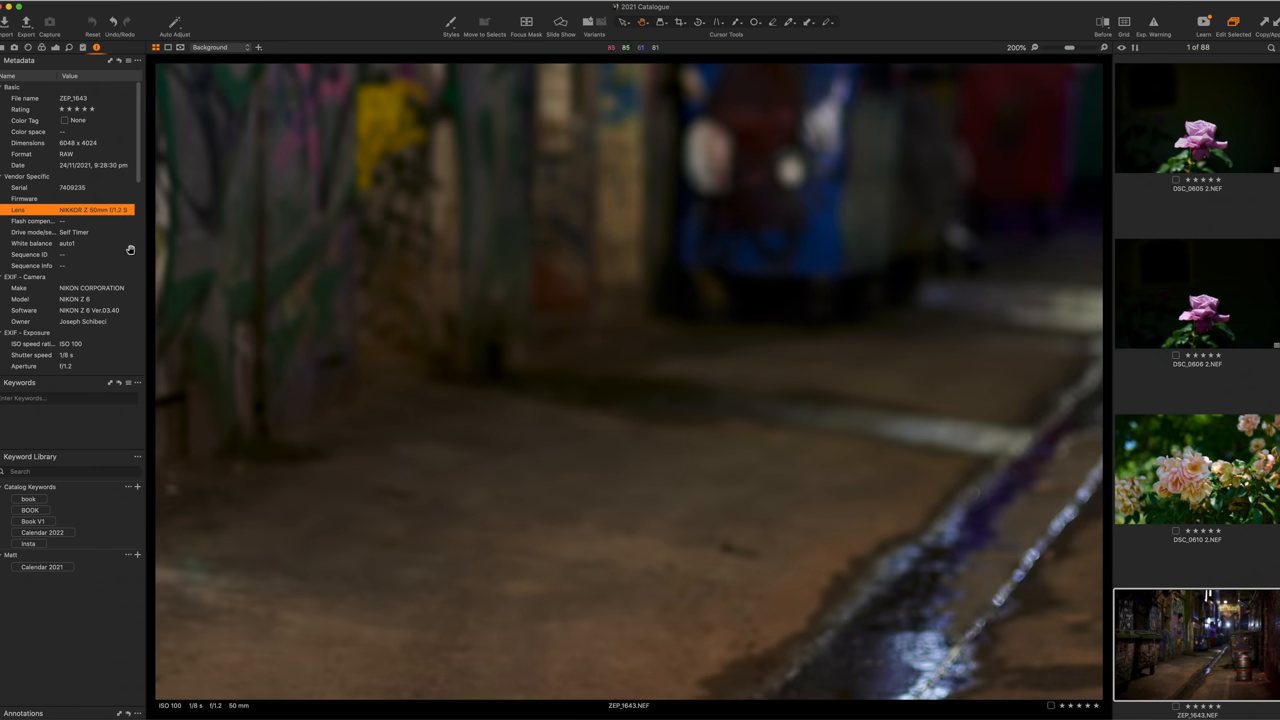
click(1196, 470)
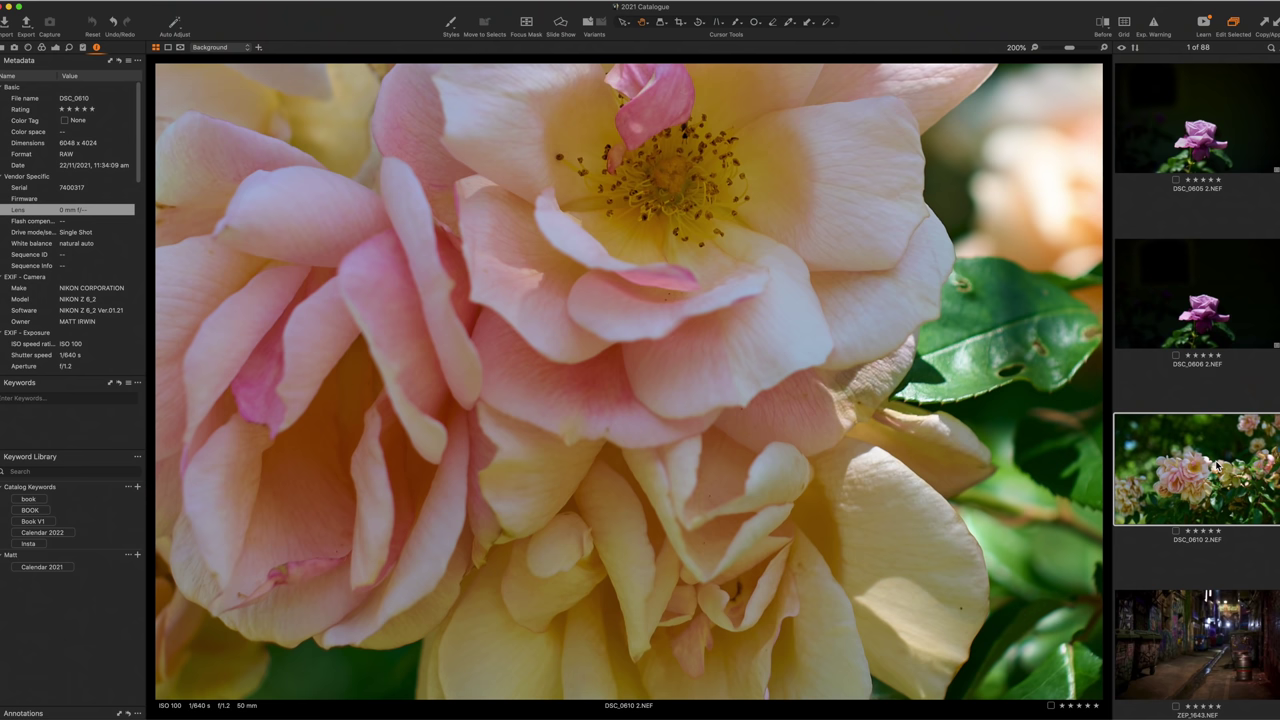
mouse_move(576, 474)
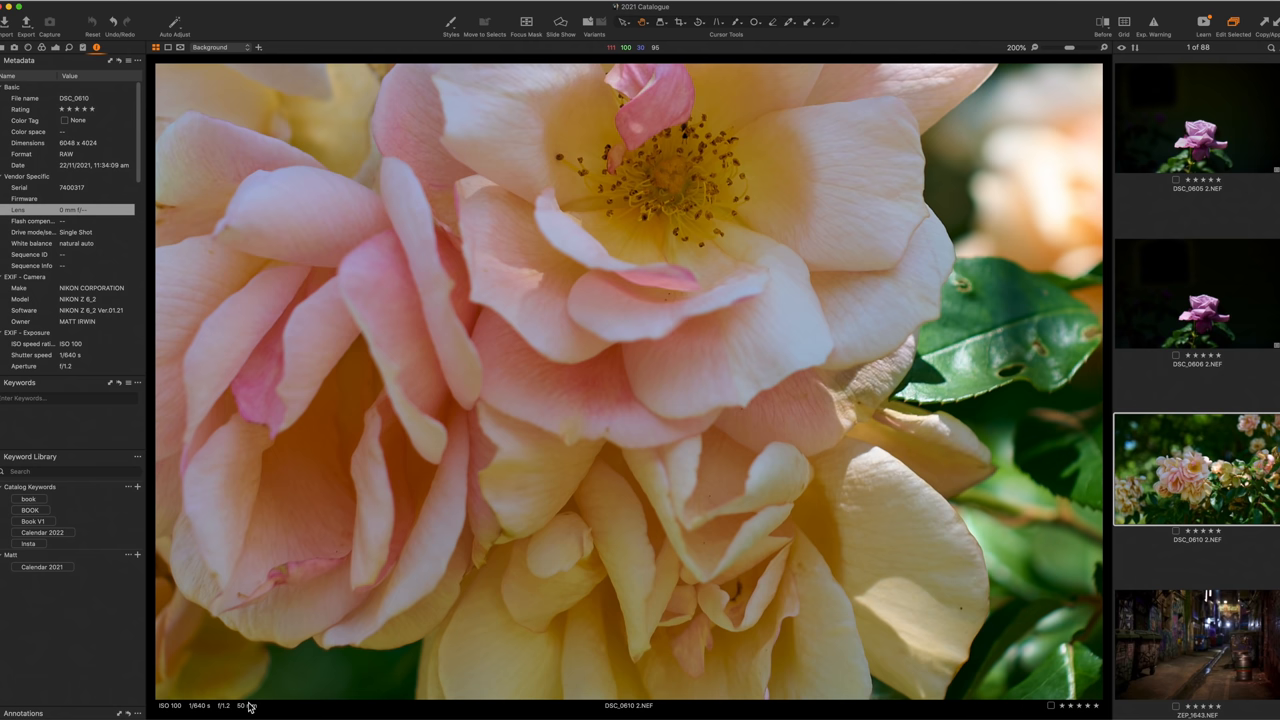
mouse_move(508, 432)
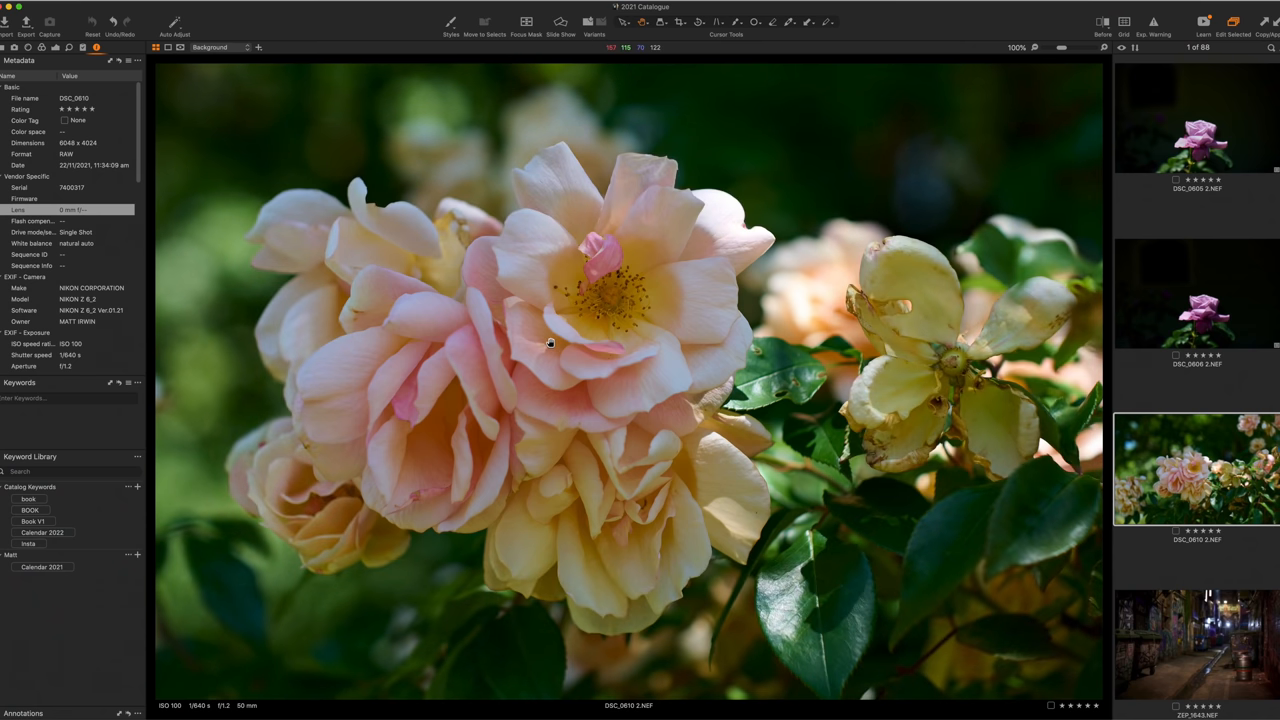
scroll(down, 3)
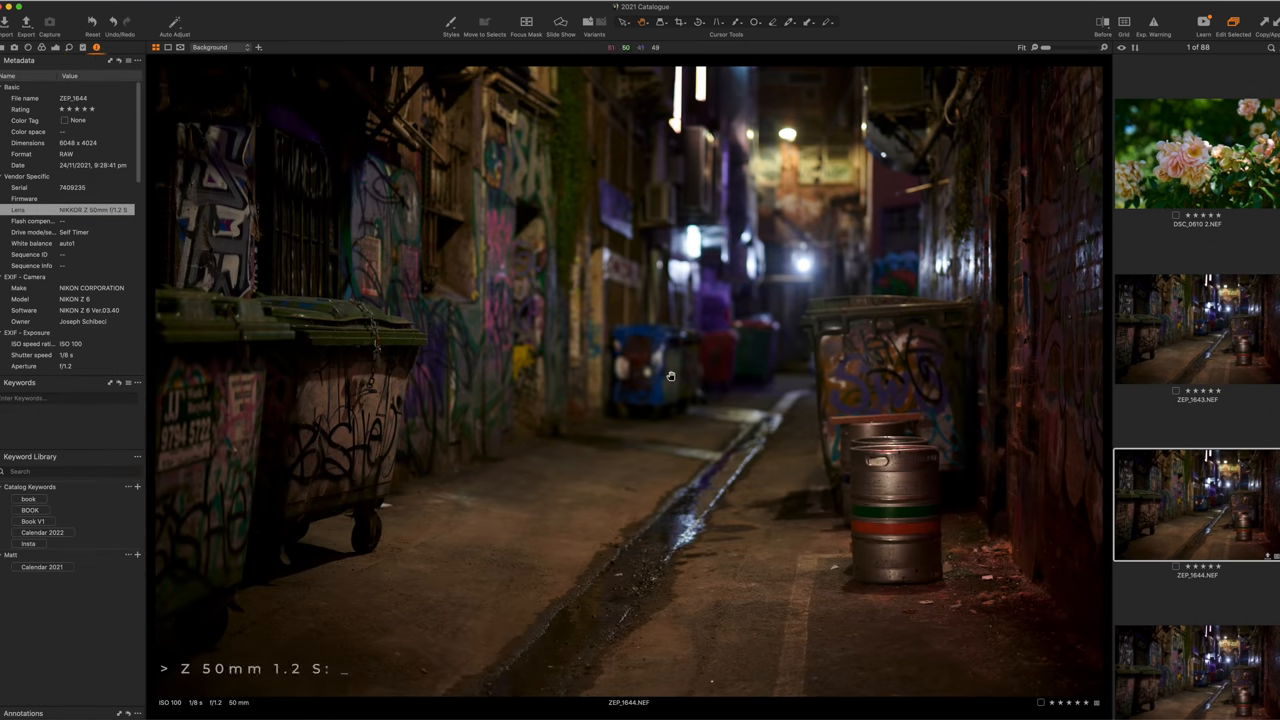
- View another 50mm lens's alley keg shot, then the Meike 50mm version
click(1196, 330)
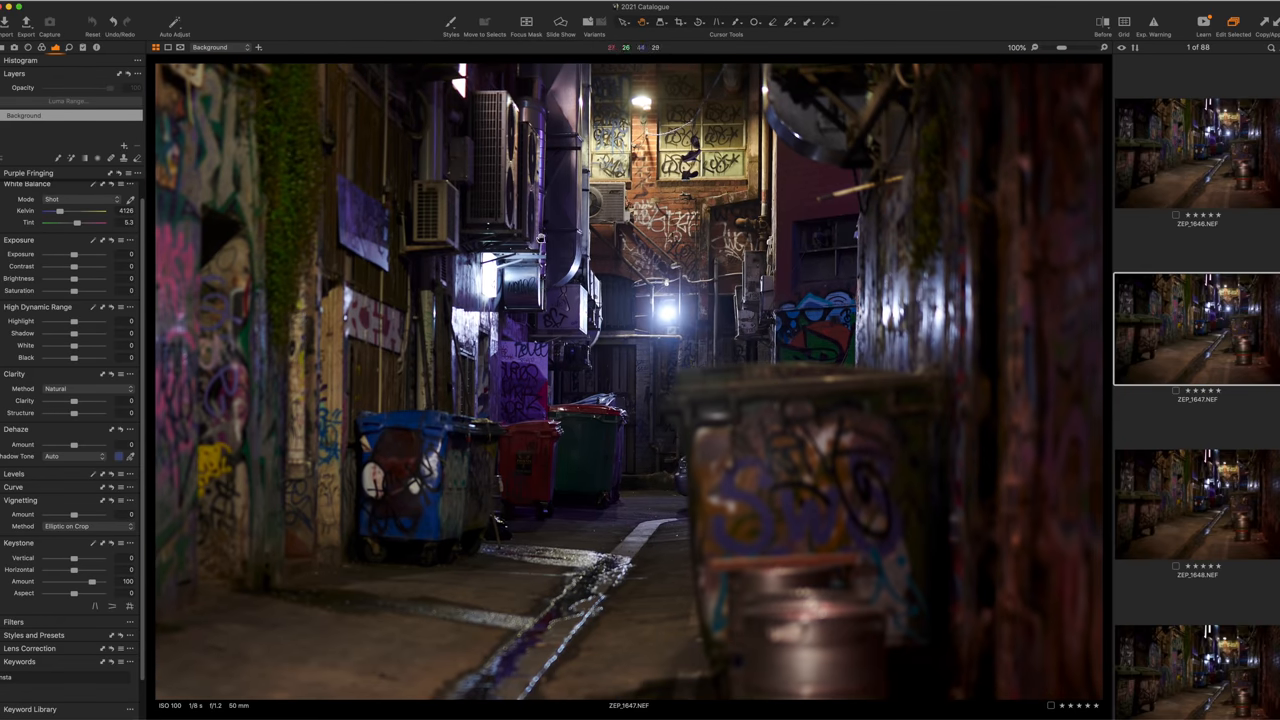
mouse_move(598, 410)
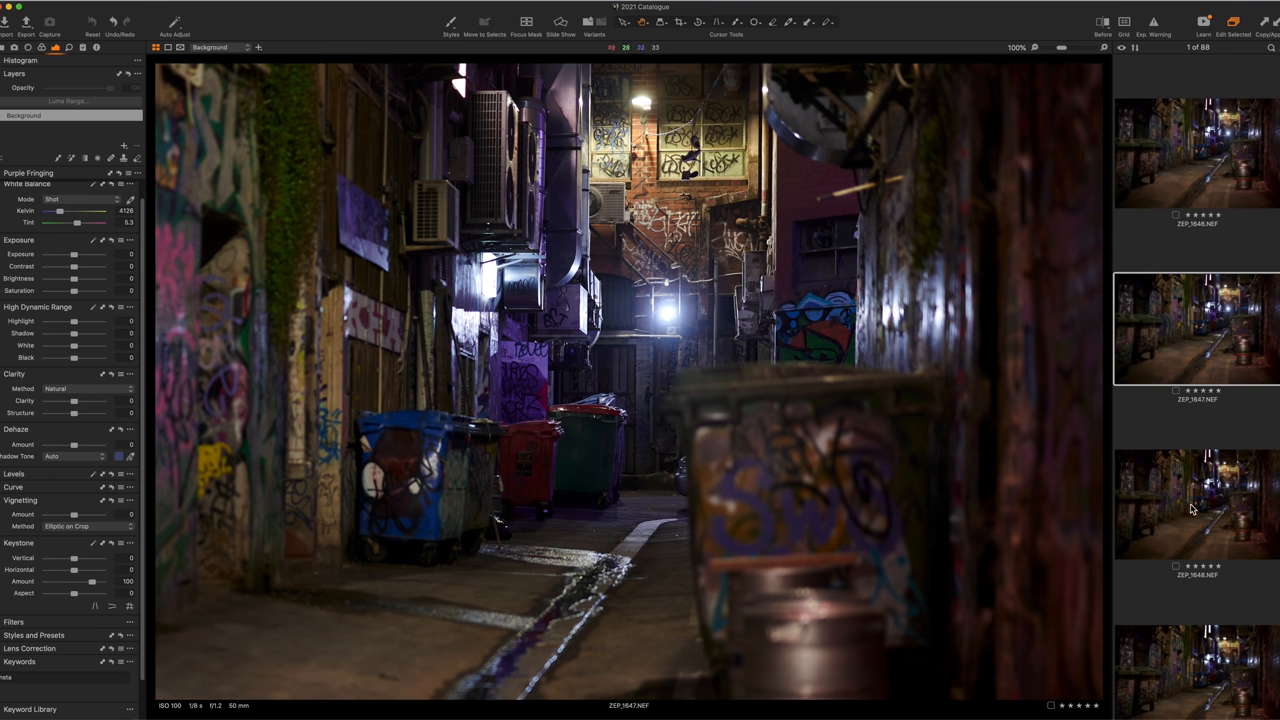
click(1196, 504)
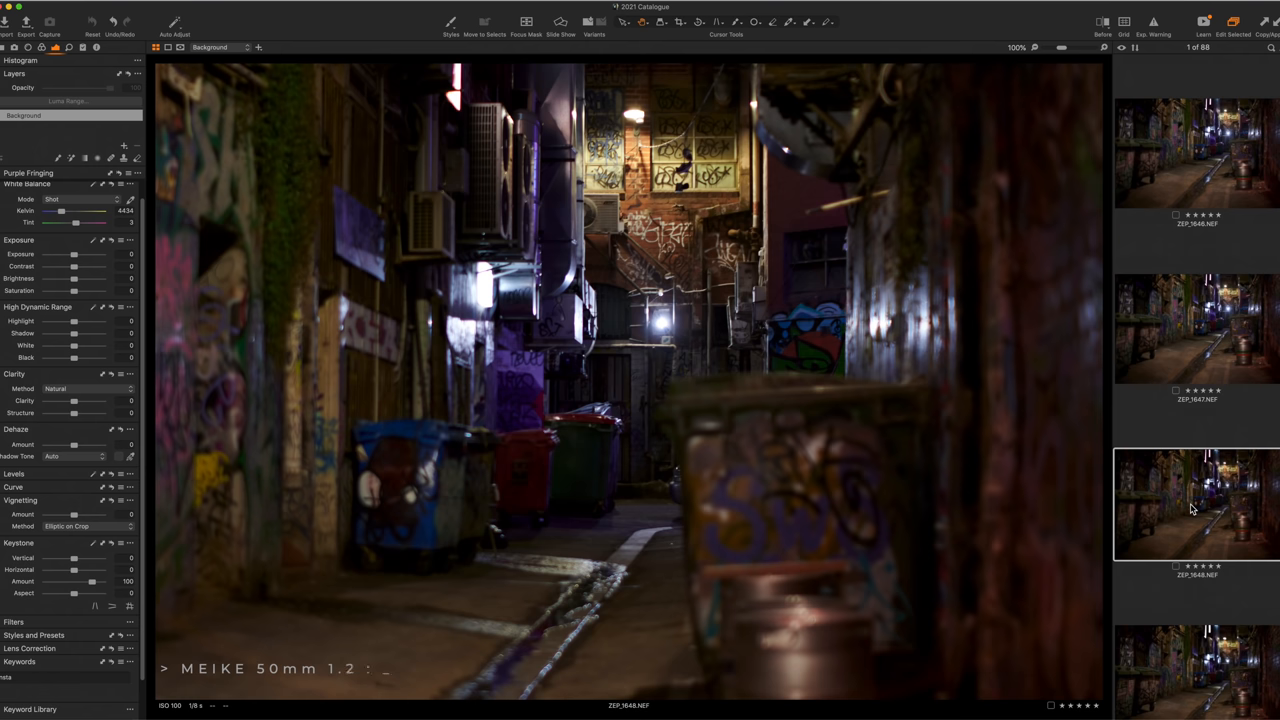
mouse_move(1240, 370)
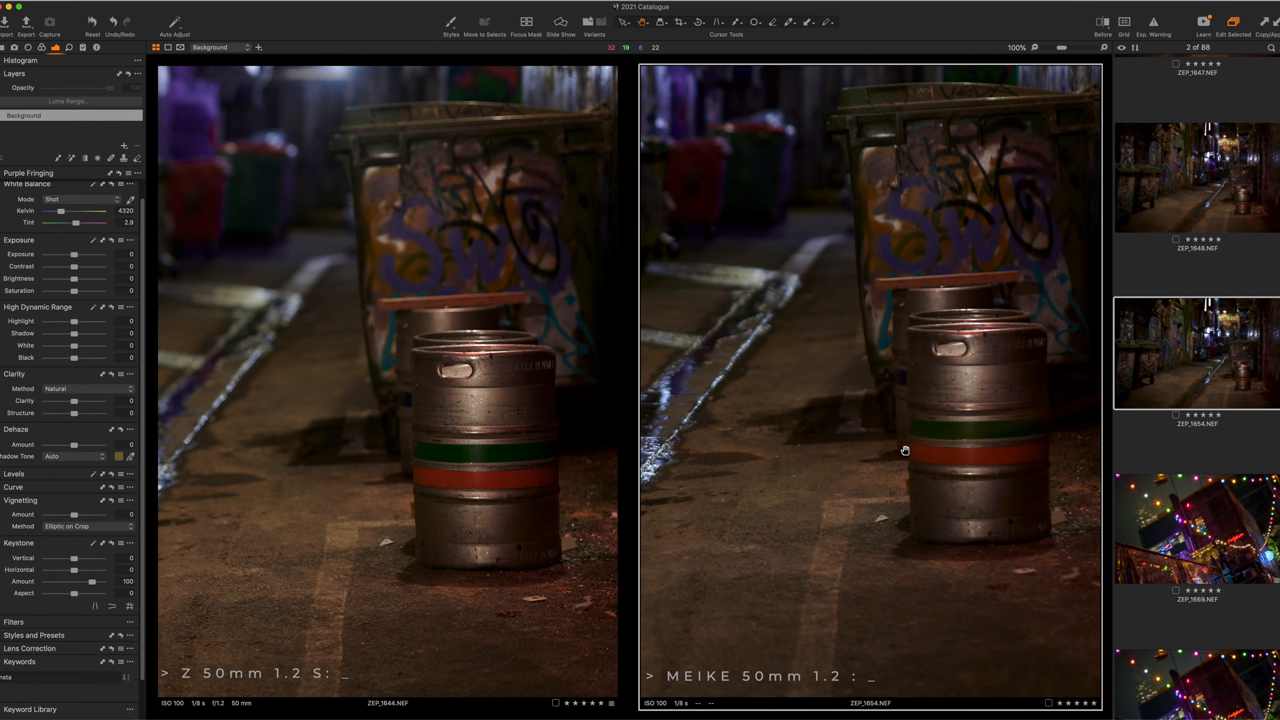
mouse_move(872, 444)
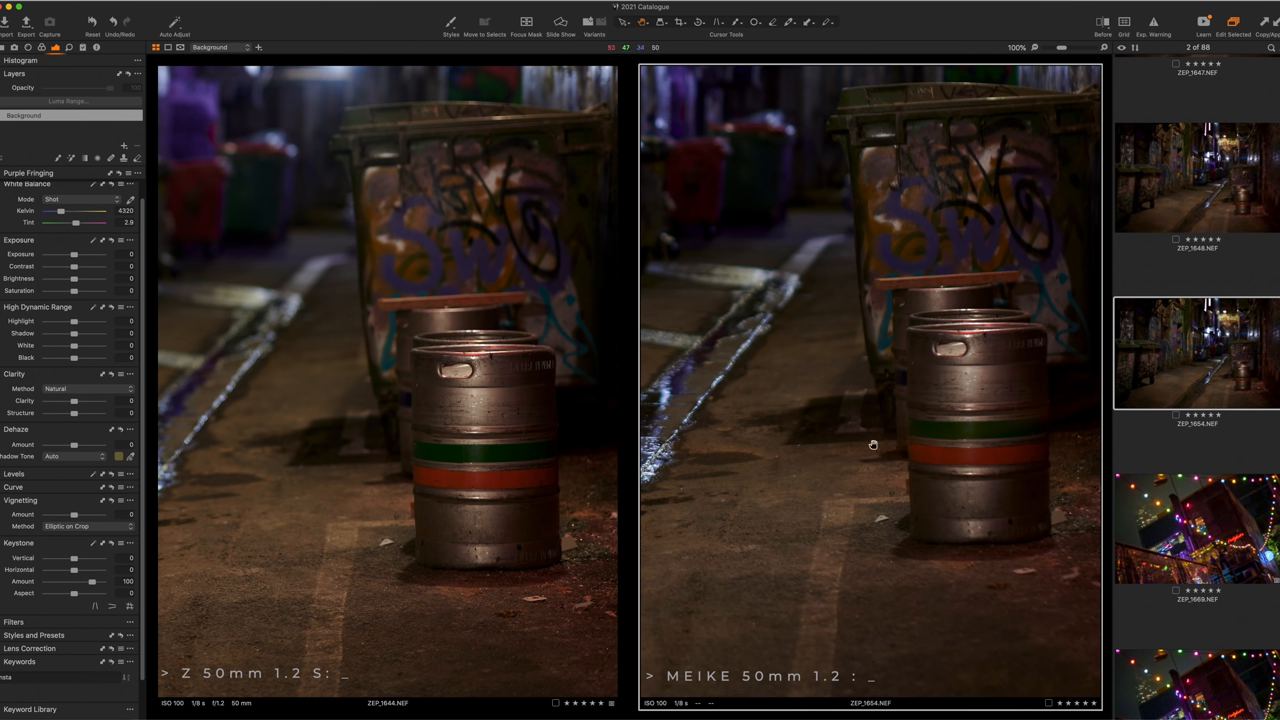
mouse_move(912, 412)
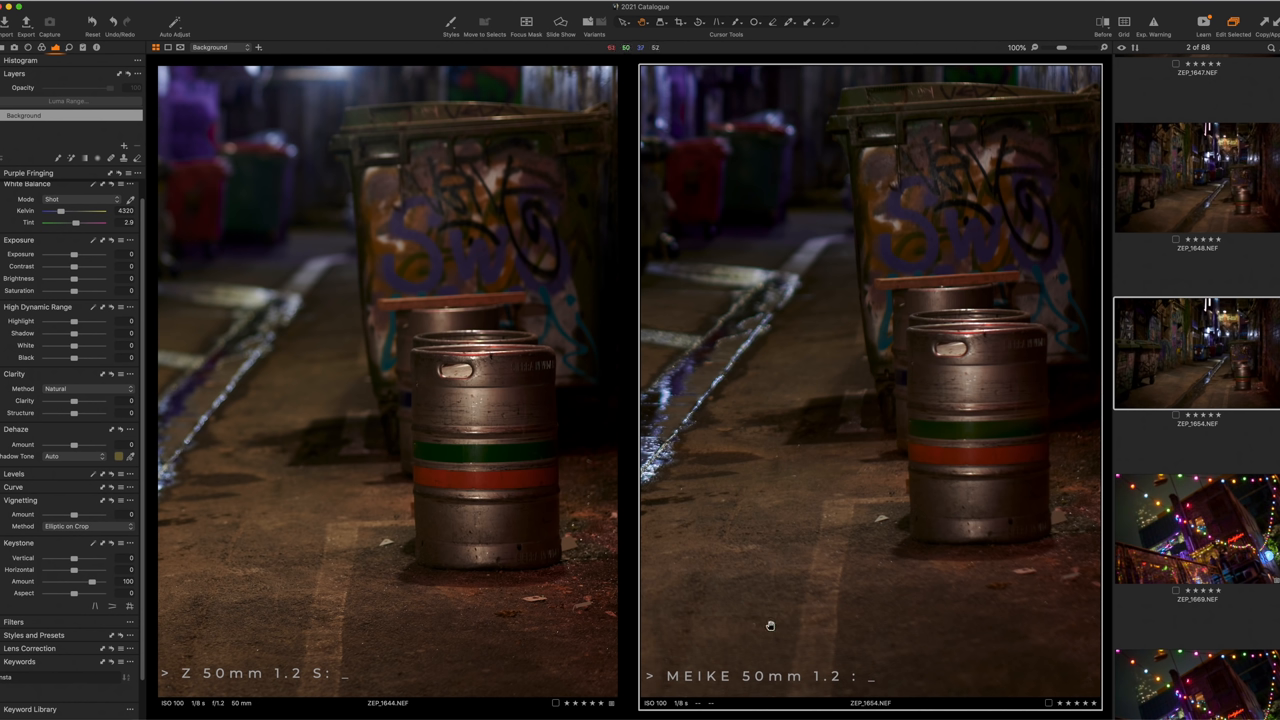
mouse_move(808, 548)
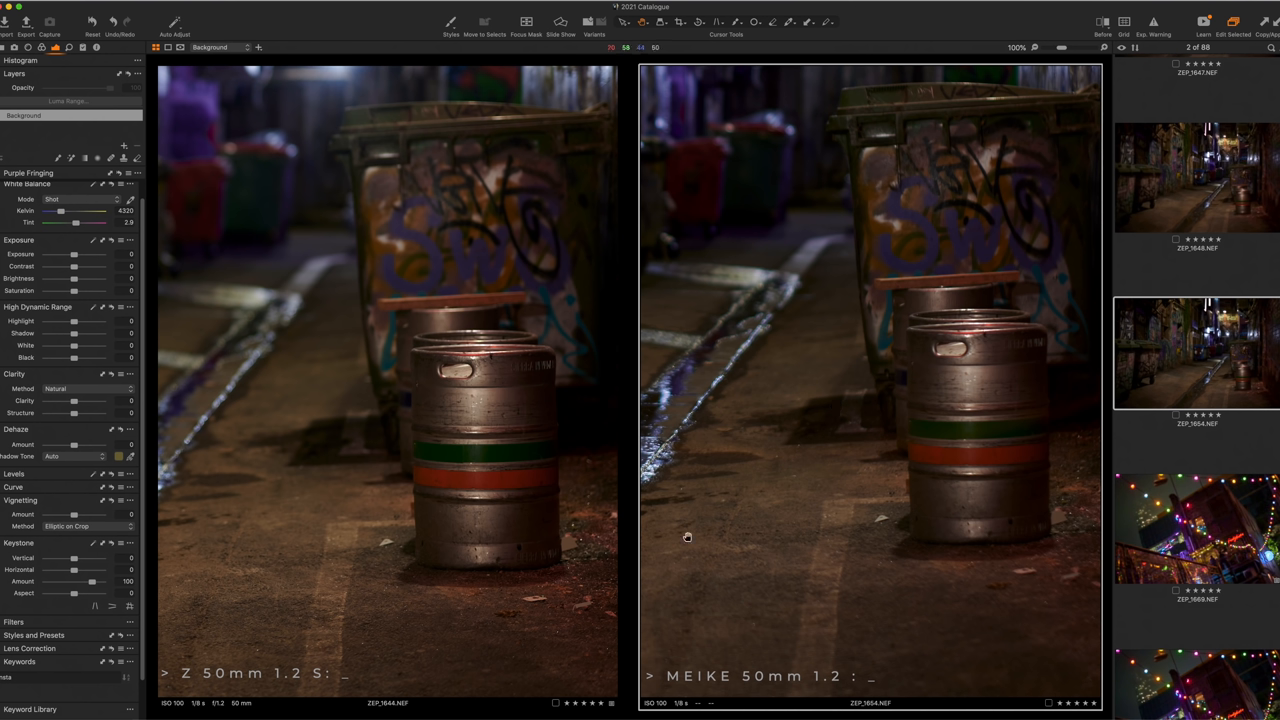
mouse_move(956, 536)
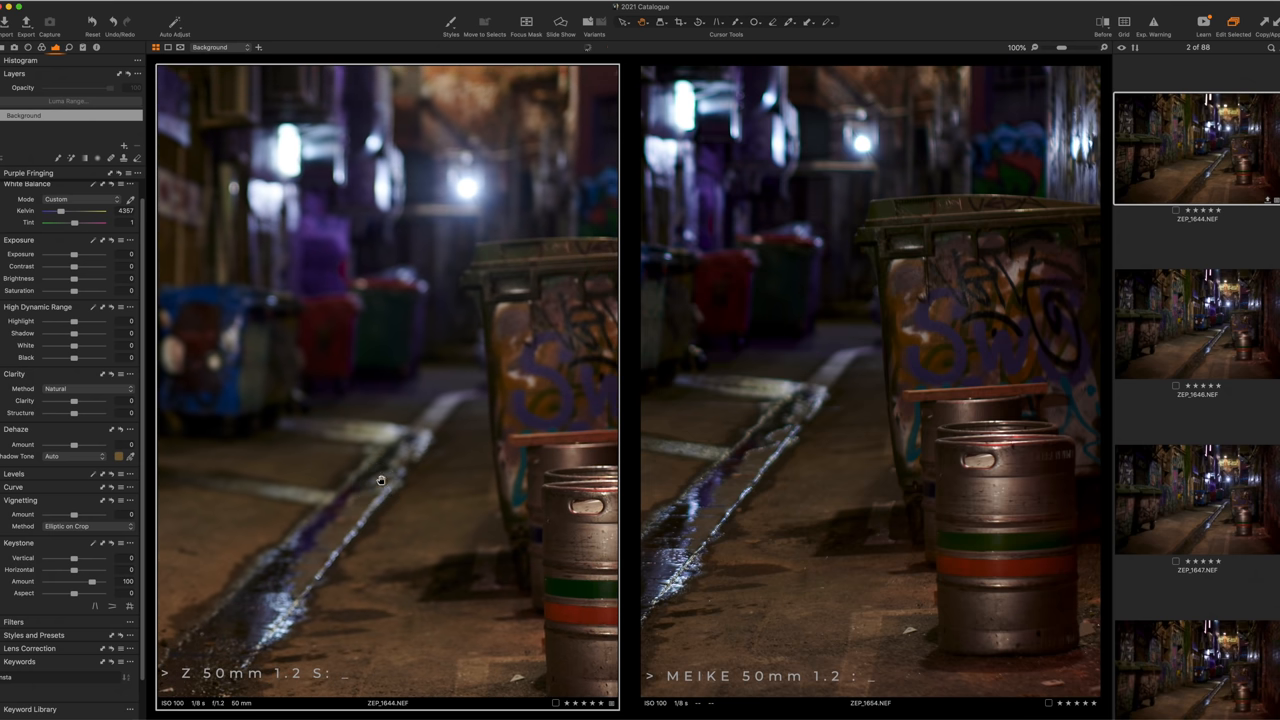
mouse_move(324, 184)
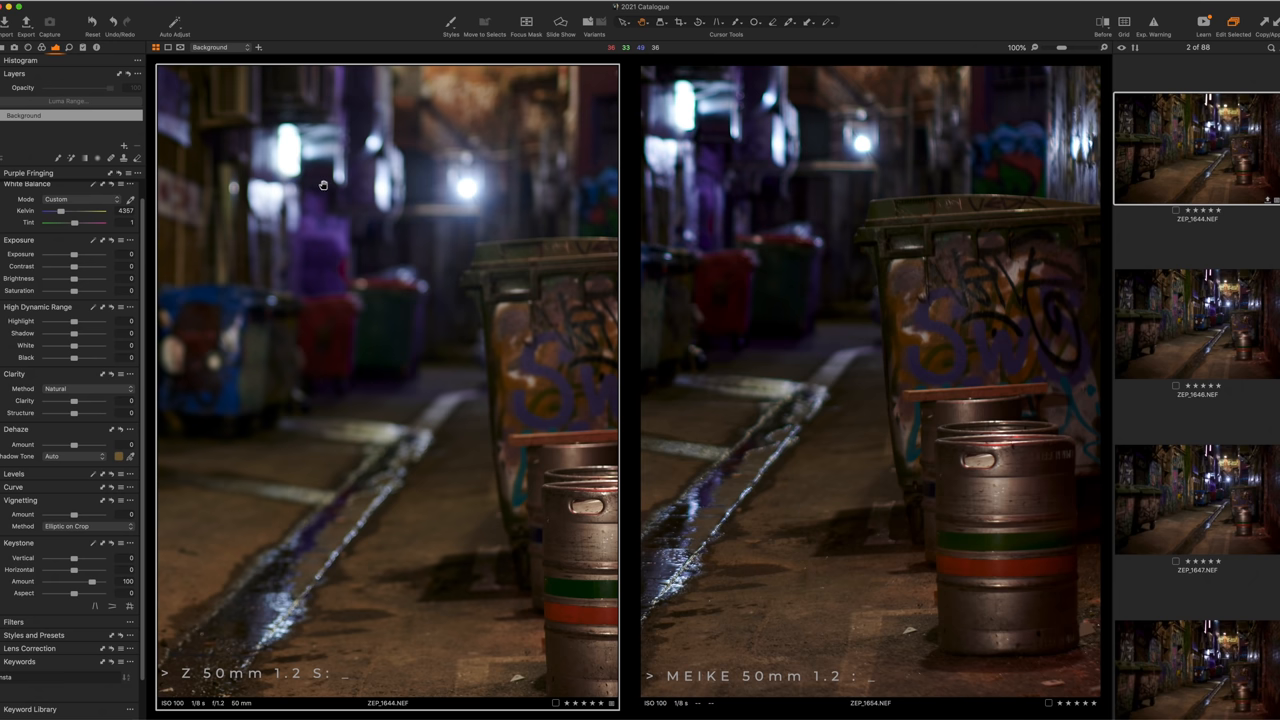
mouse_move(924, 196)
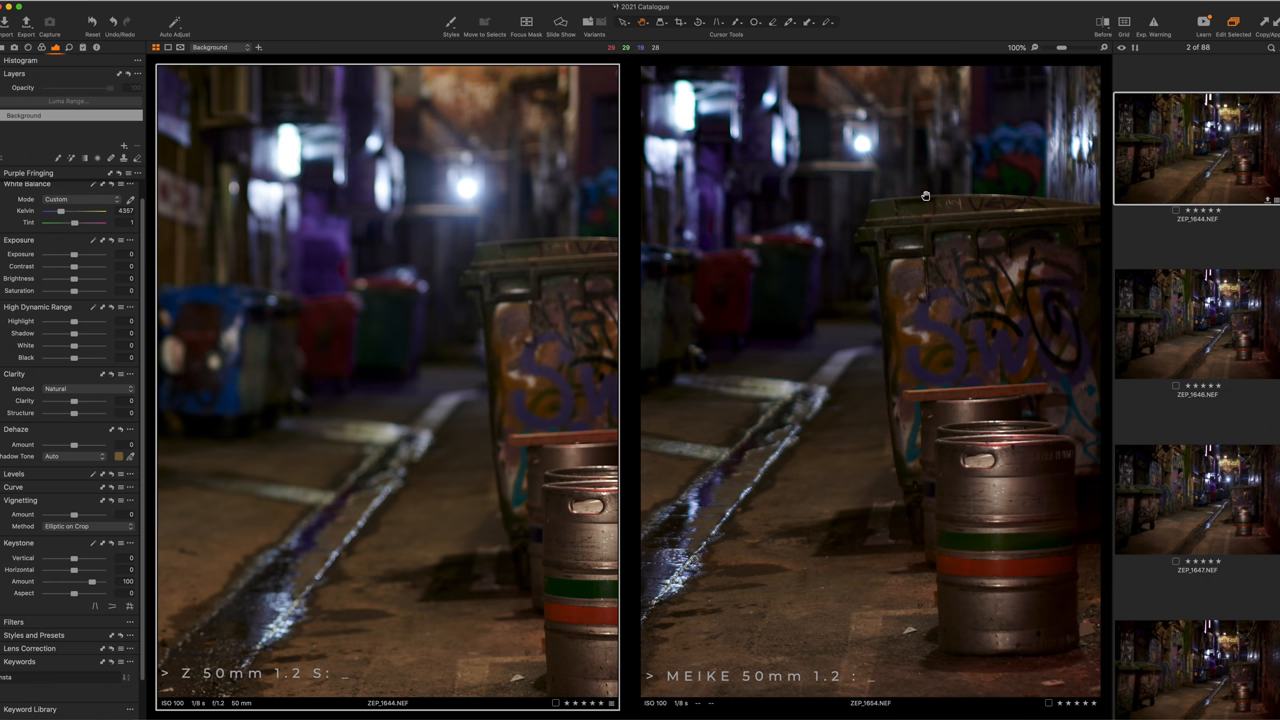
mouse_move(494, 216)
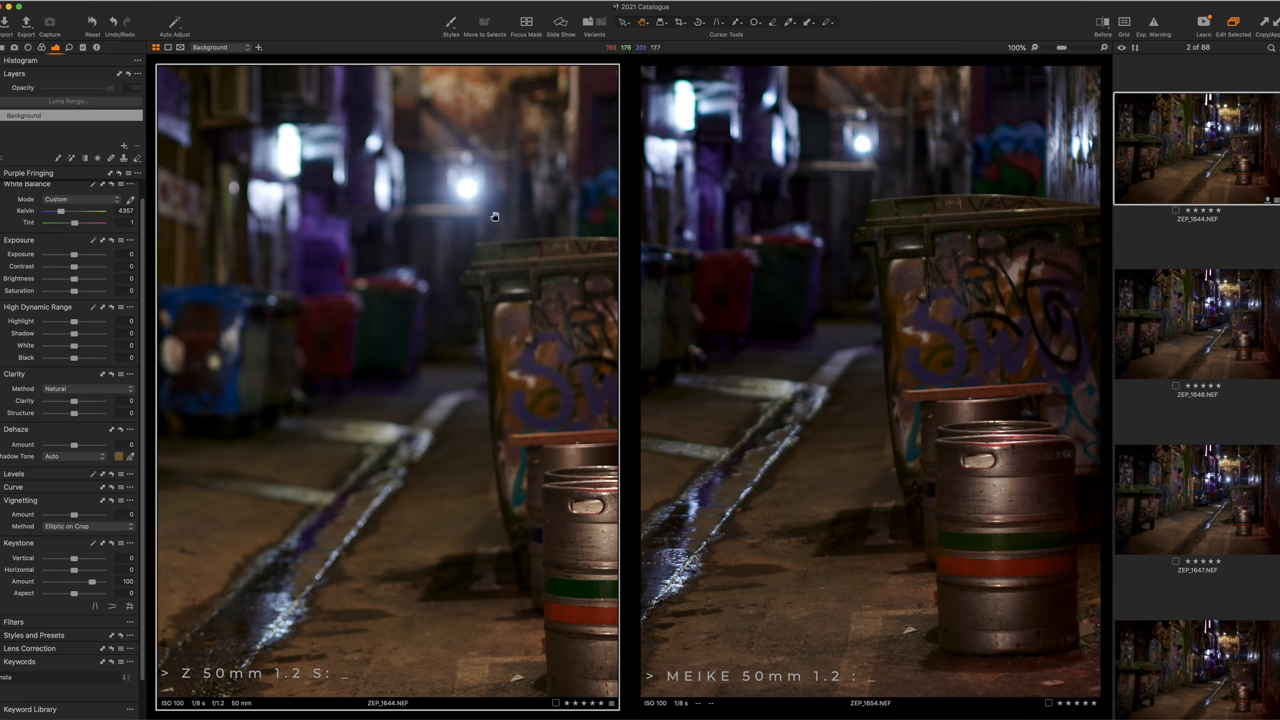
mouse_move(892, 216)
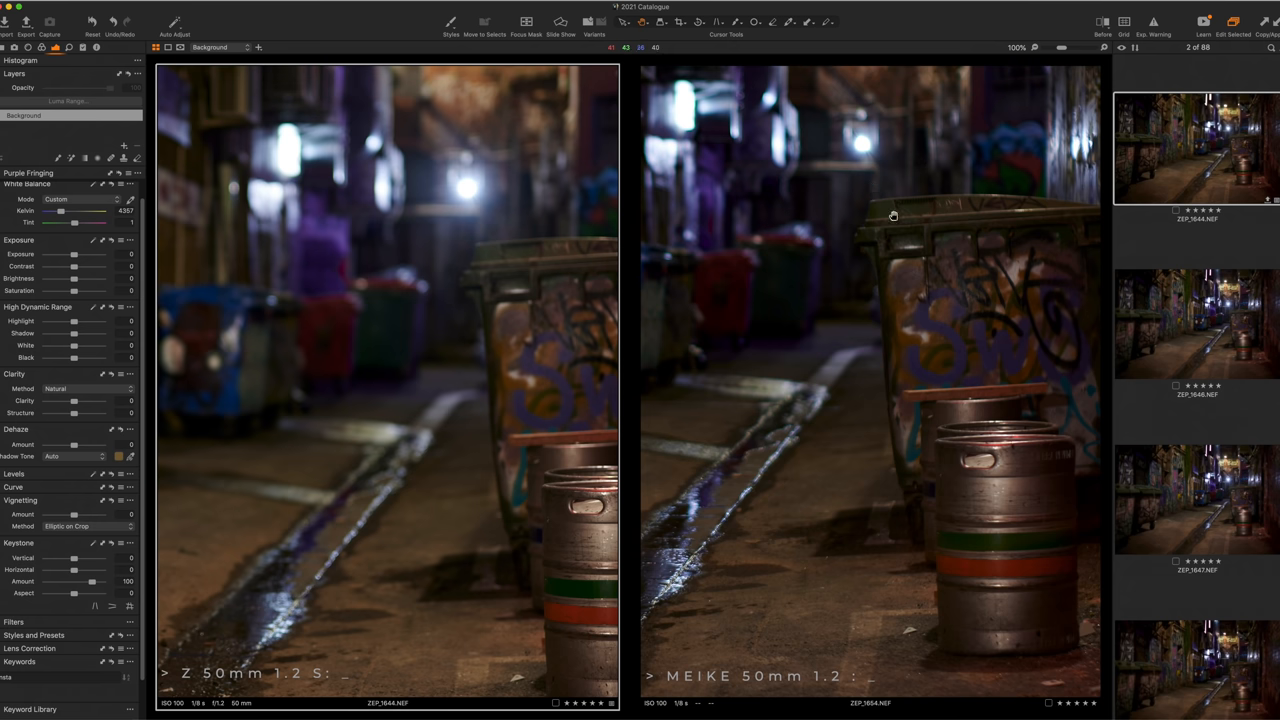
mouse_move(696, 122)
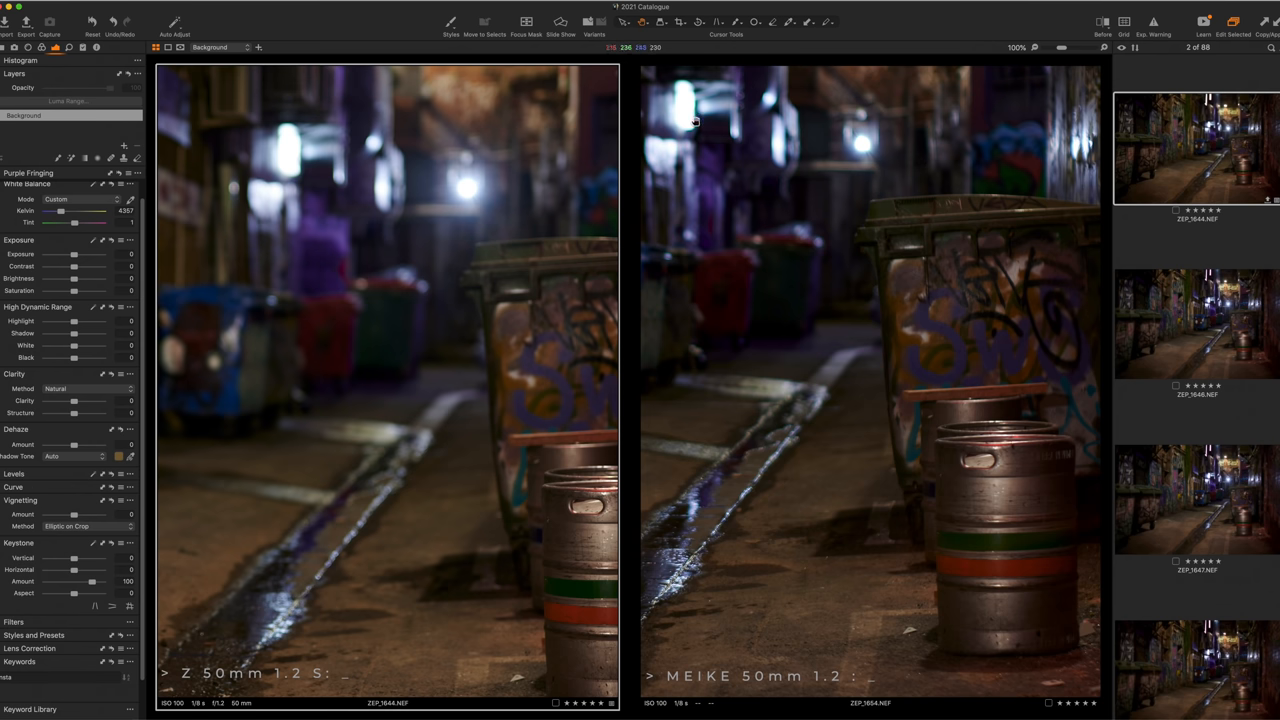
mouse_move(698, 112)
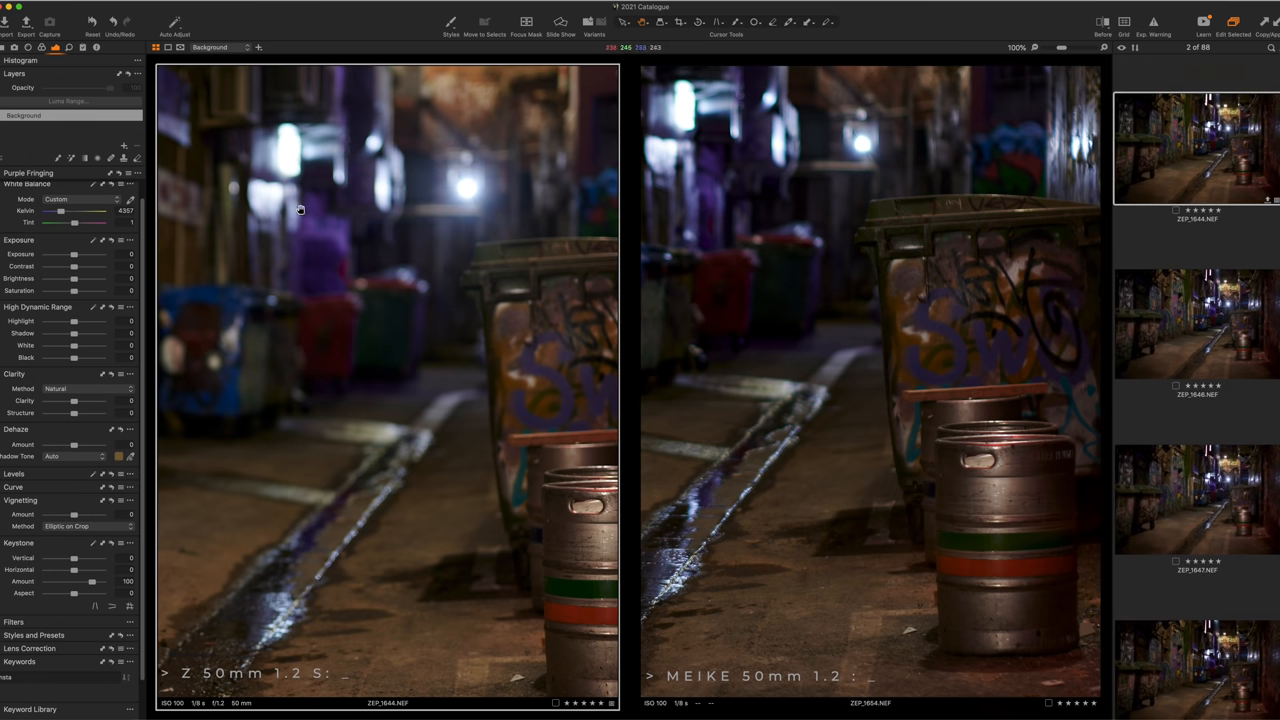
mouse_move(352, 360)
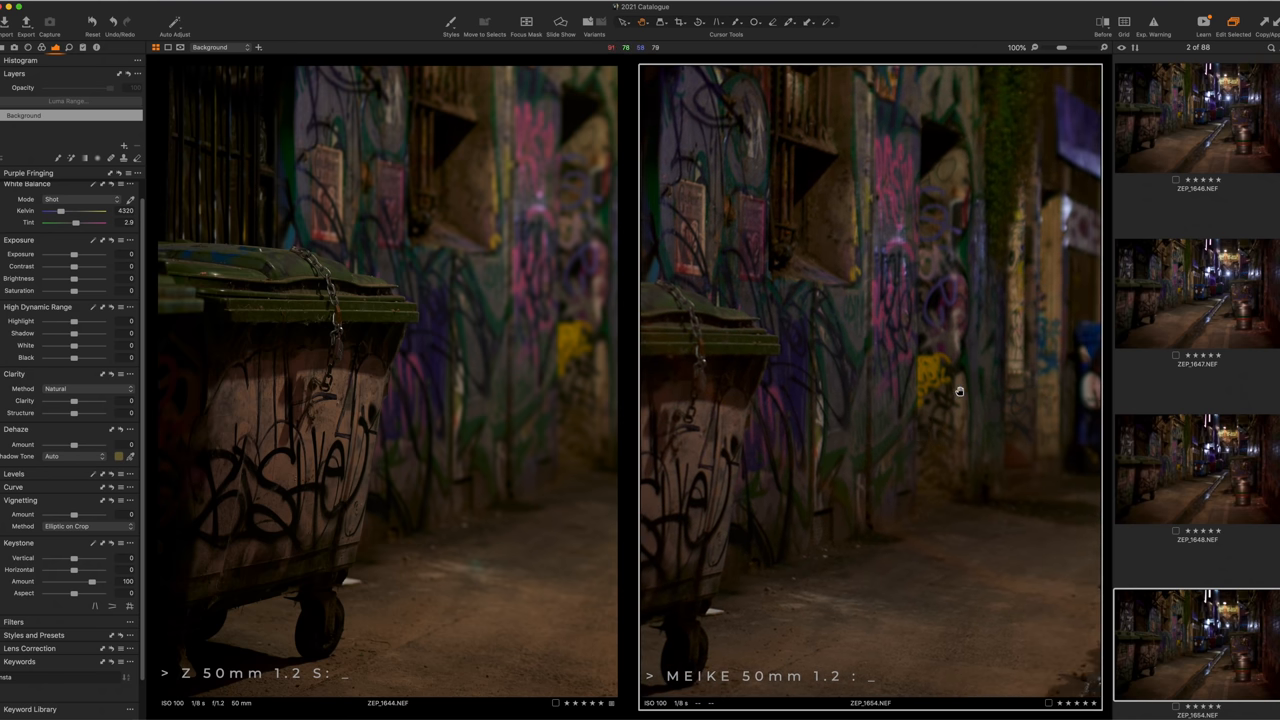
mouse_move(896, 164)
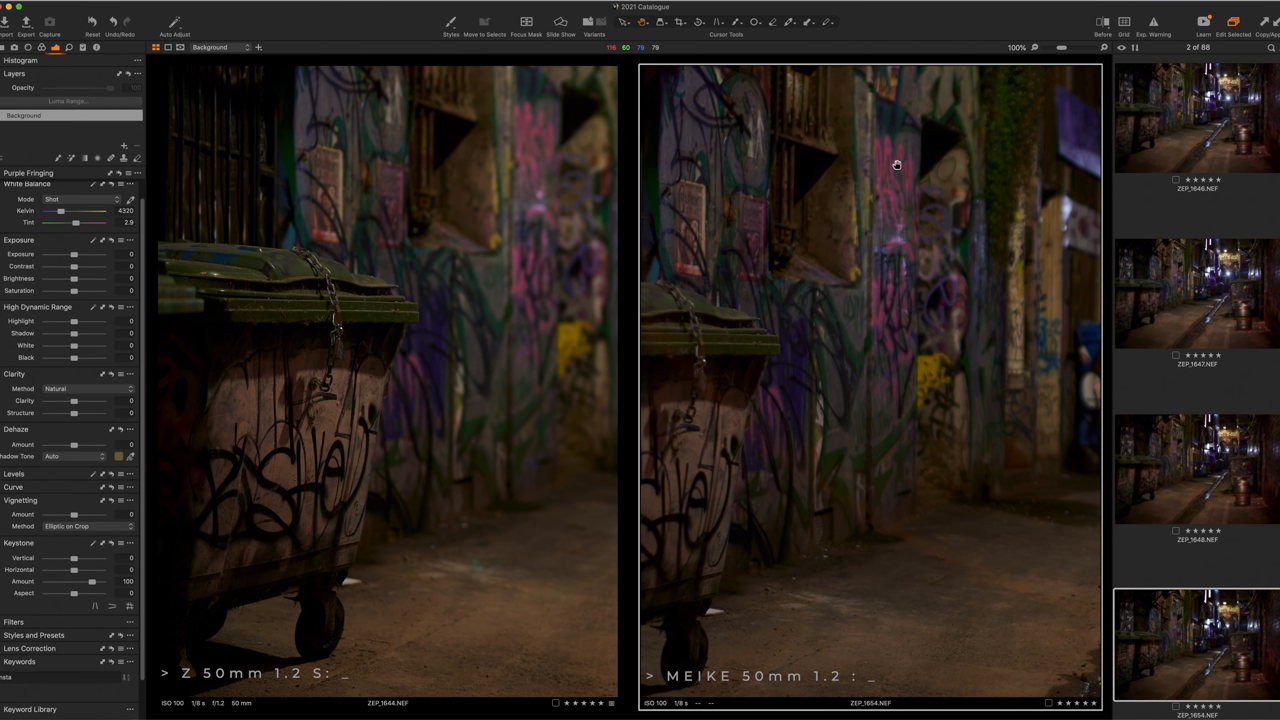
mouse_move(952, 240)
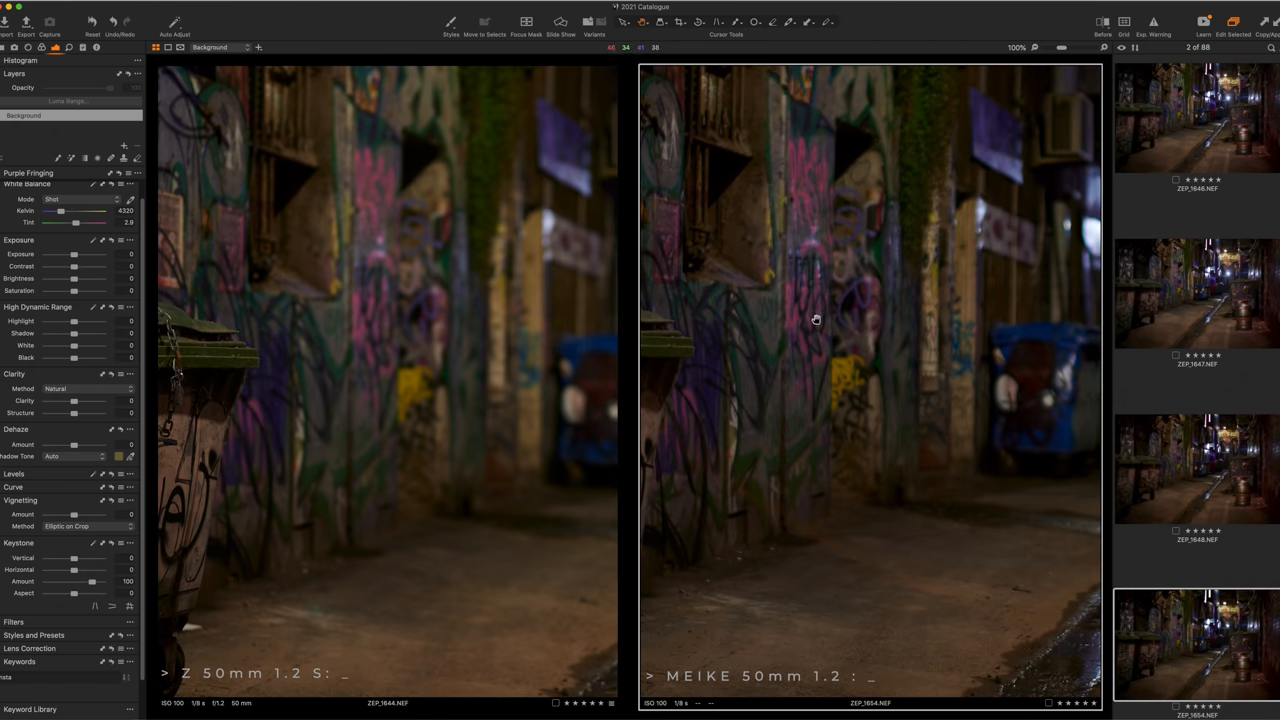
mouse_move(816, 206)
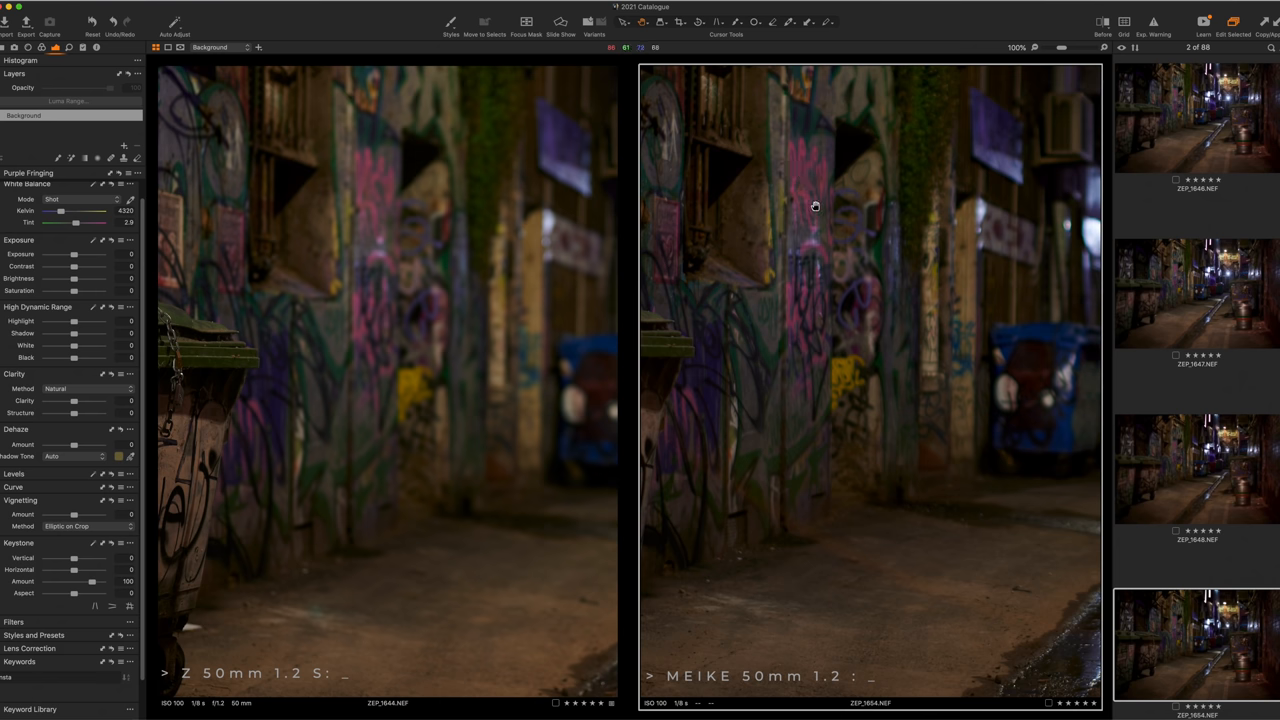
mouse_move(816, 270)
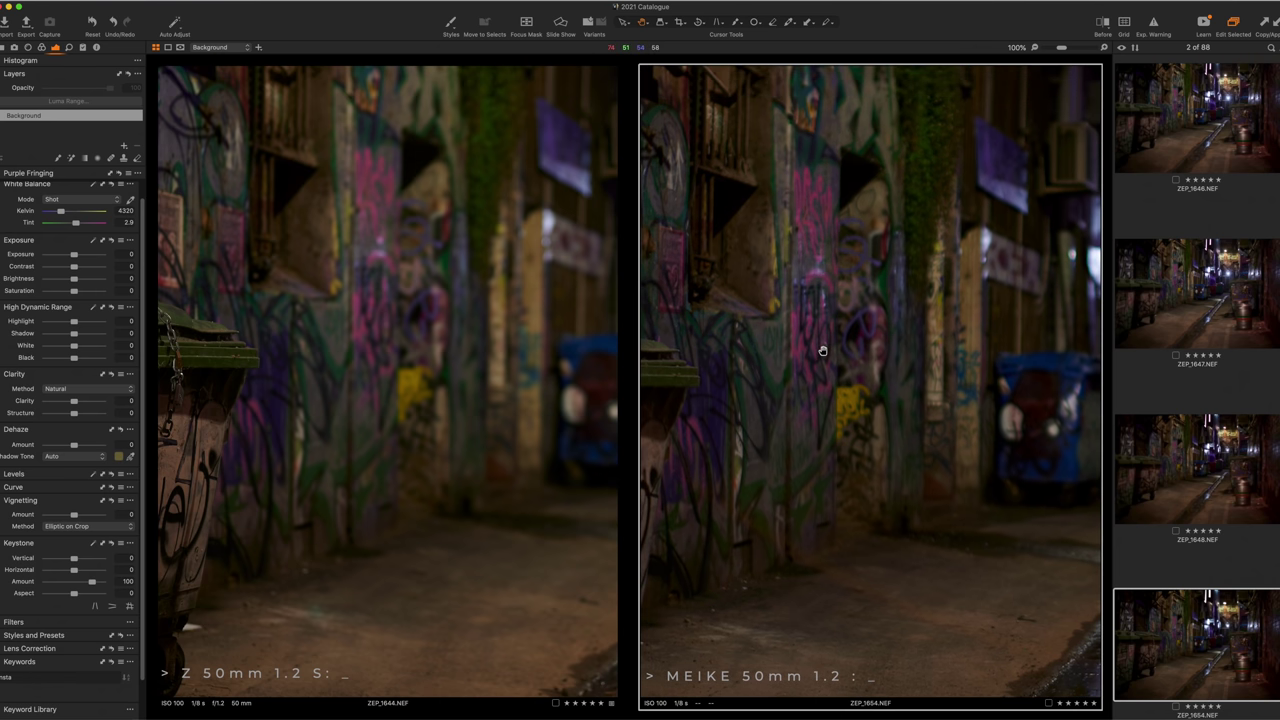
- Shift the Z 50mm versus Meike 50mm comparison to the alley's lights and bins area
click(1196, 148)
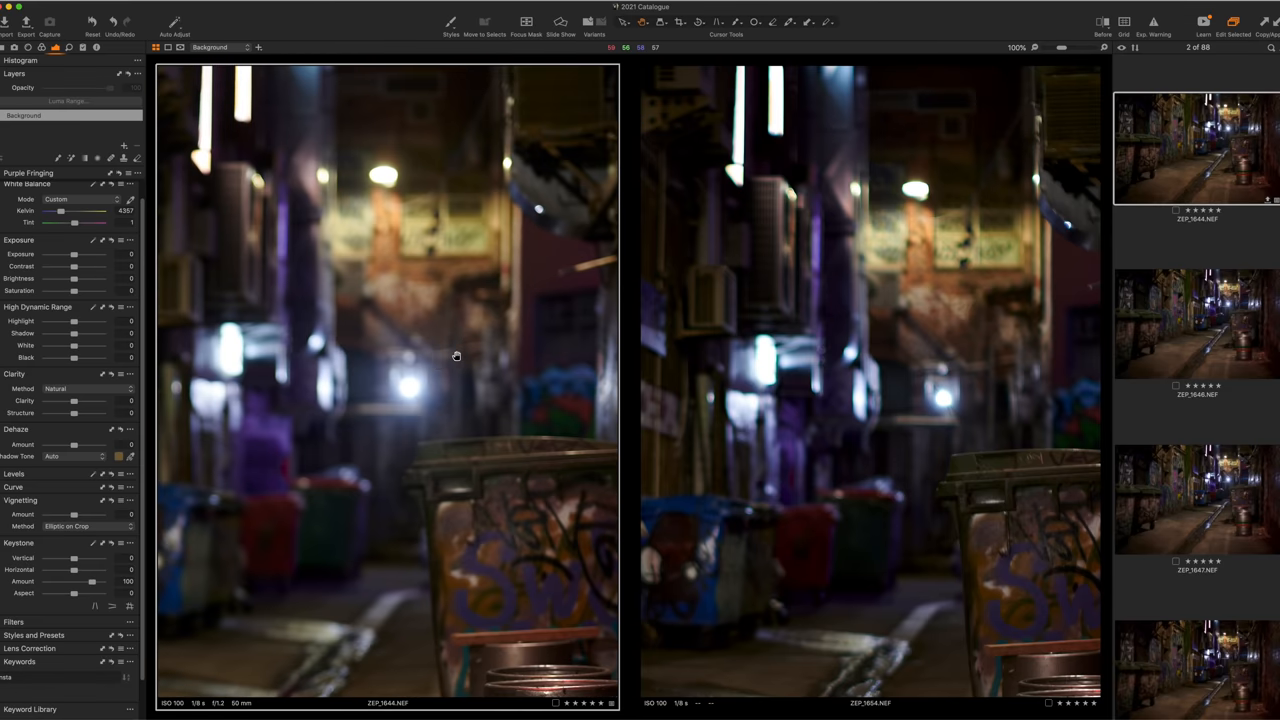
mouse_move(412, 462)
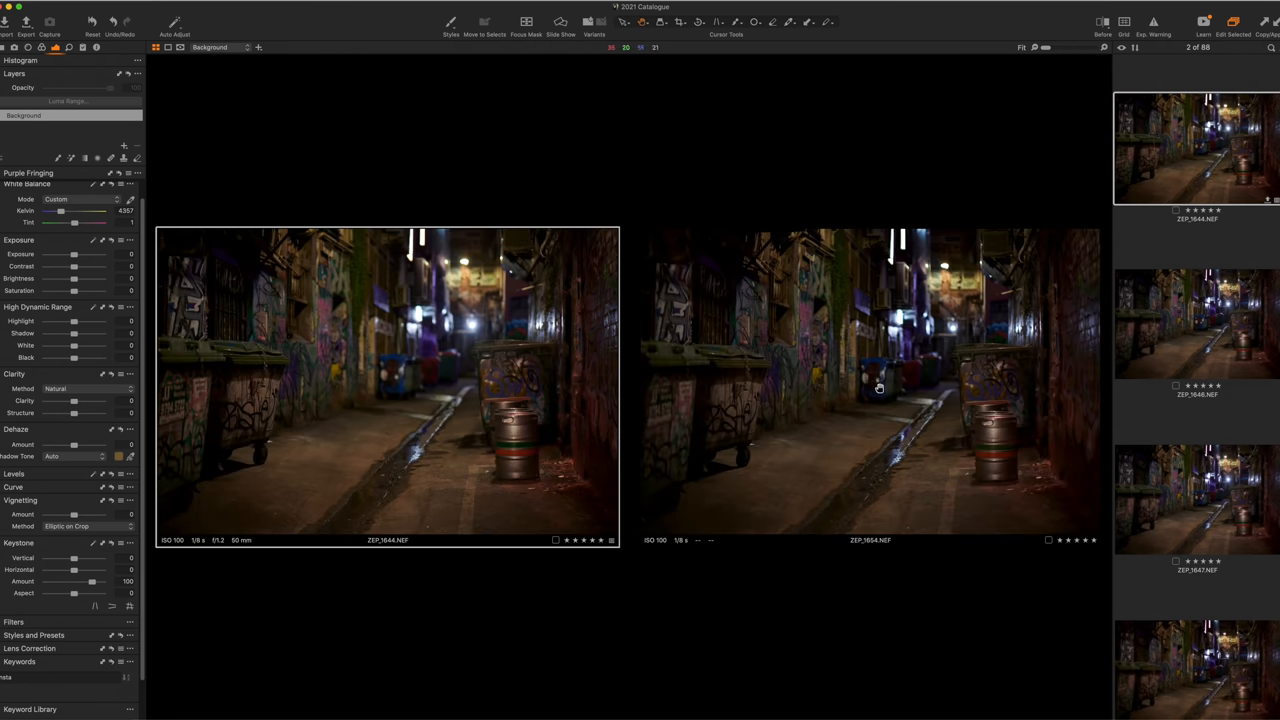
- Leave the alley comparison for the colorful string-lights bokeh photo
click(1196, 364)
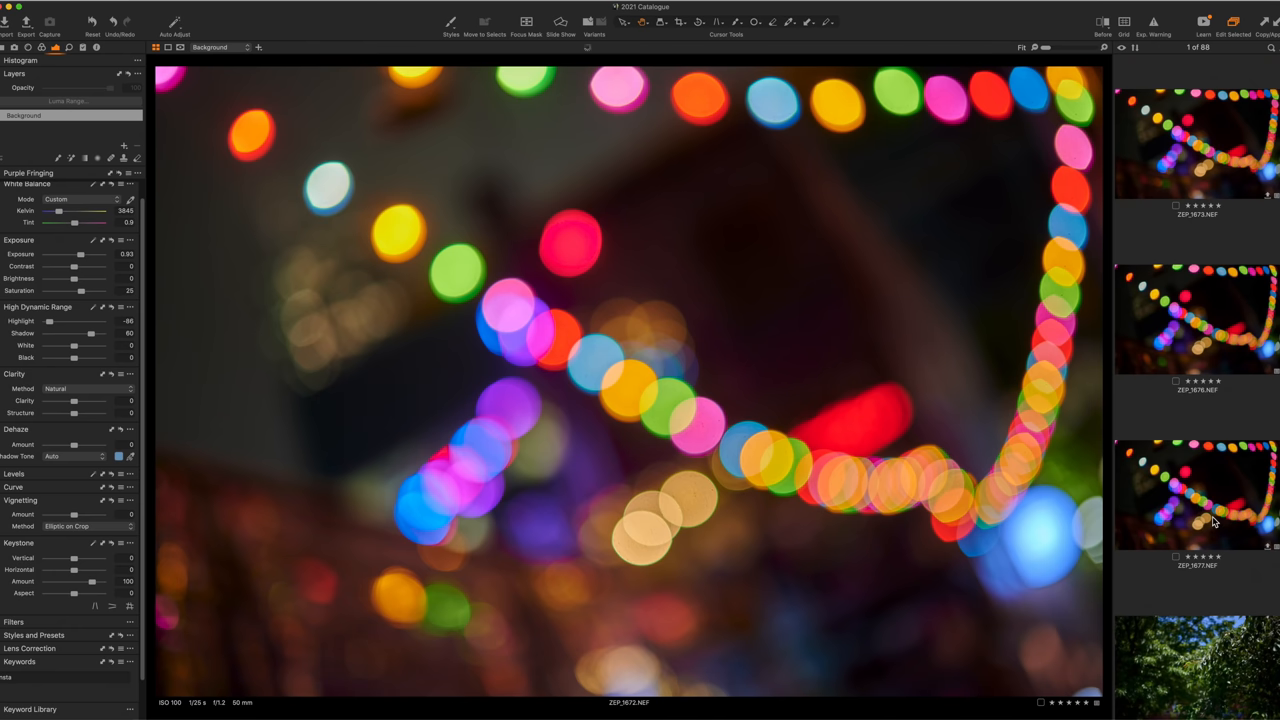
- Add a second bokeh string-lights variant to the viewer for side-by-side comparison
click(1196, 496)
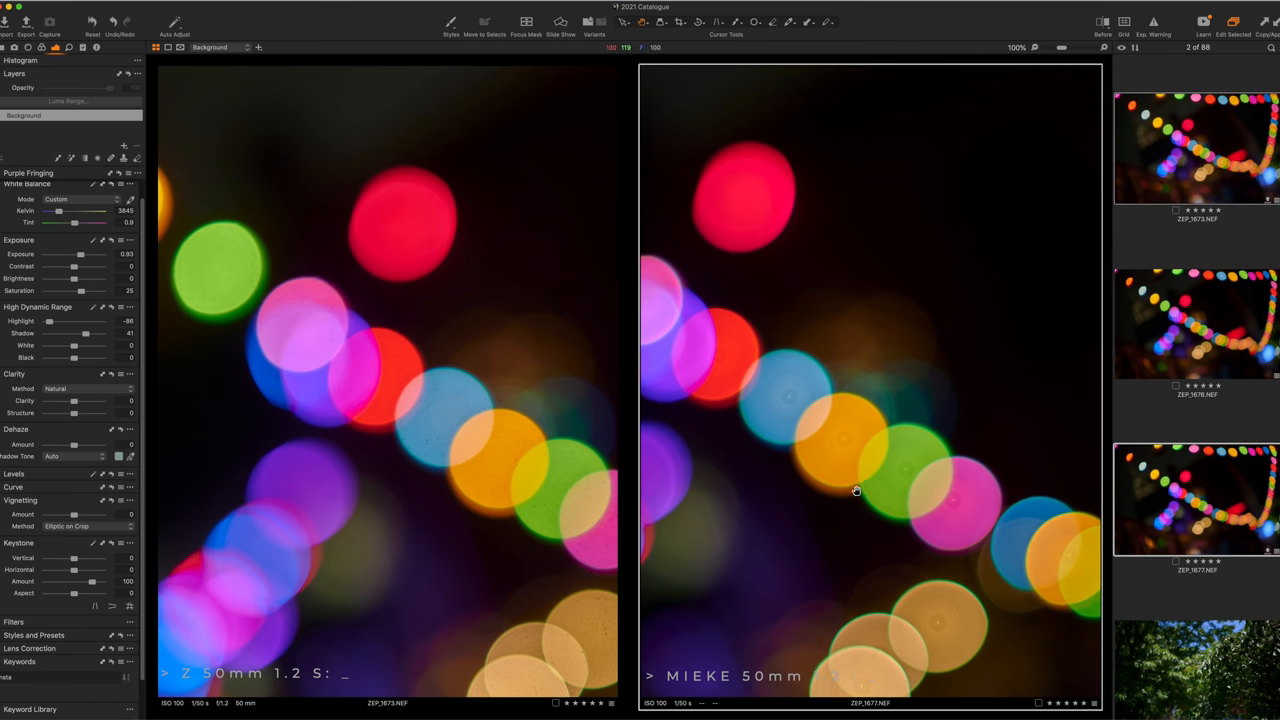
mouse_move(764, 348)
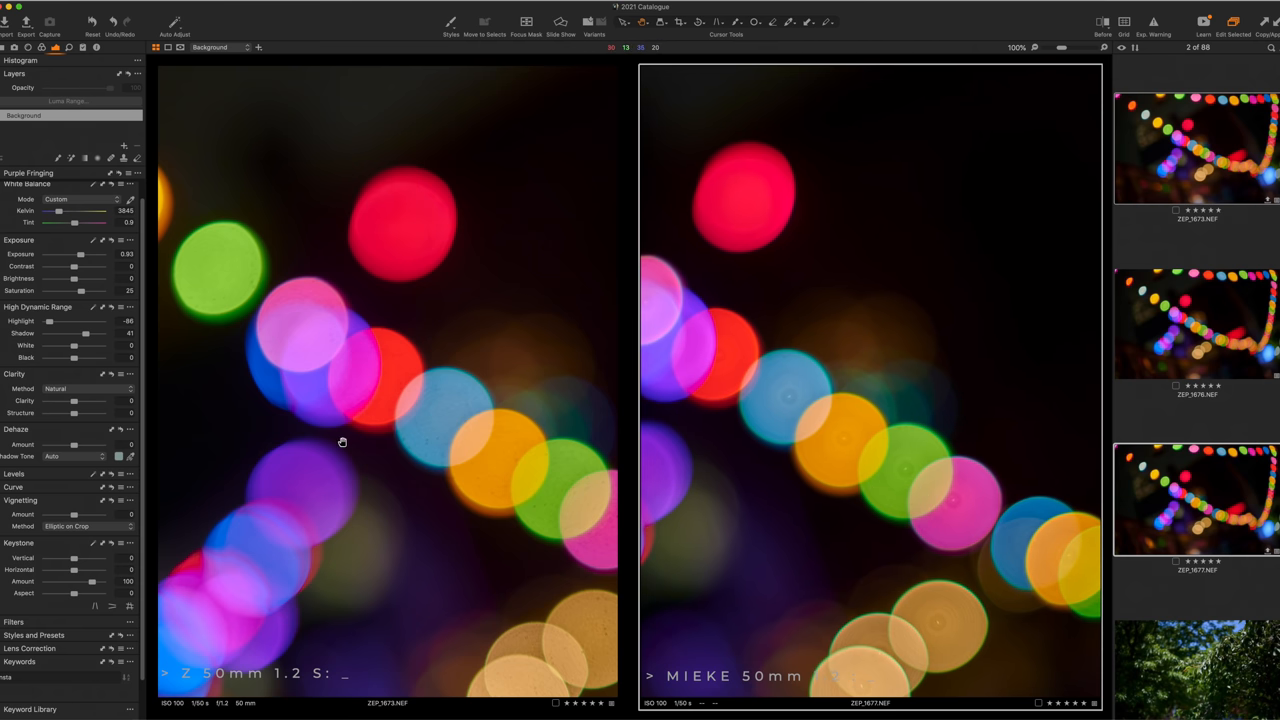
mouse_move(952, 496)
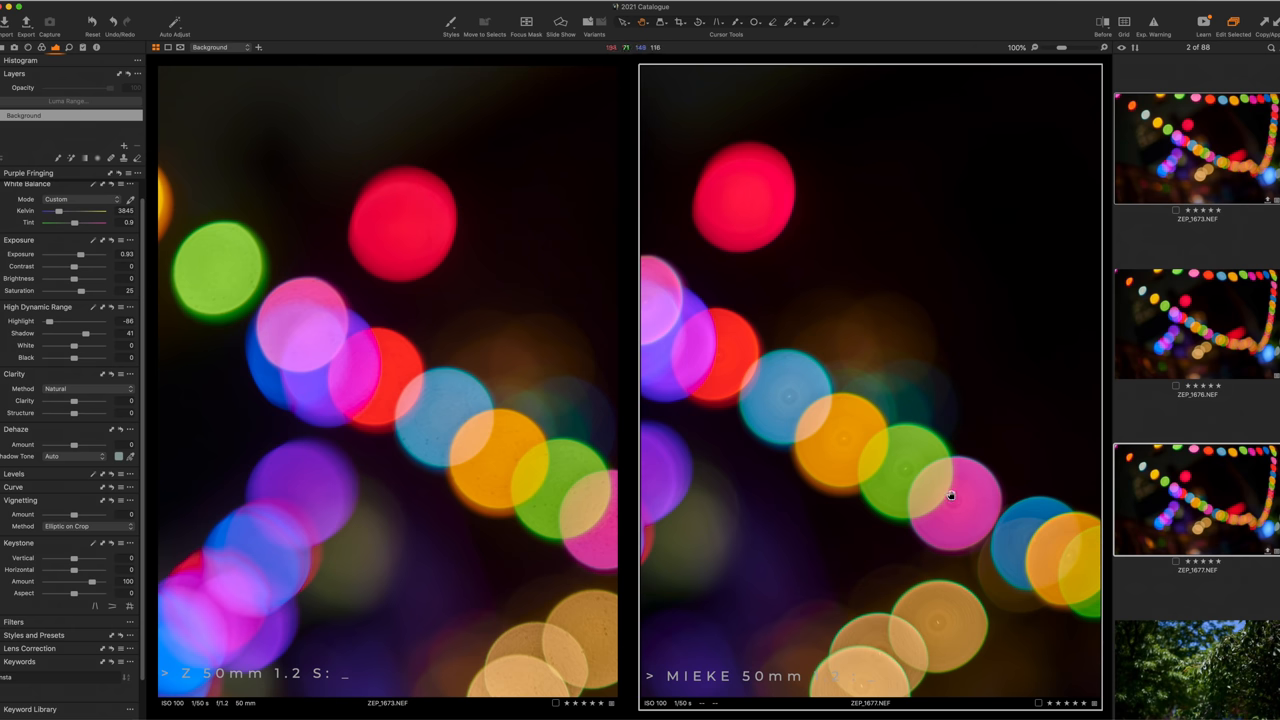
mouse_move(844, 458)
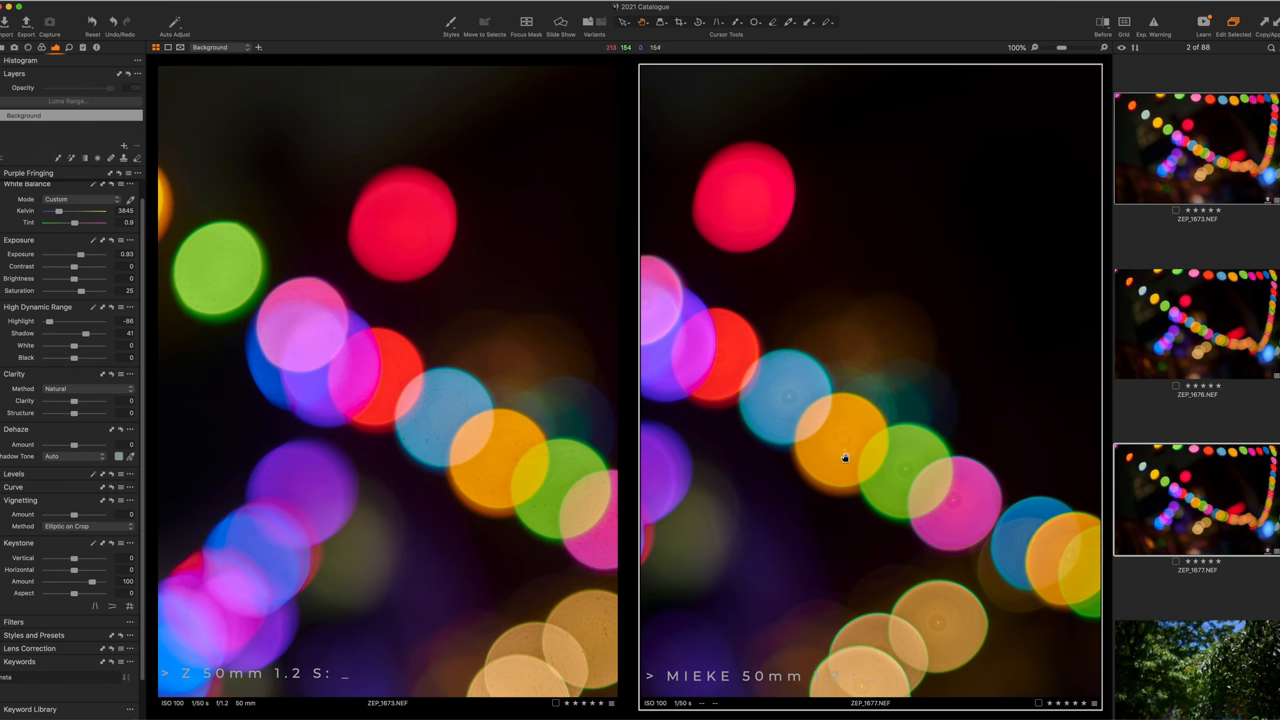
mouse_move(932, 572)
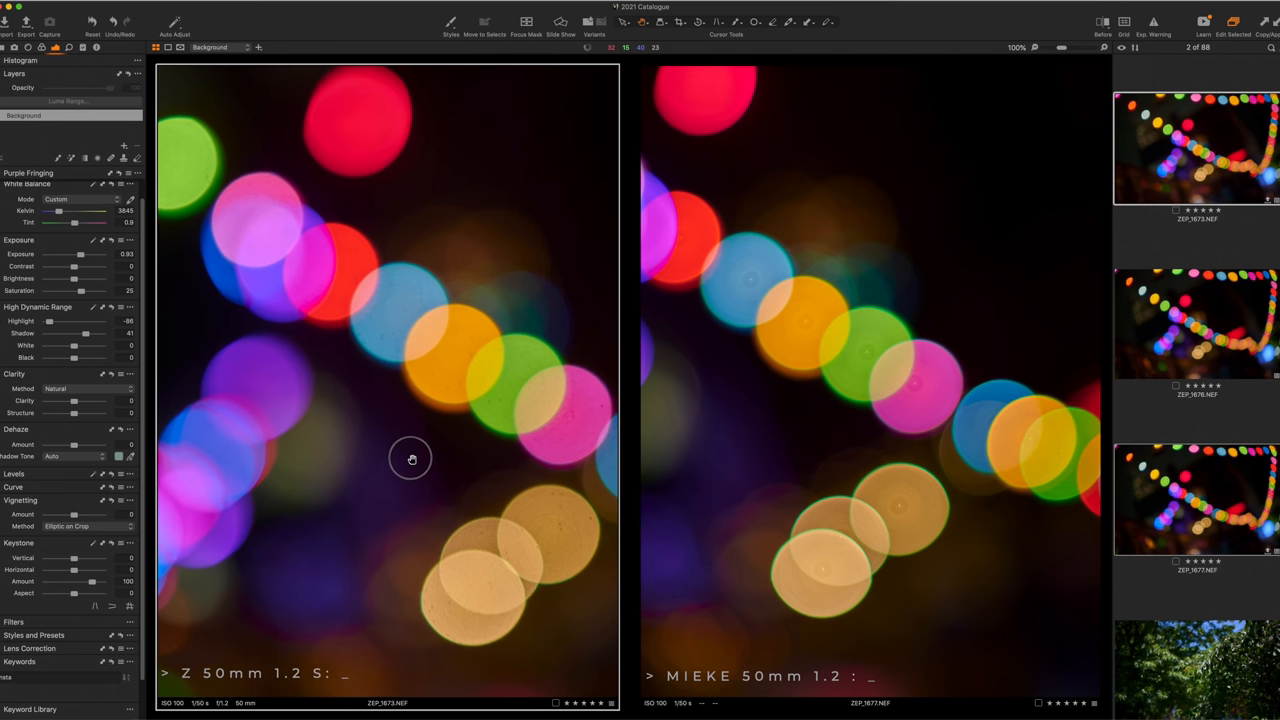
mouse_move(818, 524)
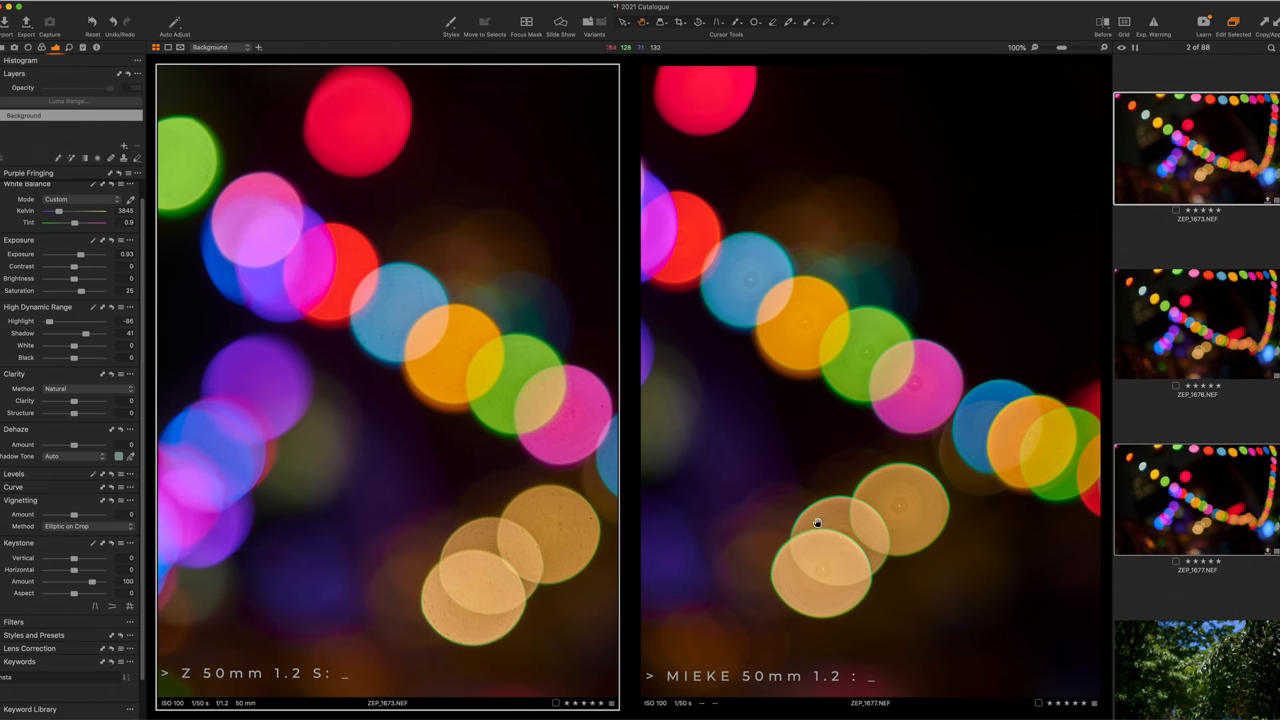
mouse_move(820, 544)
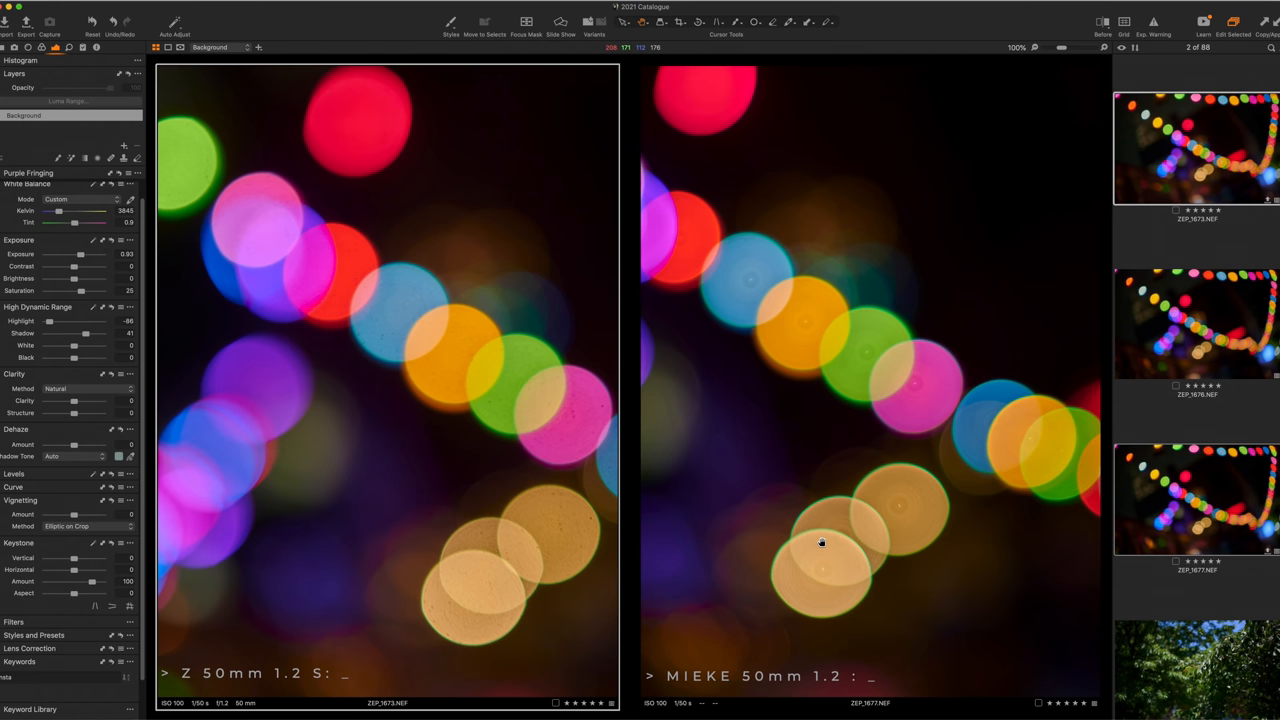
mouse_move(818, 524)
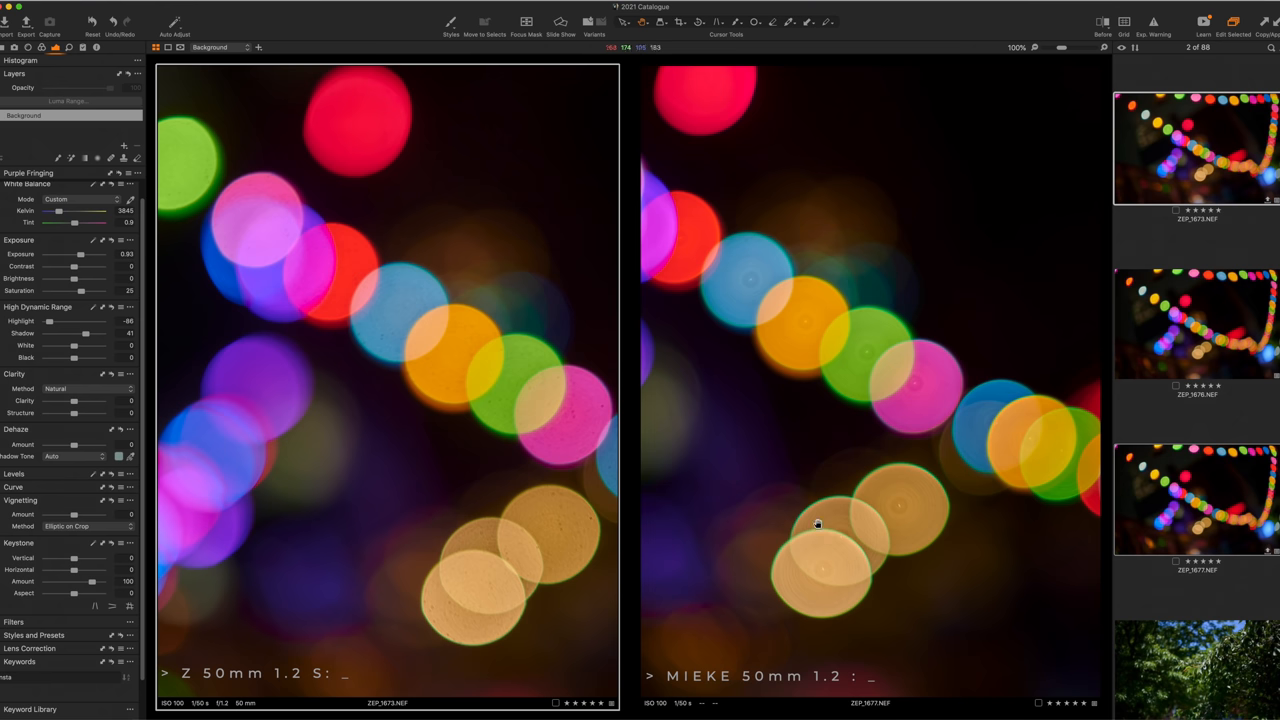
mouse_move(816, 402)
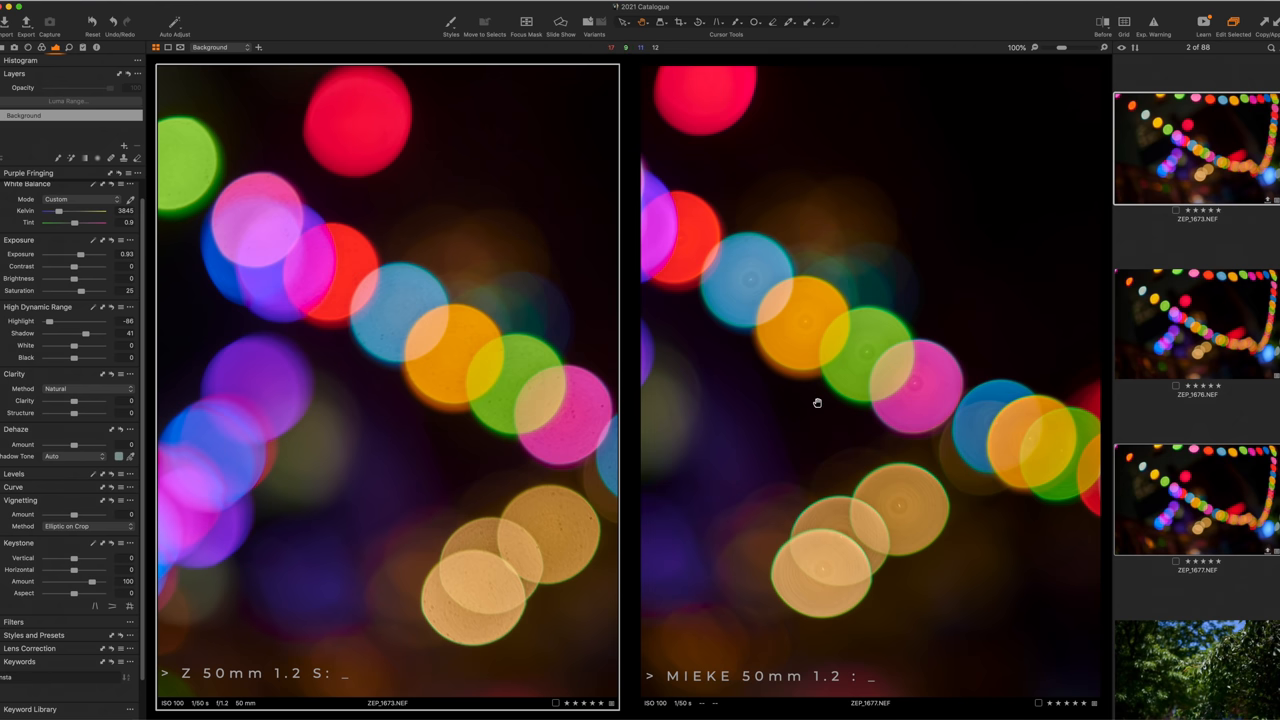
mouse_move(804, 400)
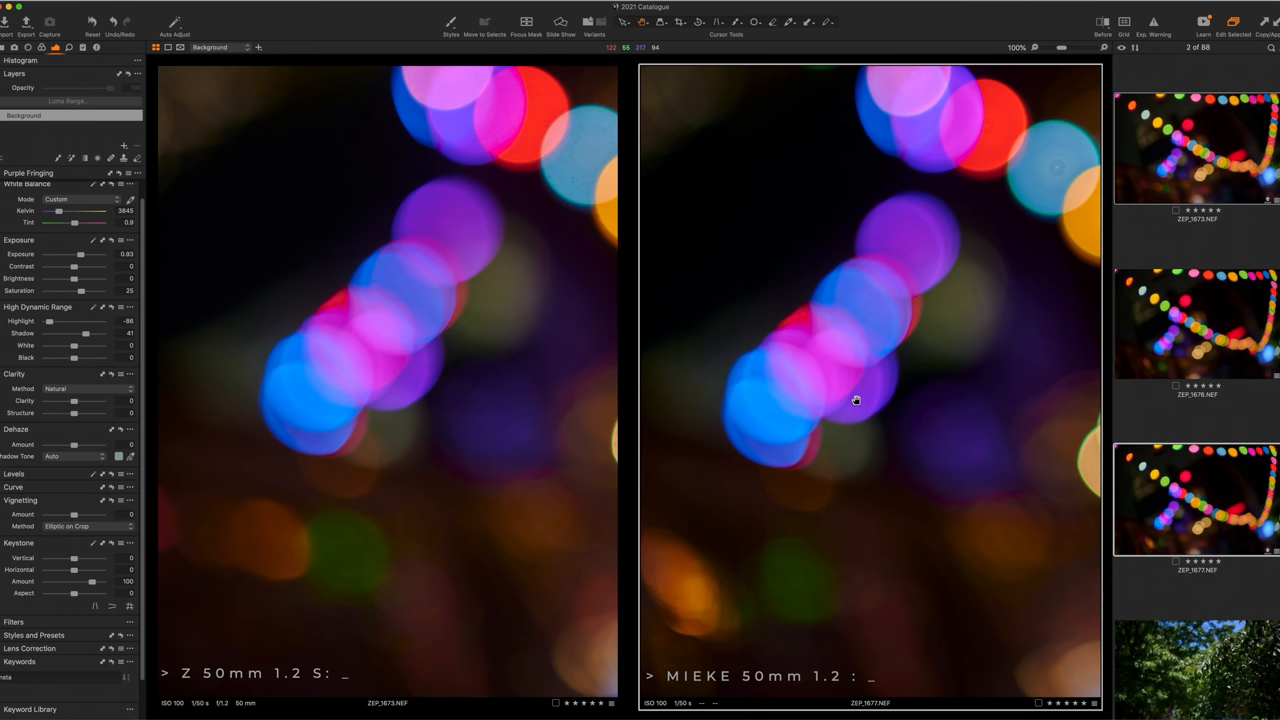
mouse_move(418, 592)
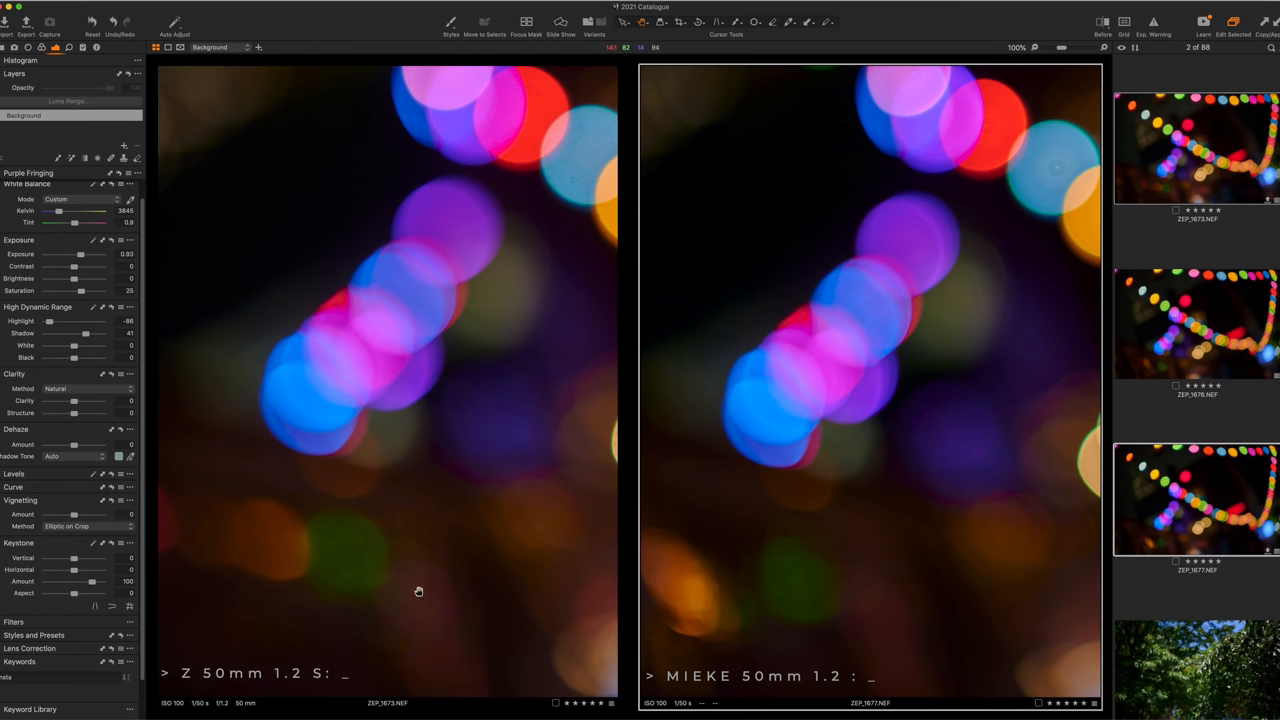
mouse_move(828, 604)
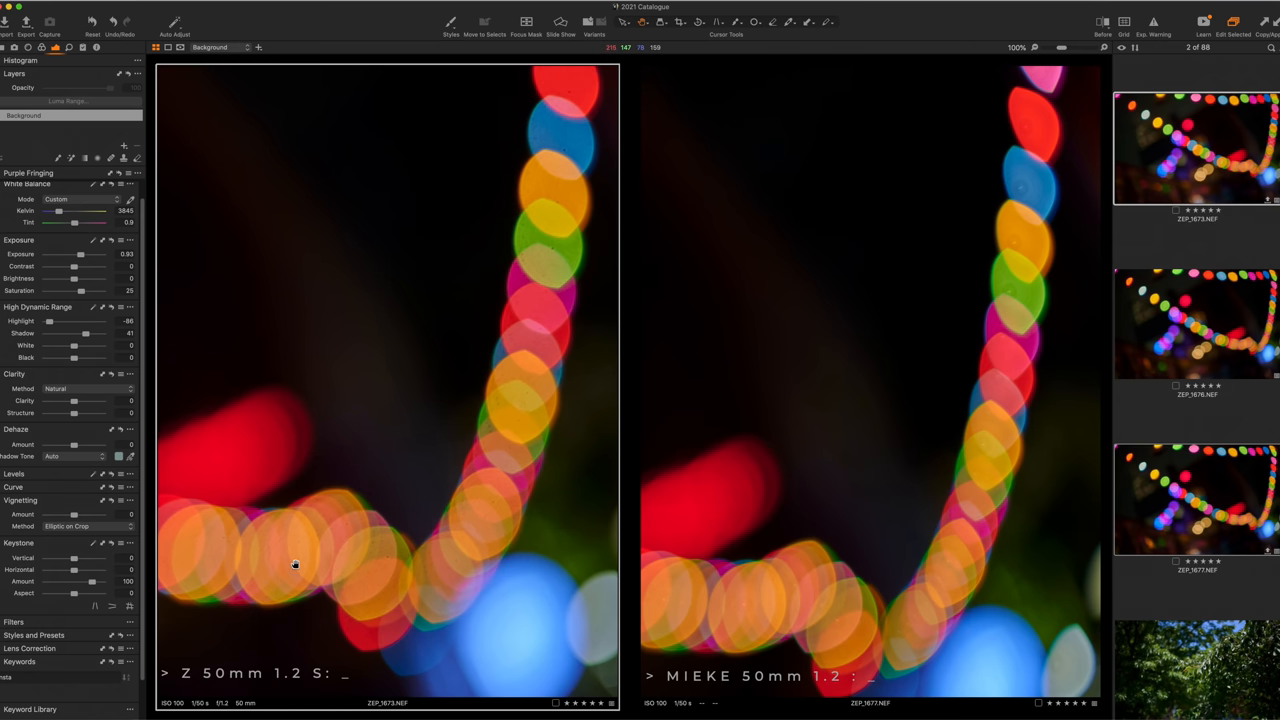
mouse_move(572, 474)
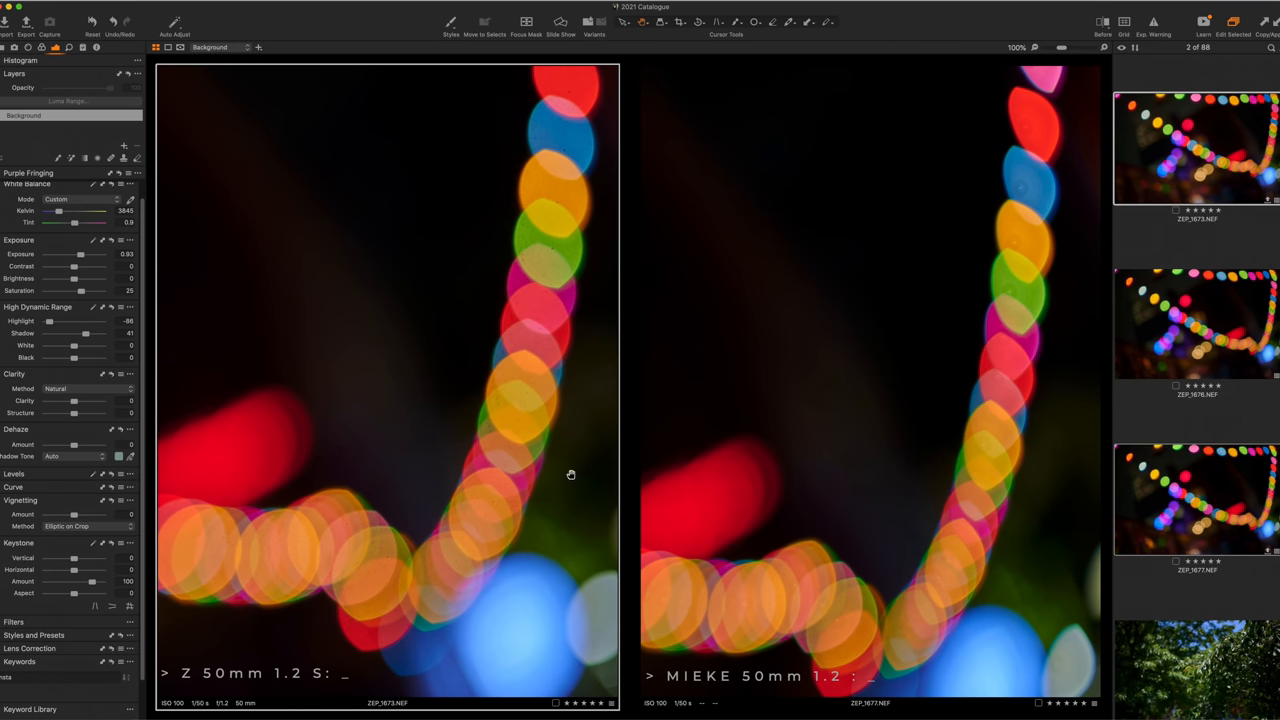
mouse_move(564, 126)
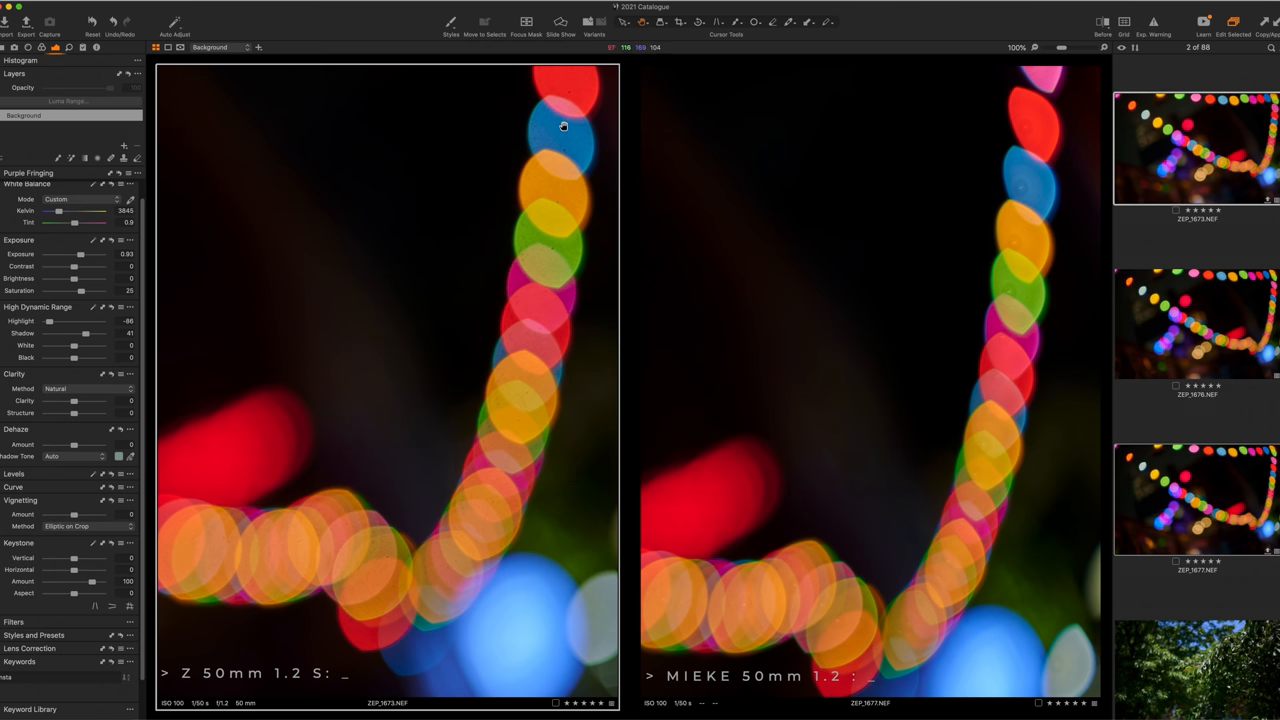
mouse_move(528, 400)
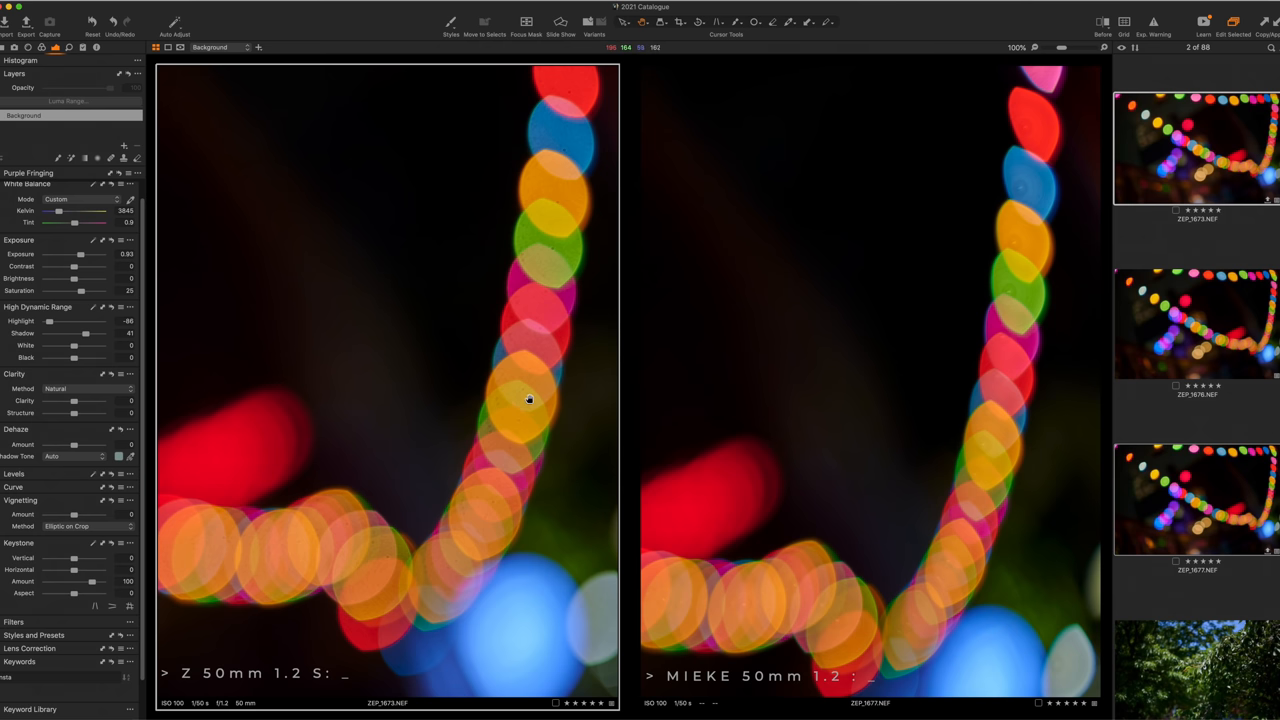
mouse_move(552, 252)
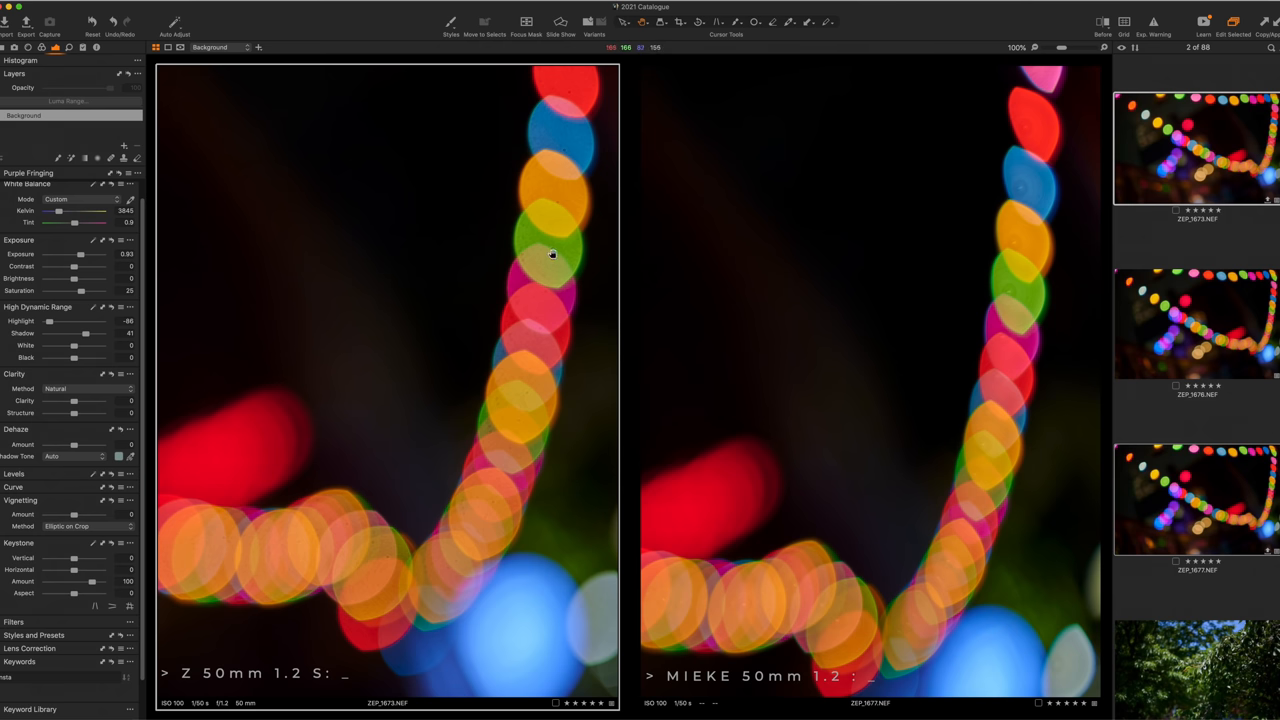
mouse_move(1036, 204)
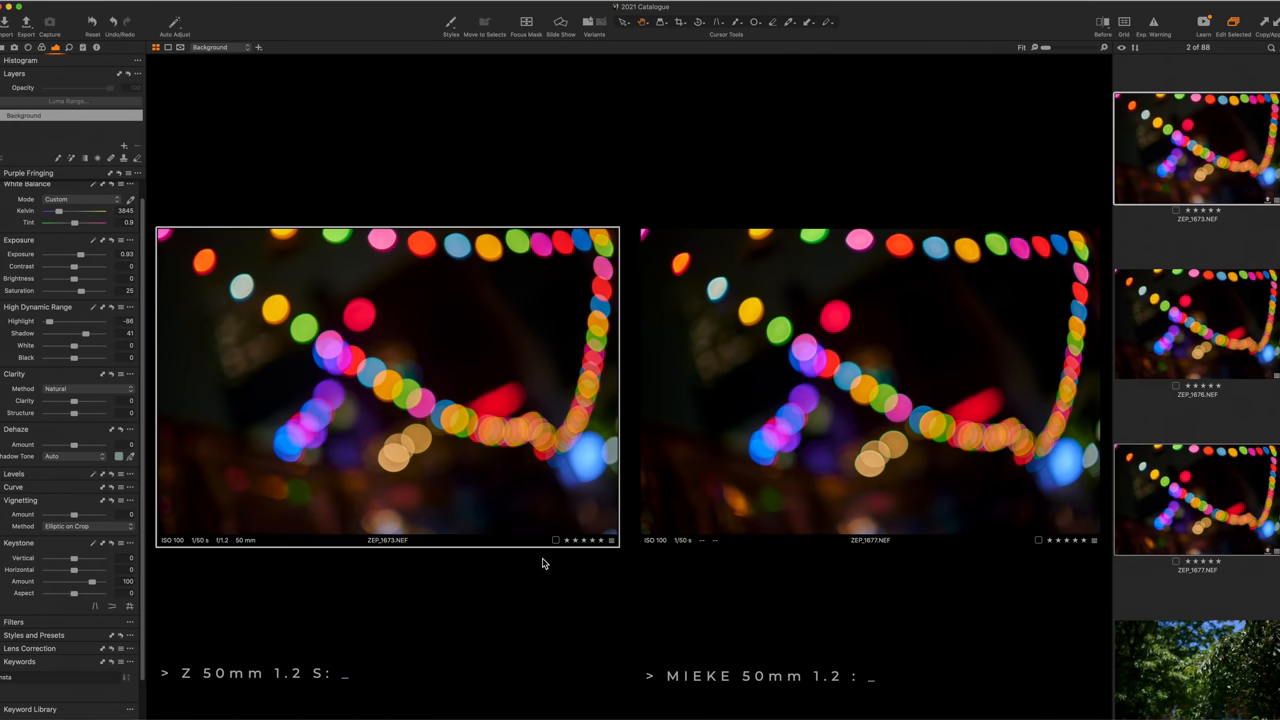
mouse_move(580, 428)
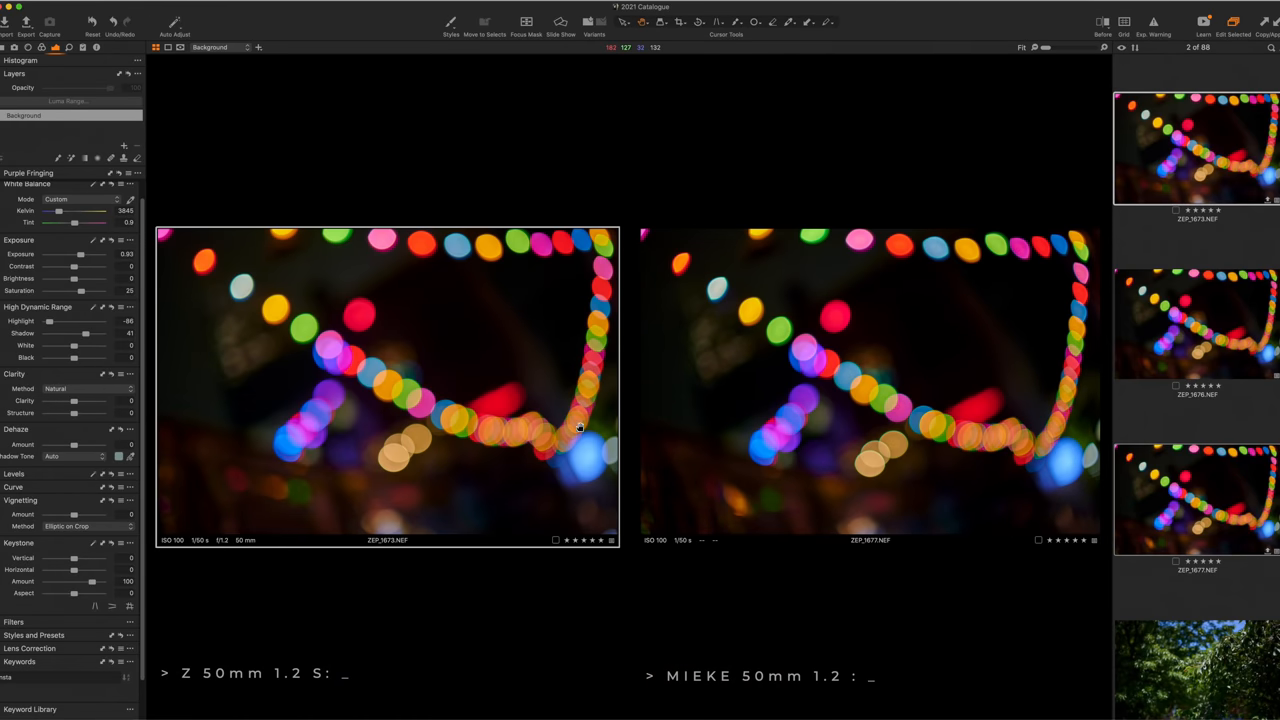
mouse_move(348, 350)
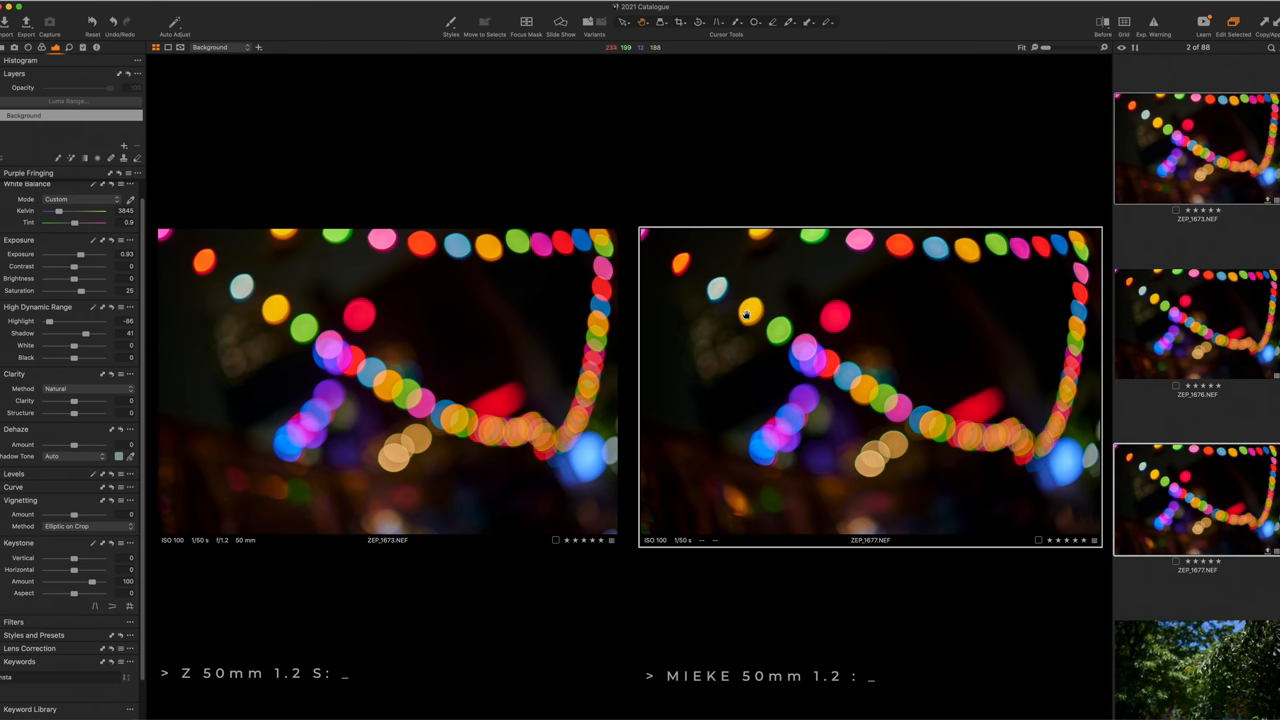
mouse_move(326, 336)
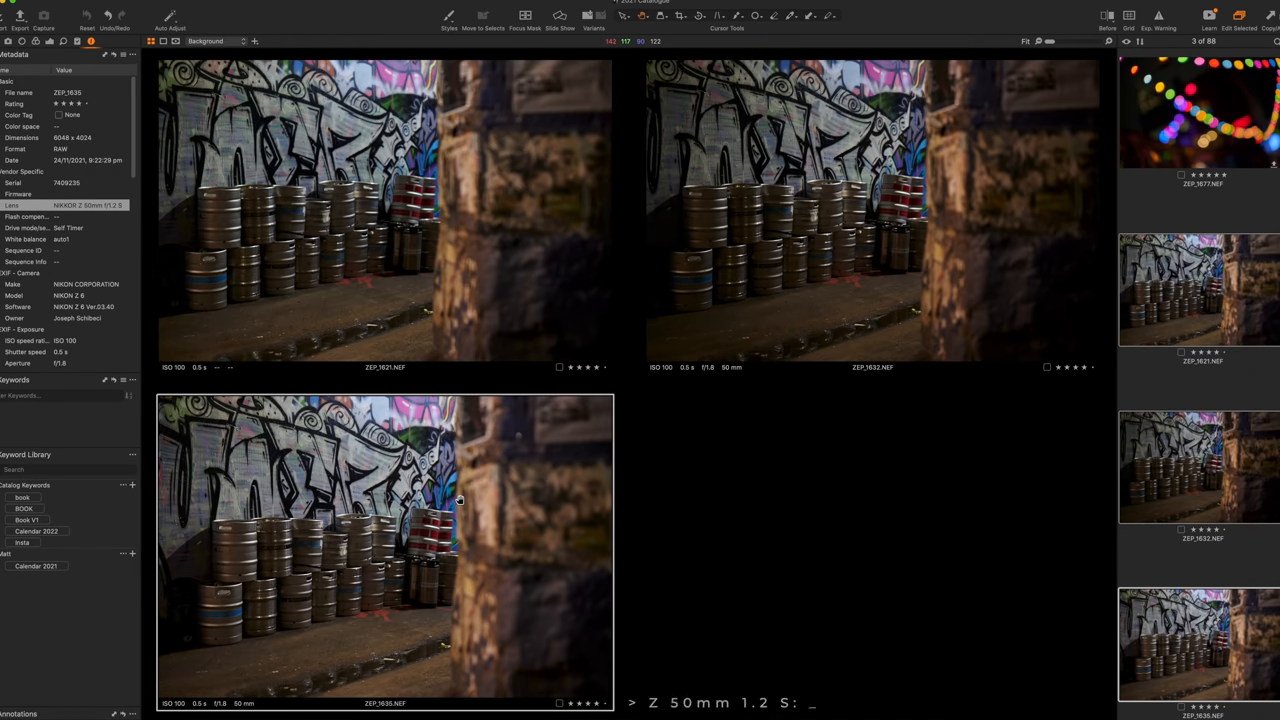
mouse_move(770, 378)
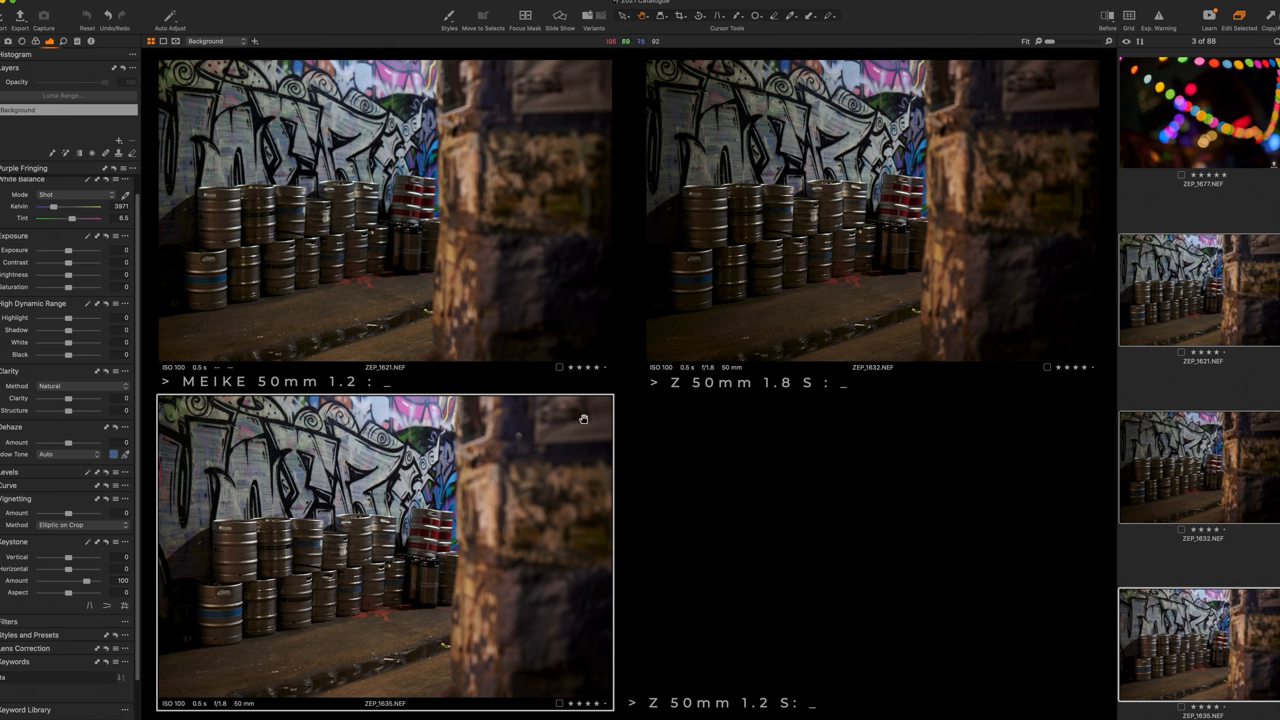
mouse_move(564, 504)
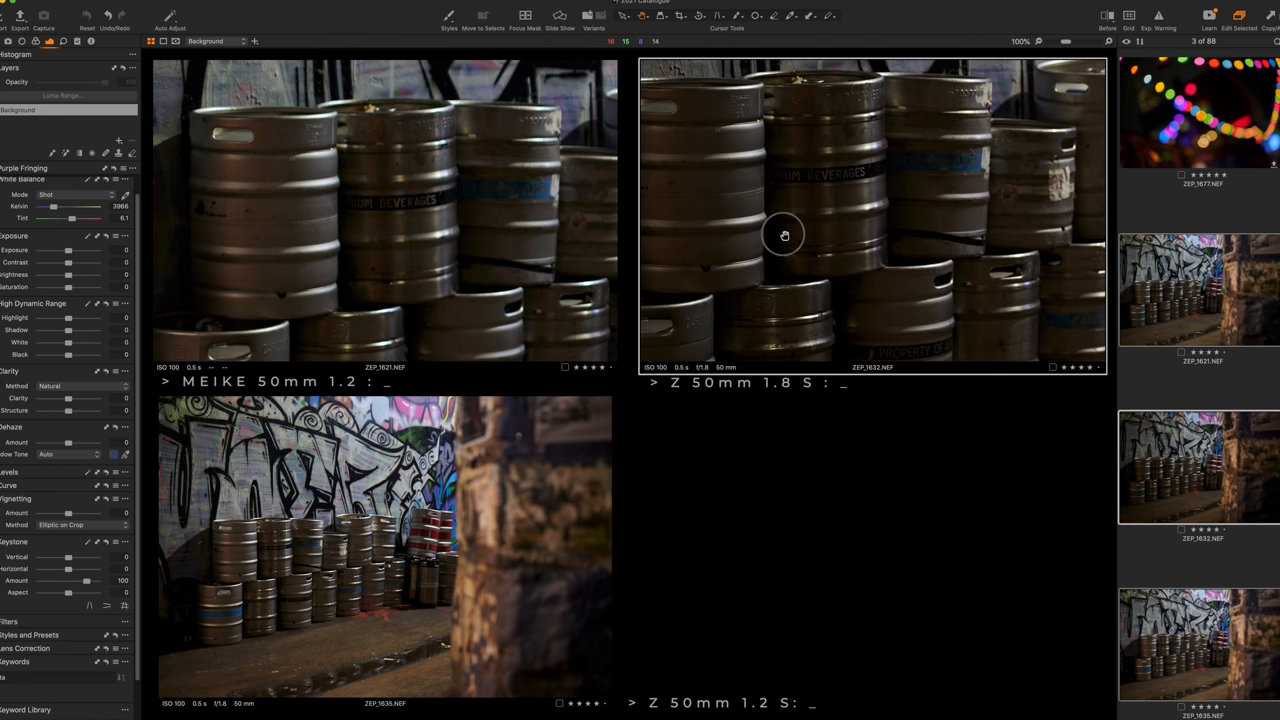
mouse_move(760, 128)
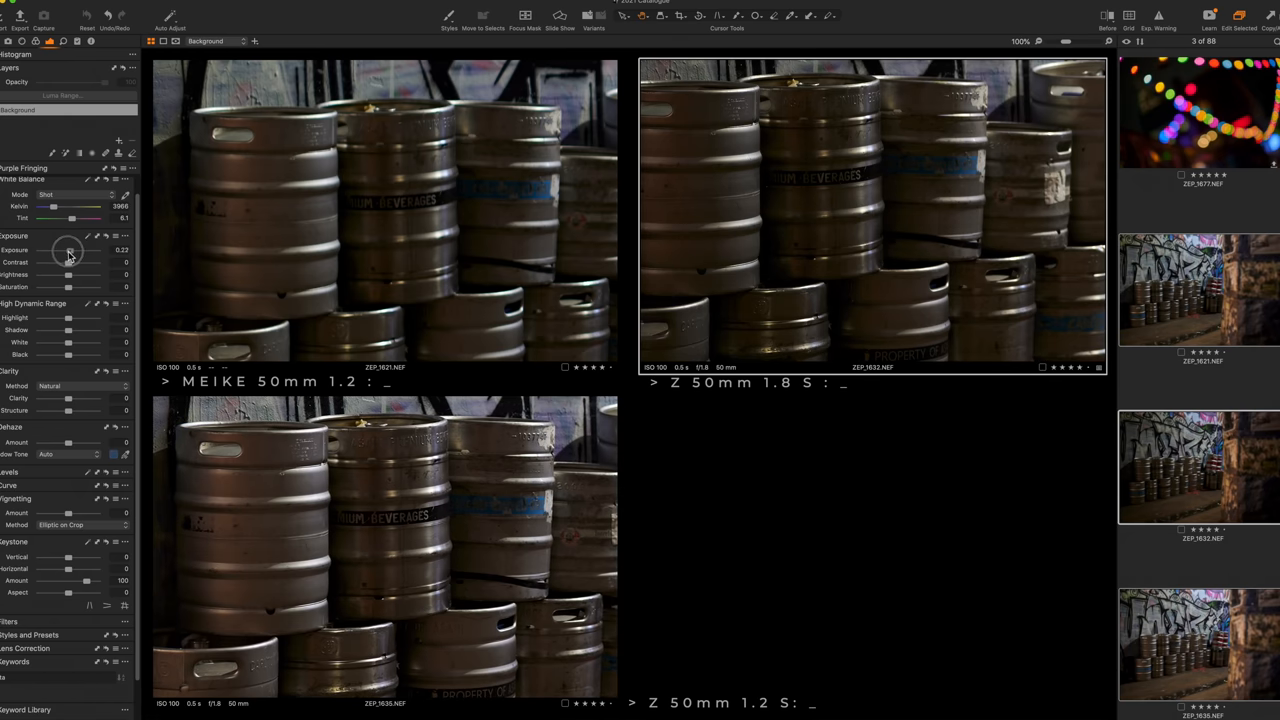
drag(68, 248, 80, 248)
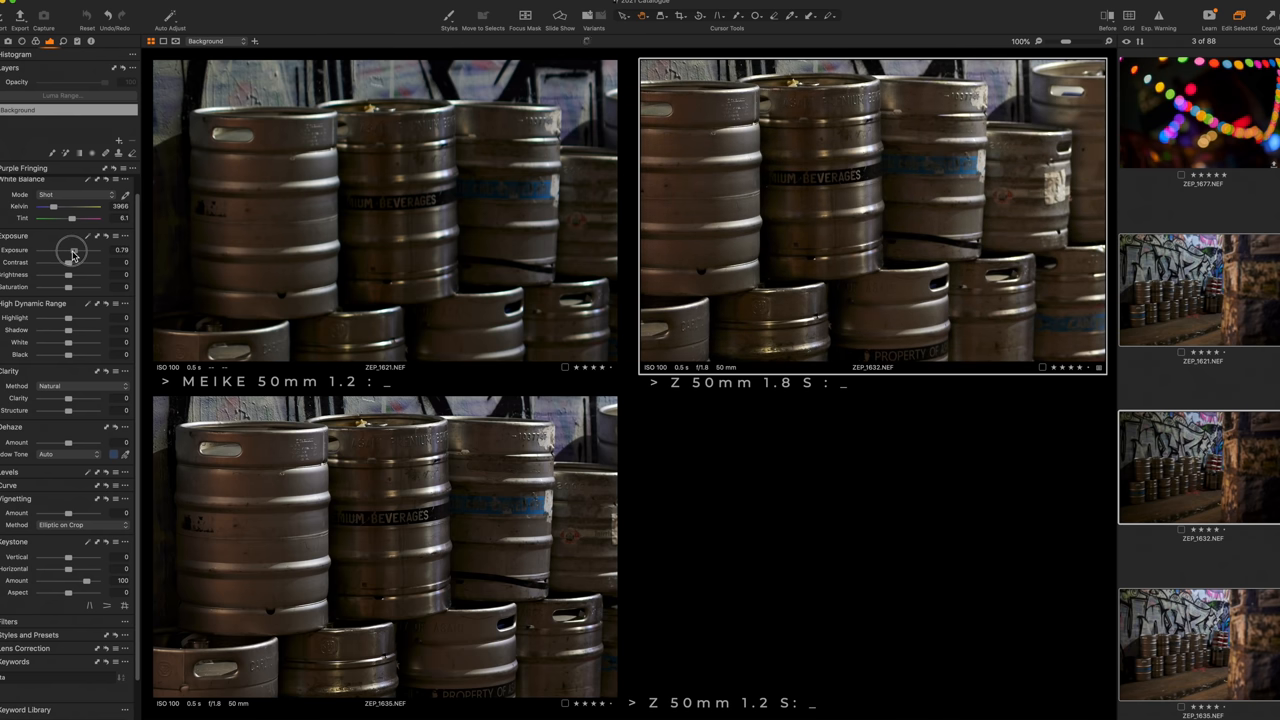
drag(72, 250, 78, 250)
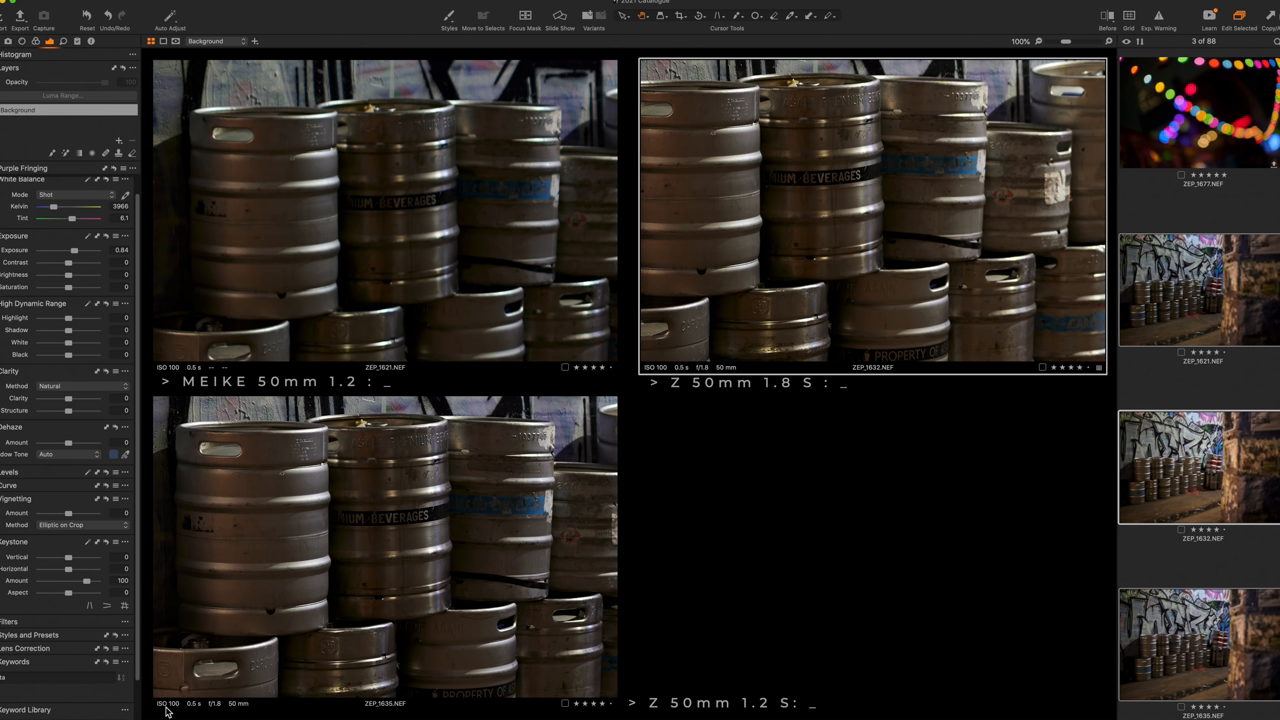
mouse_move(222, 710)
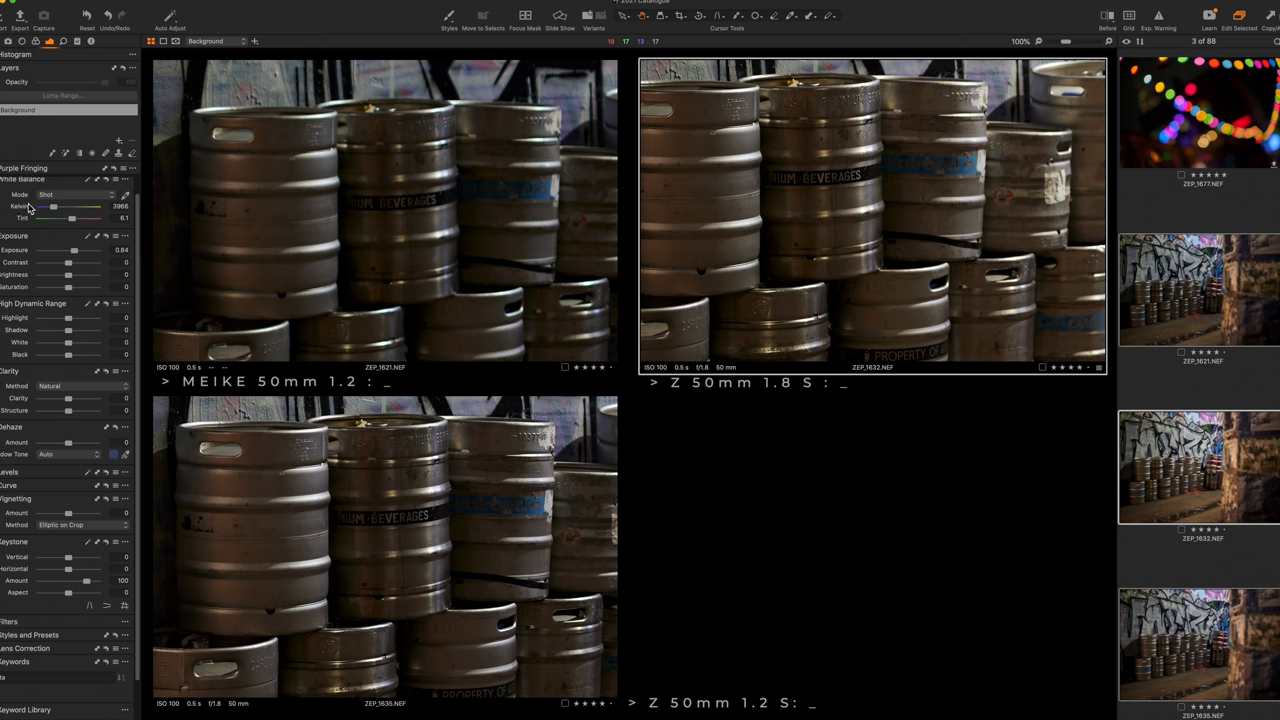
drag(68, 250, 76, 250)
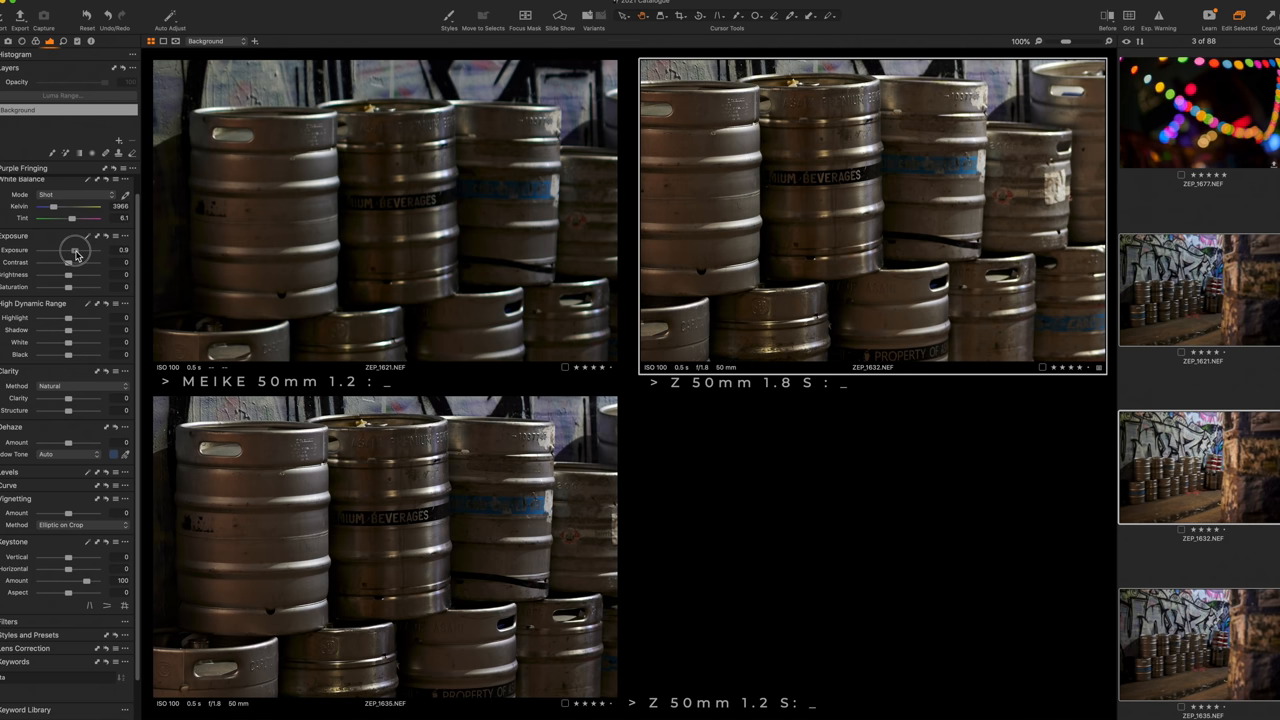
drag(76, 250, 72, 250)
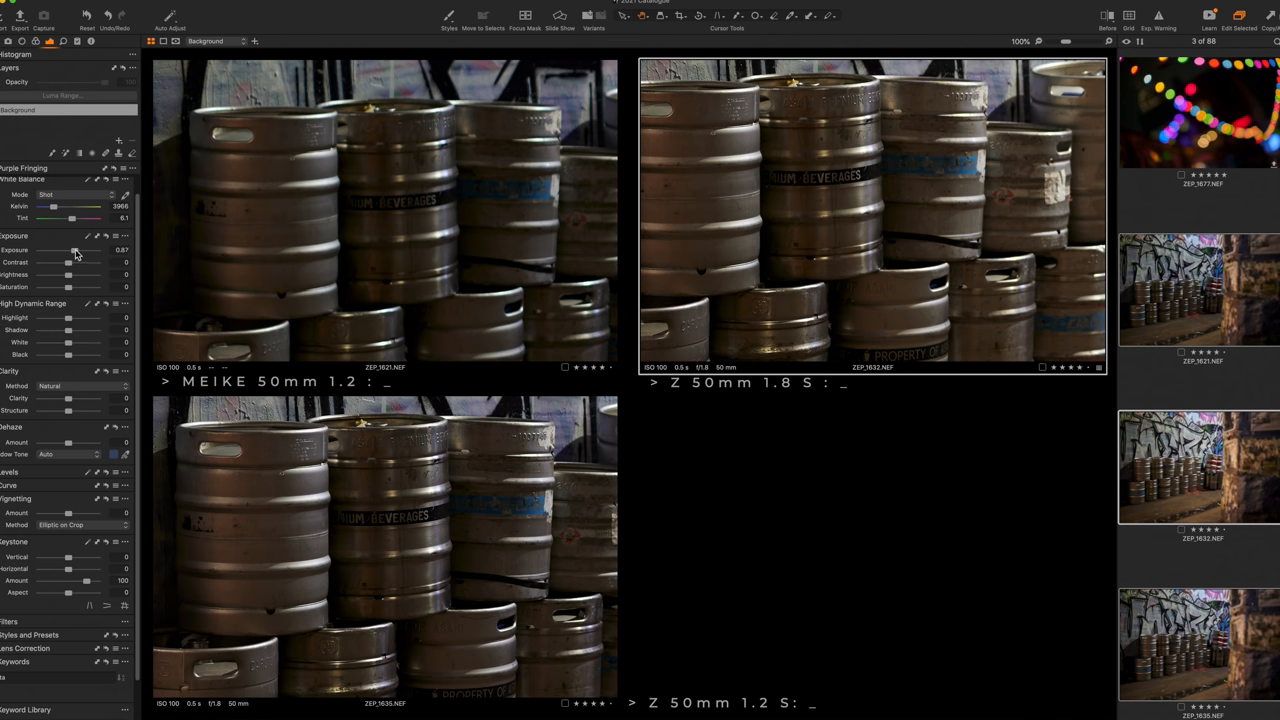
drag(84, 248, 72, 248)
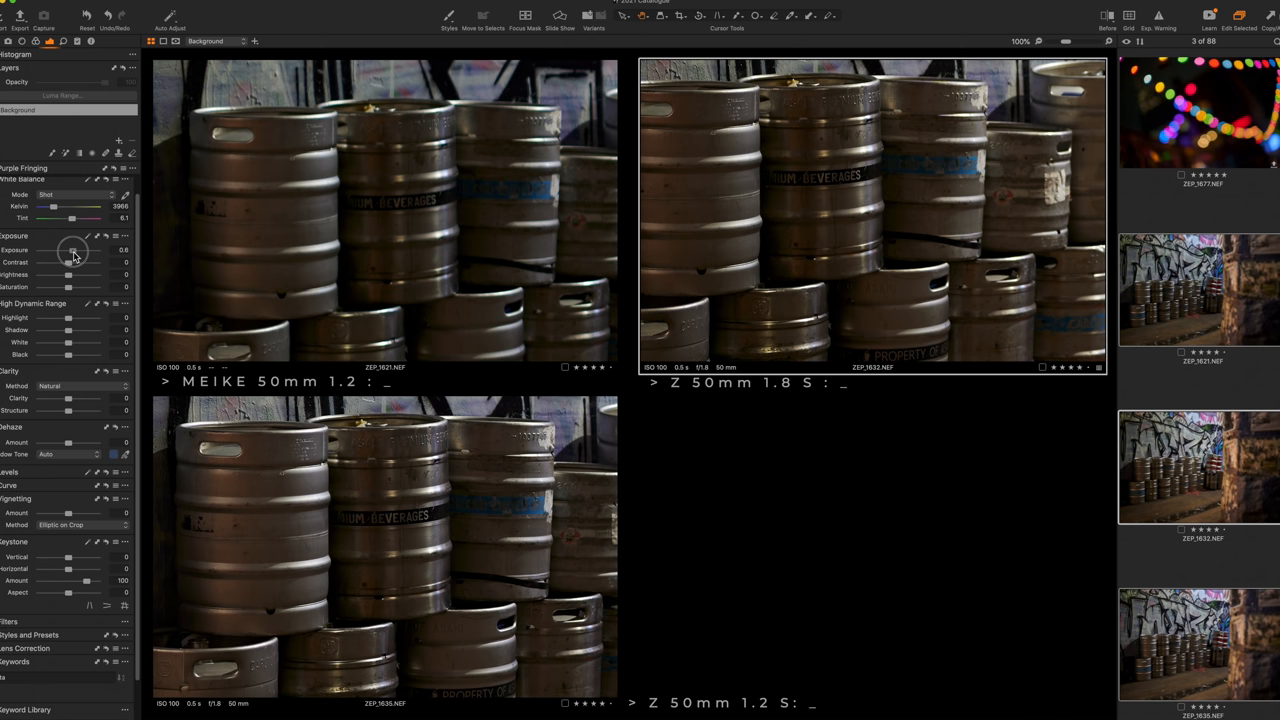
mouse_move(72, 252)
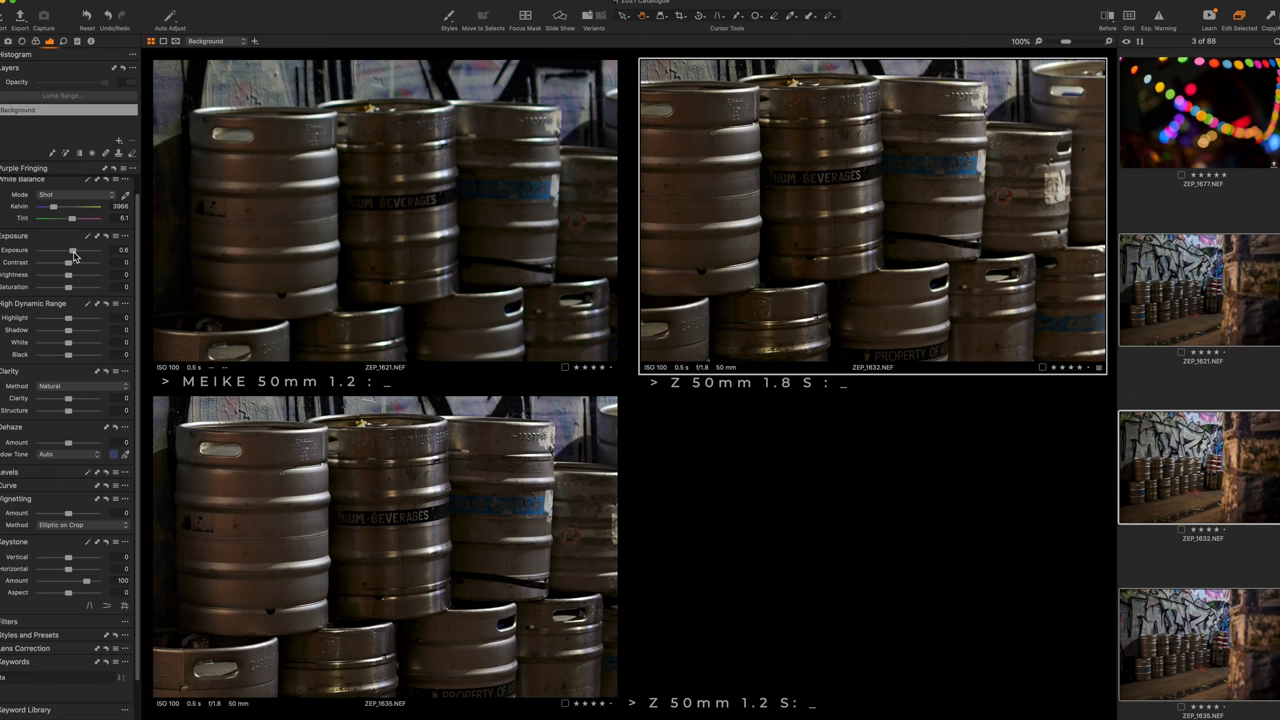
mouse_move(110, 260)
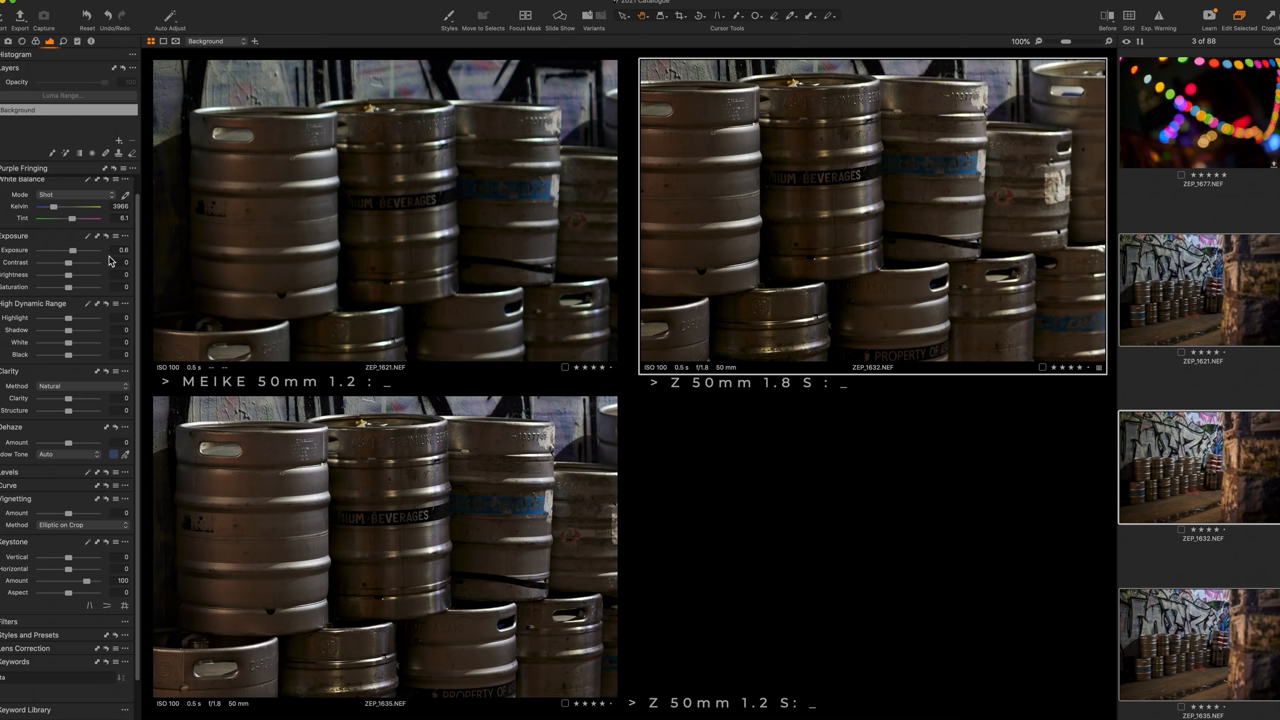
mouse_move(98, 264)
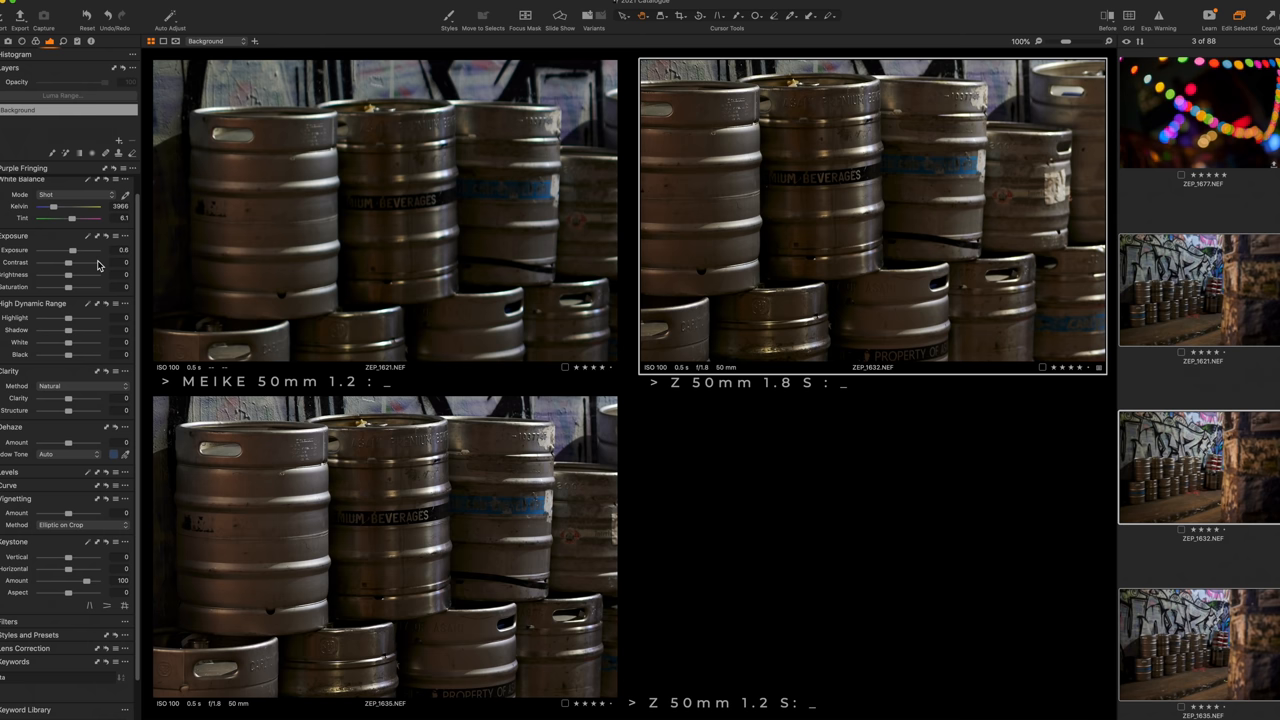
mouse_move(480, 312)
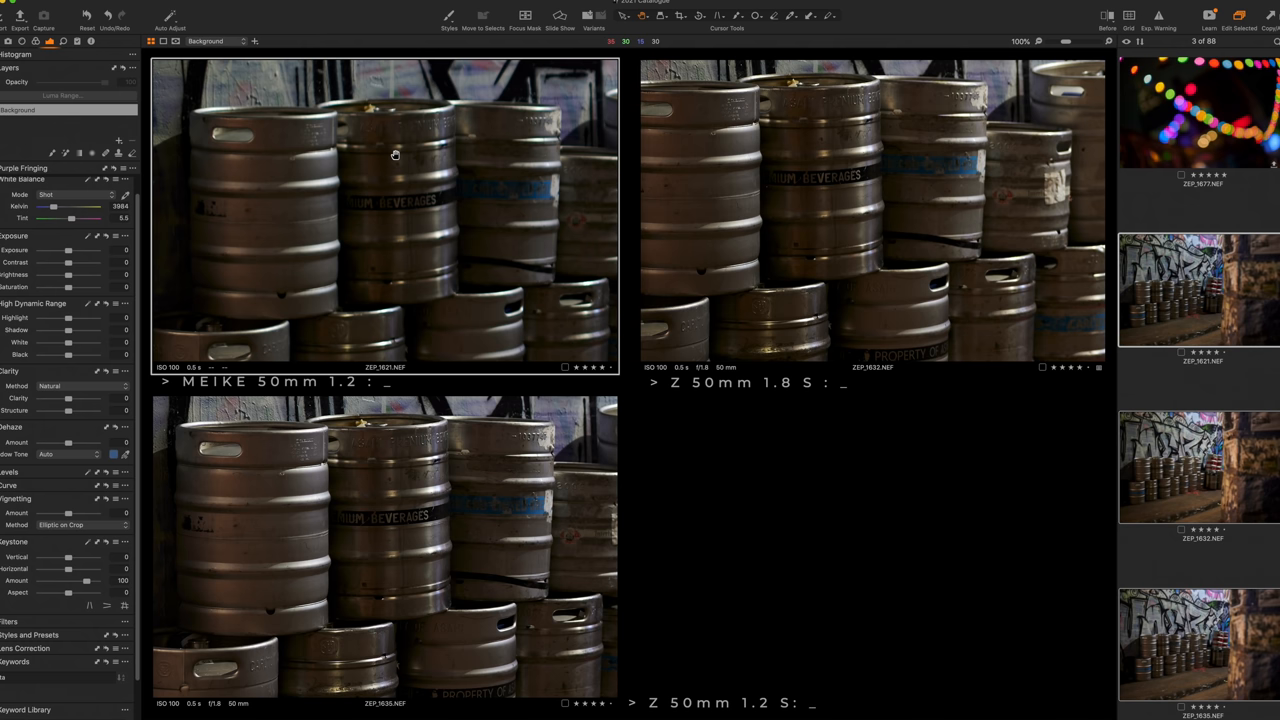
mouse_move(456, 268)
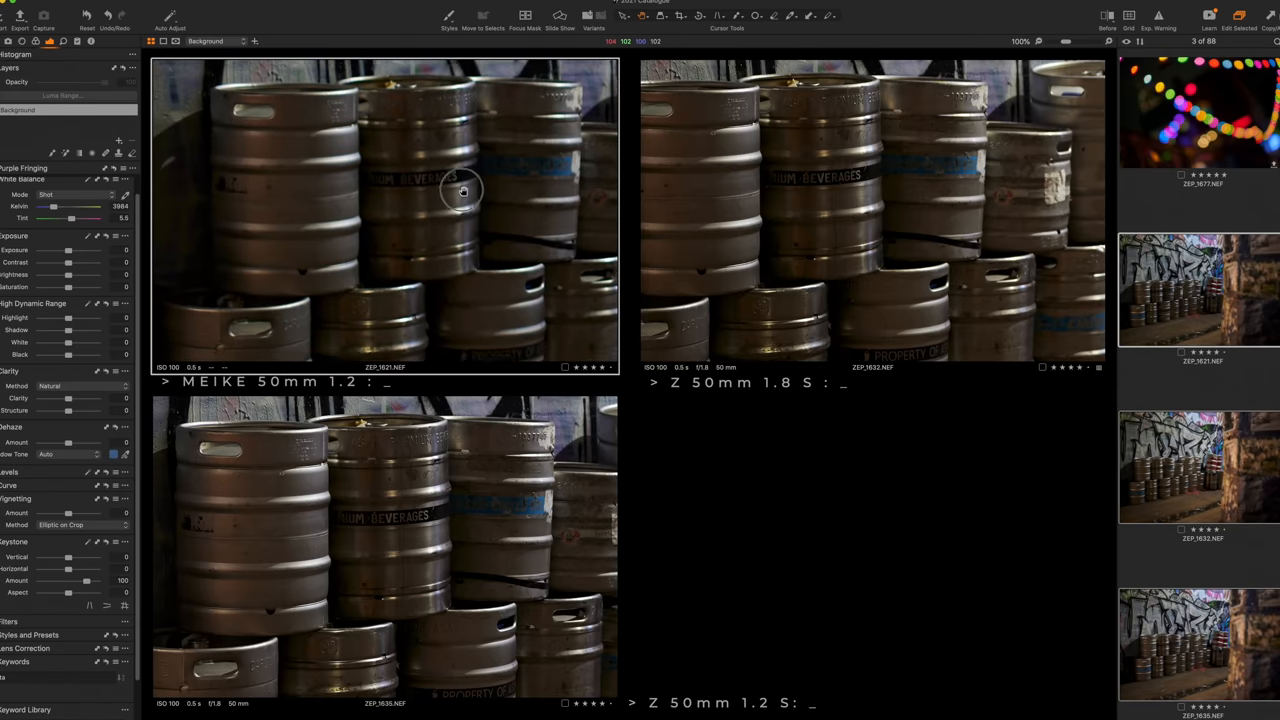
- Pan the Meike keg shot to match the Nikon framings and nudge its exposure tone
drag(464, 190, 450, 218)
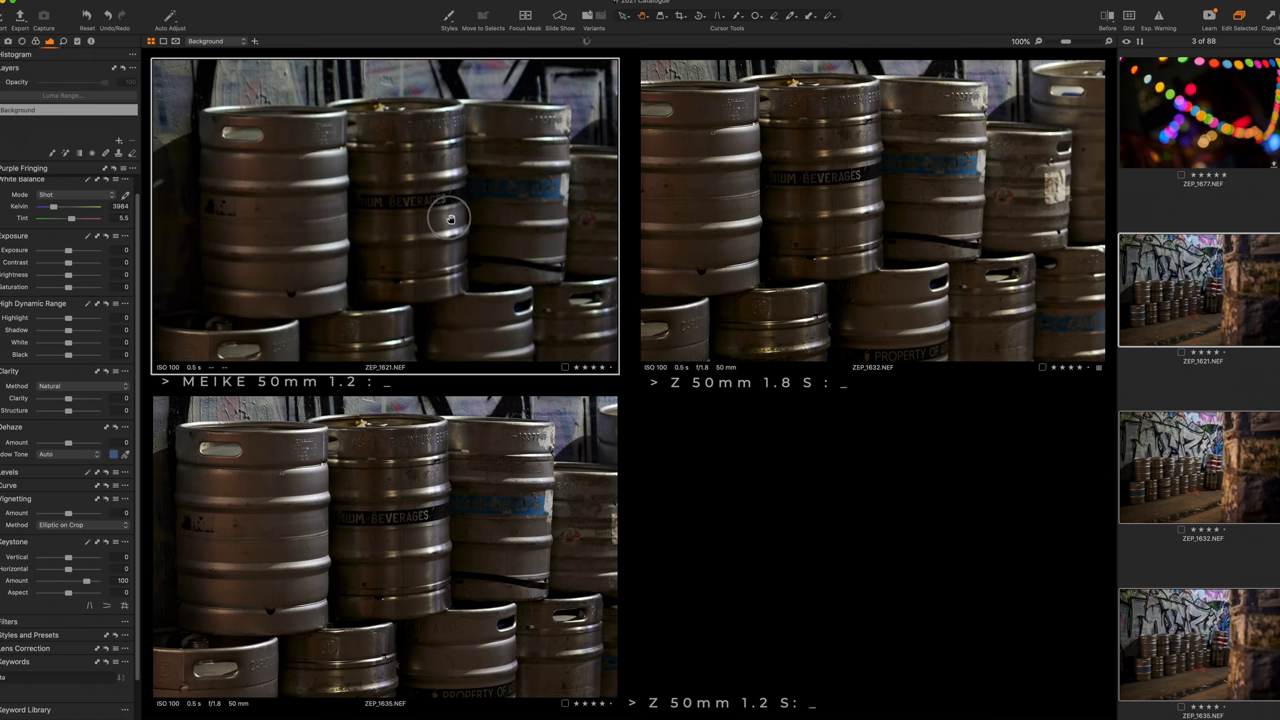
mouse_move(830, 232)
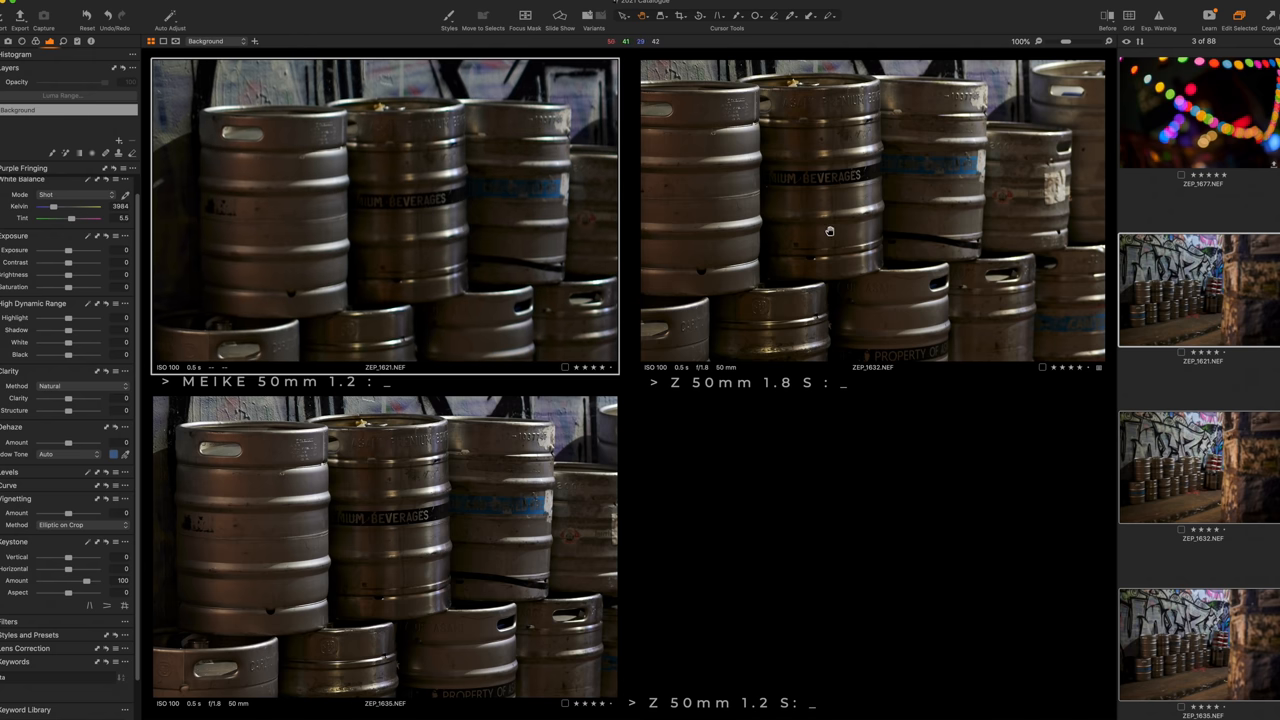
mouse_move(876, 112)
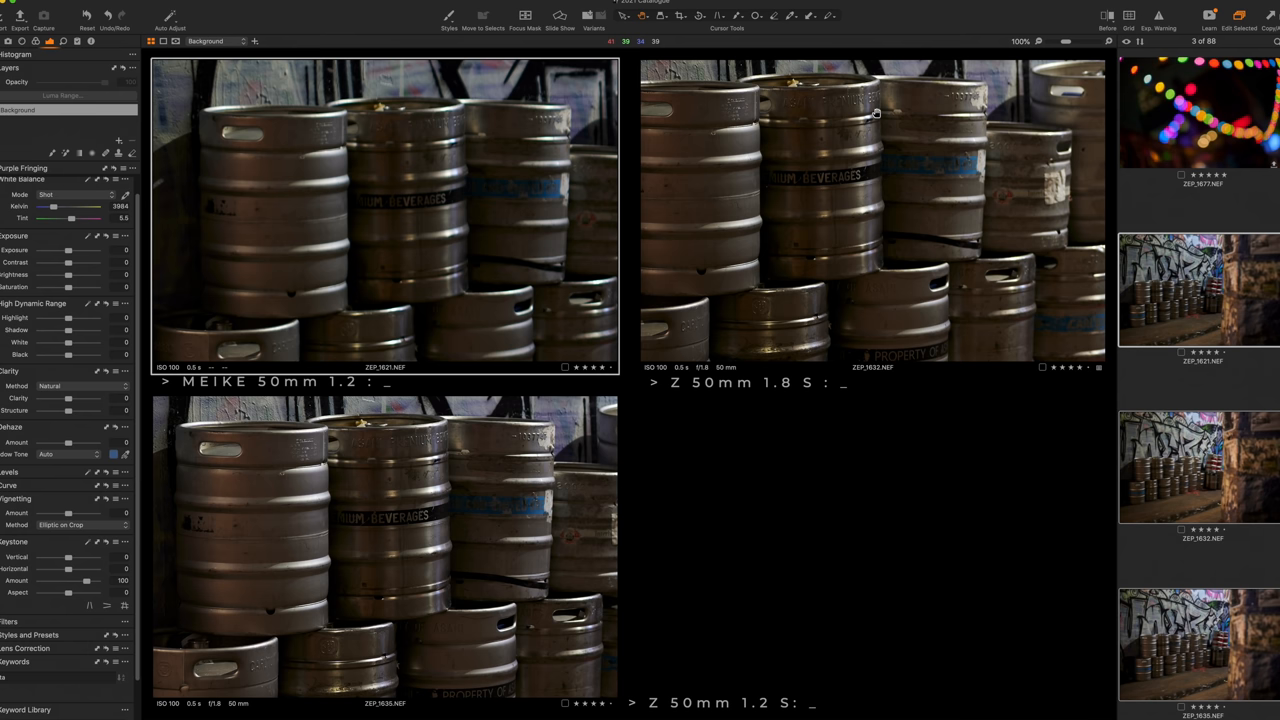
mouse_move(580, 236)
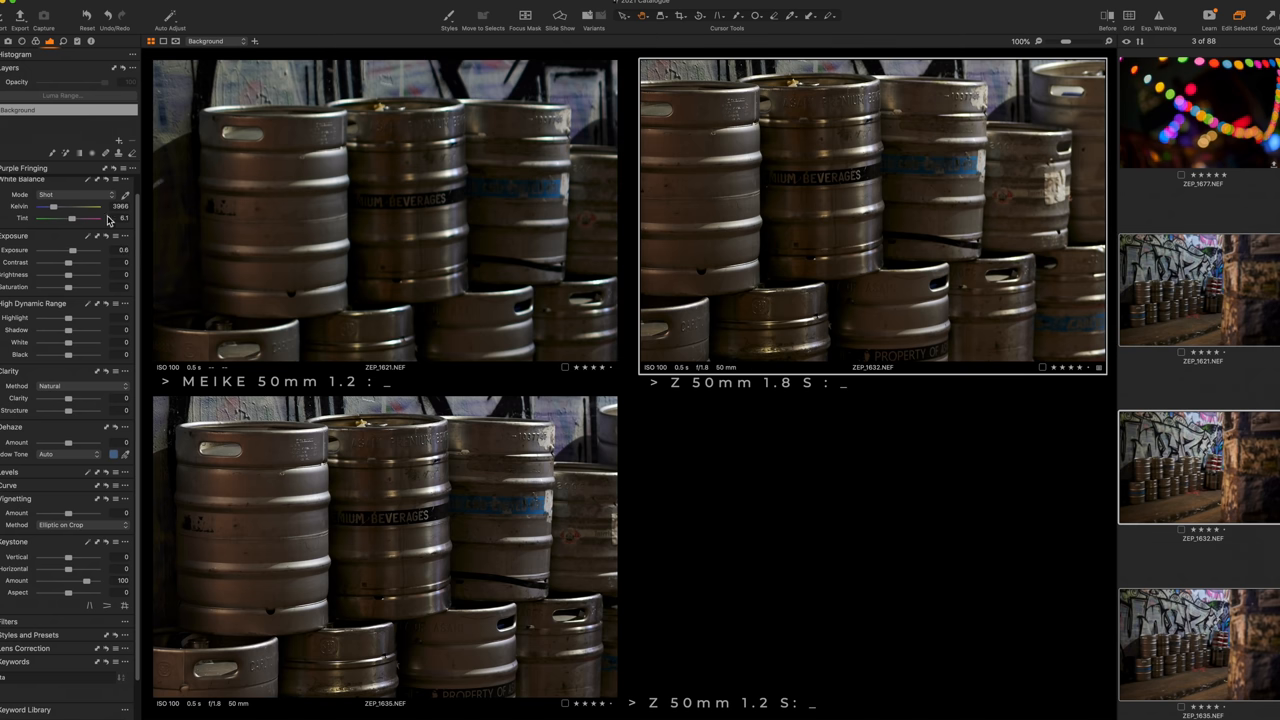
drag(68, 250, 72, 250)
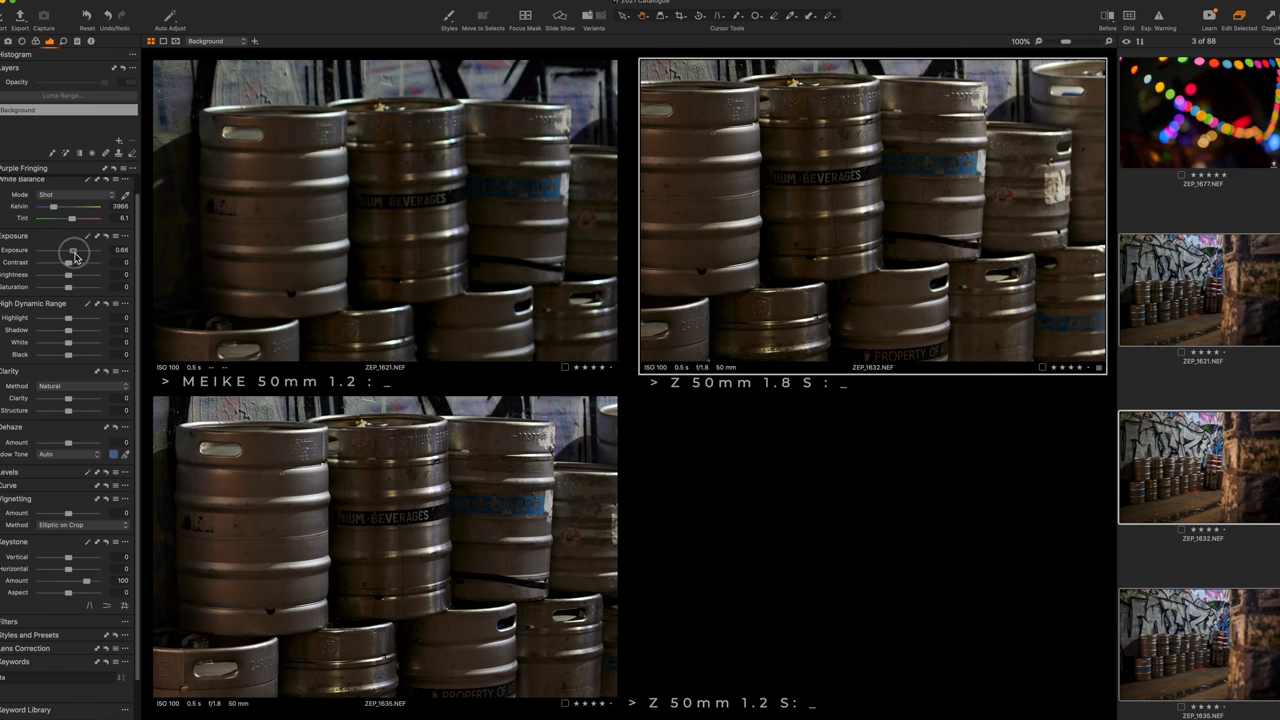
drag(70, 248, 76, 248)
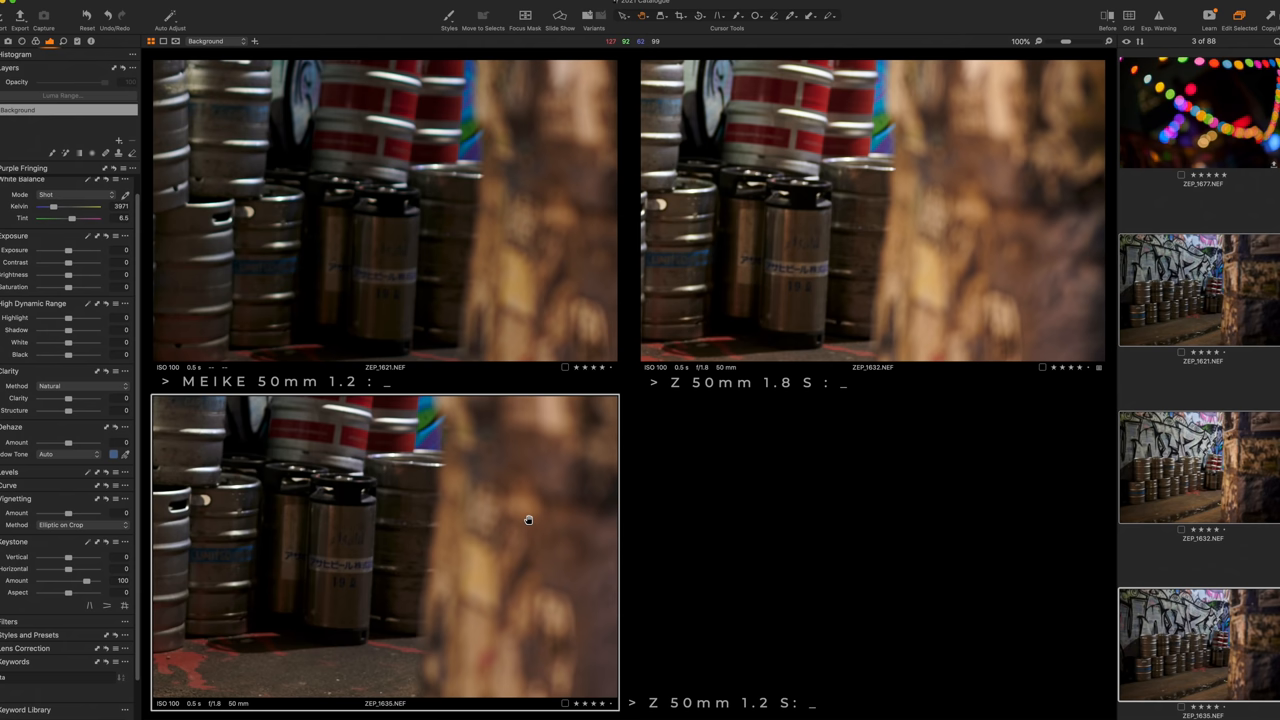
mouse_move(412, 572)
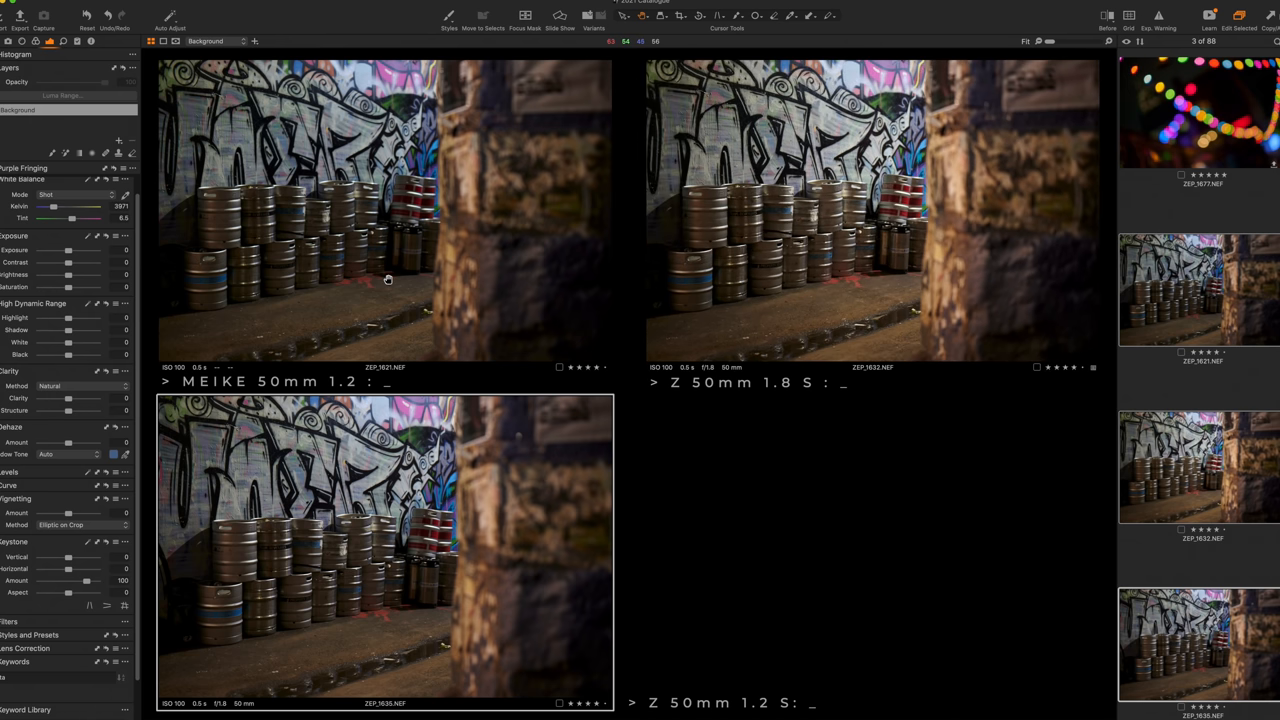
mouse_move(388, 276)
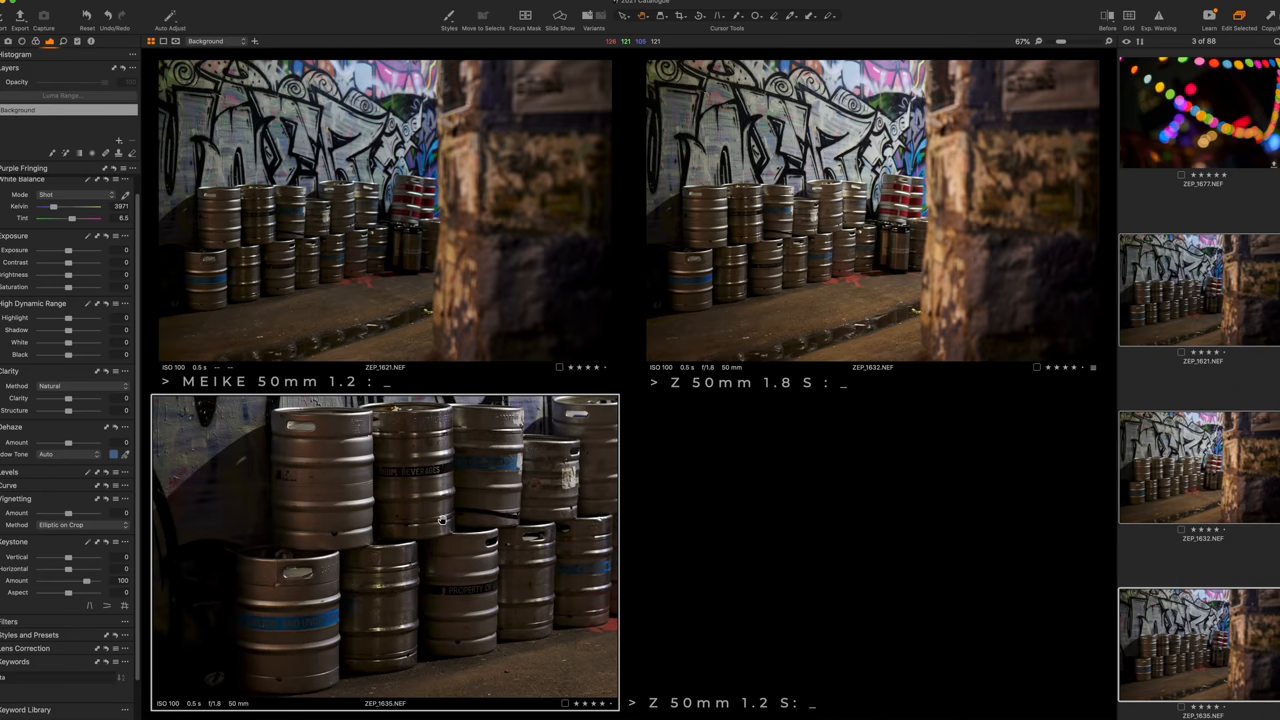
mouse_move(444, 532)
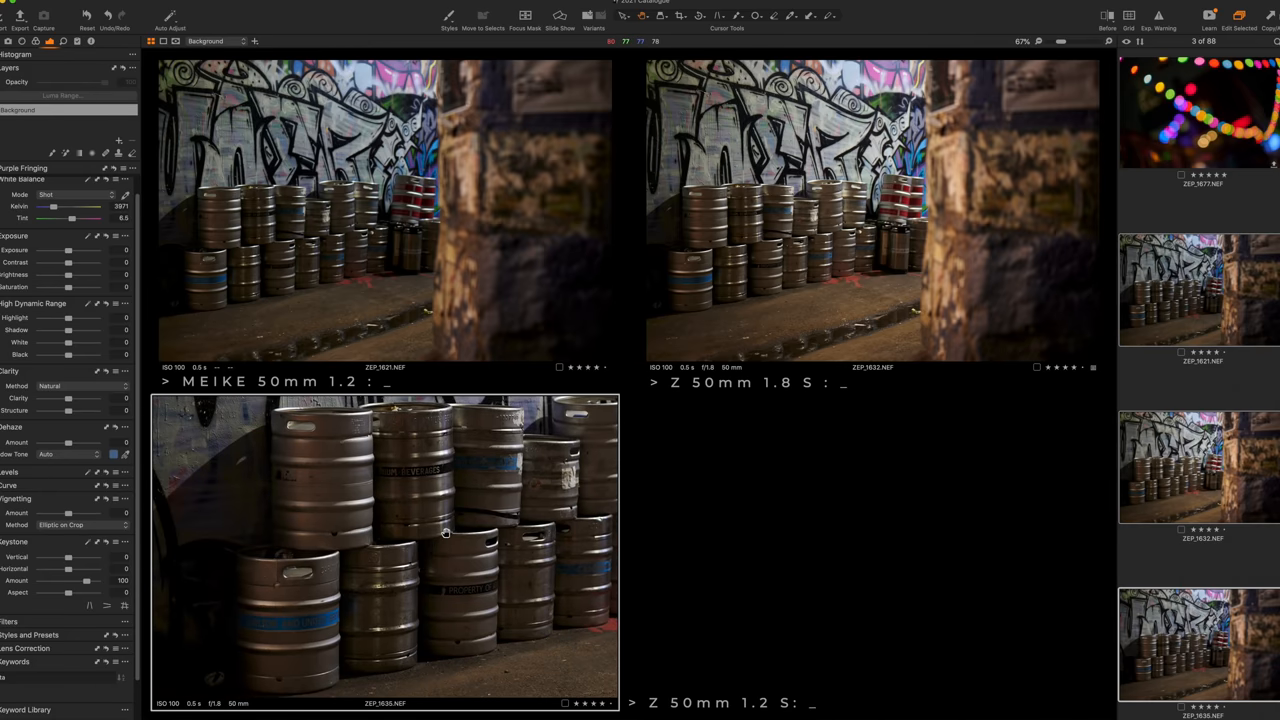
mouse_move(550, 540)
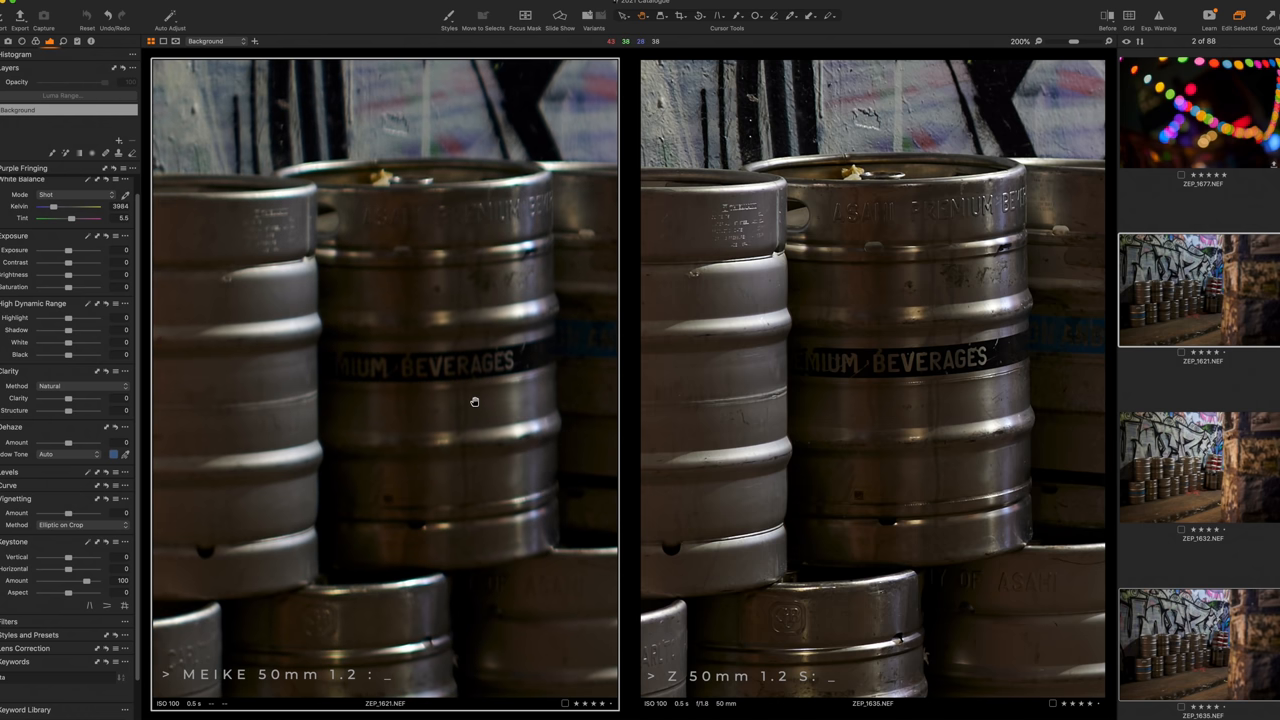
mouse_move(468, 360)
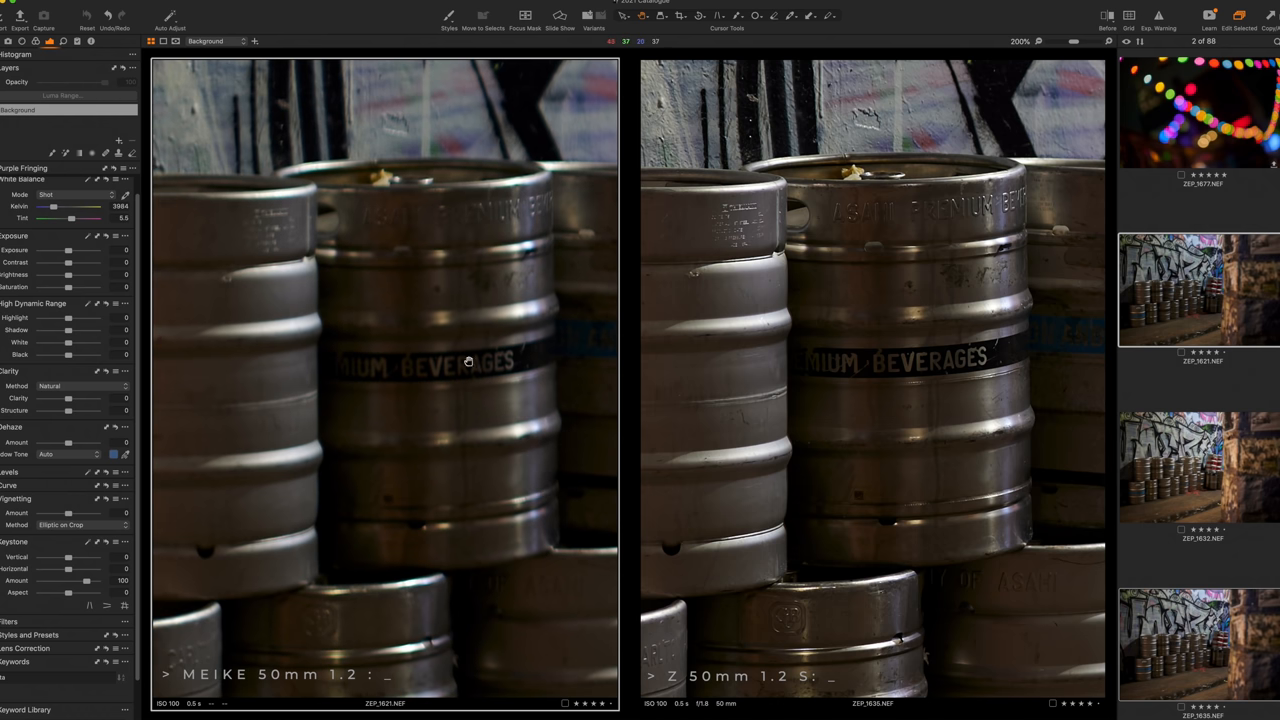
mouse_move(538, 208)
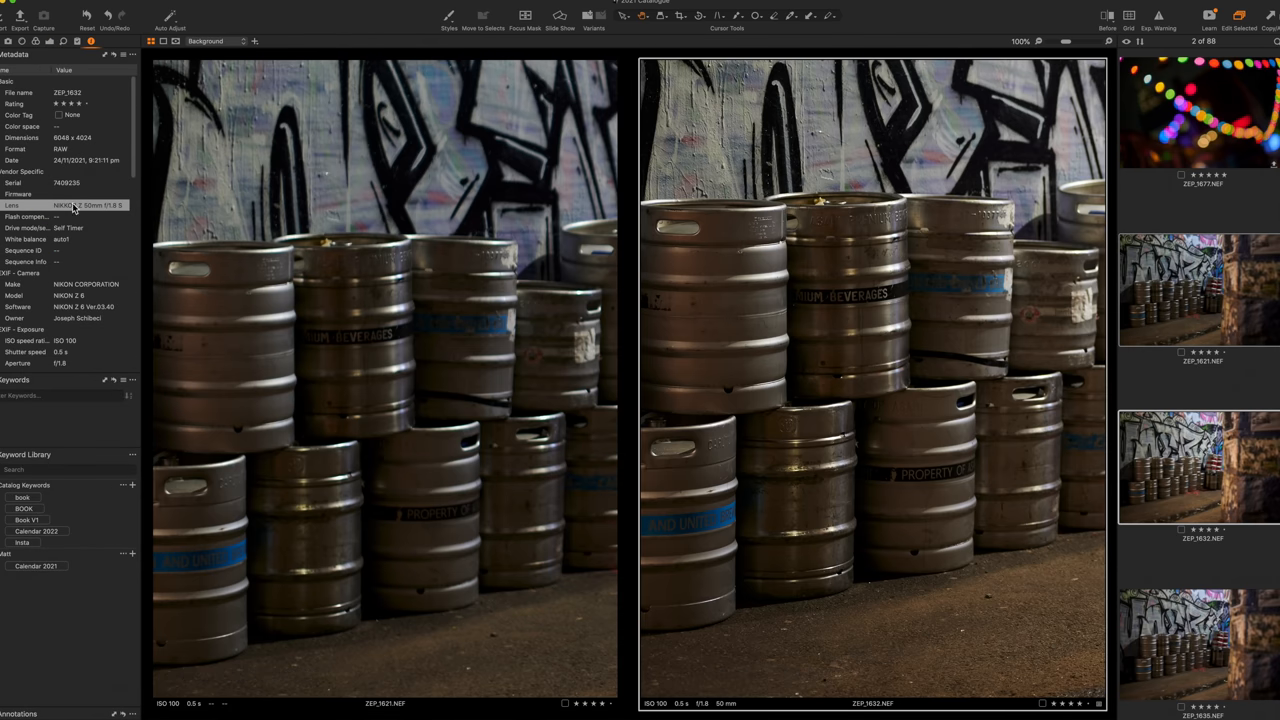
mouse_move(536, 282)
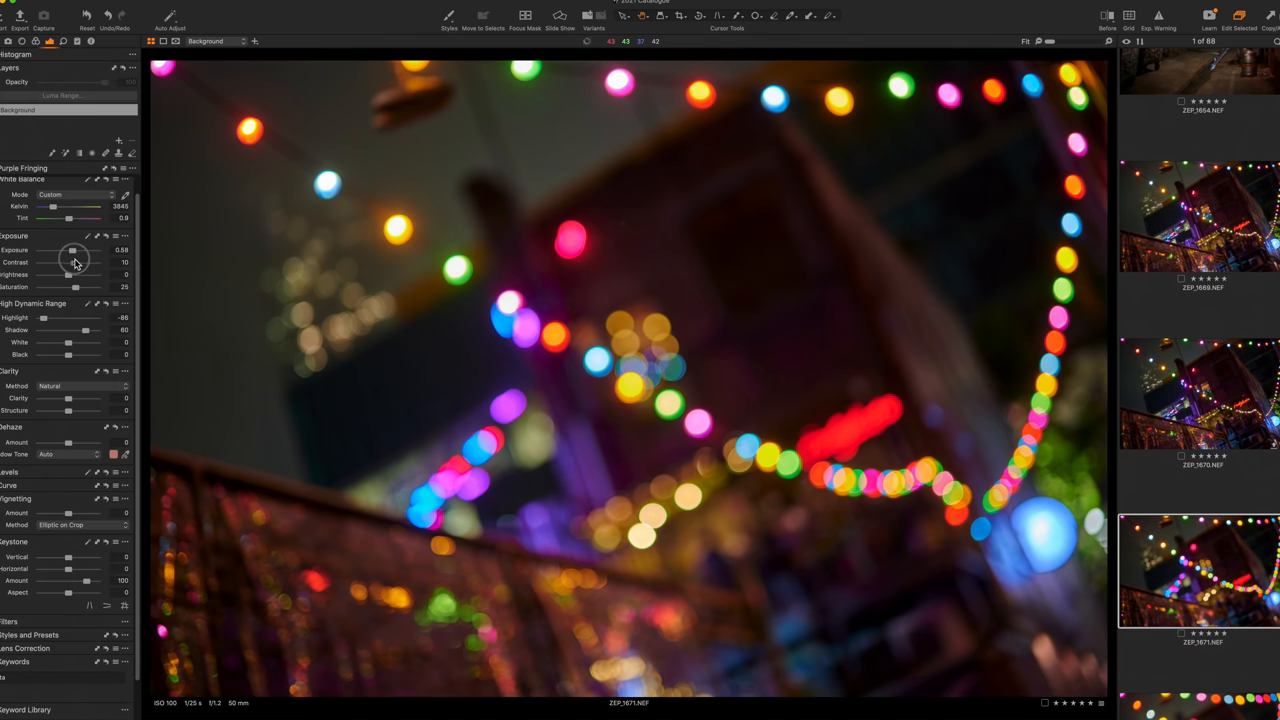
- Lower exposure slightly and raise High Dynamic Range recovery on the bokeh lights photo
drag(76, 262, 68, 262)
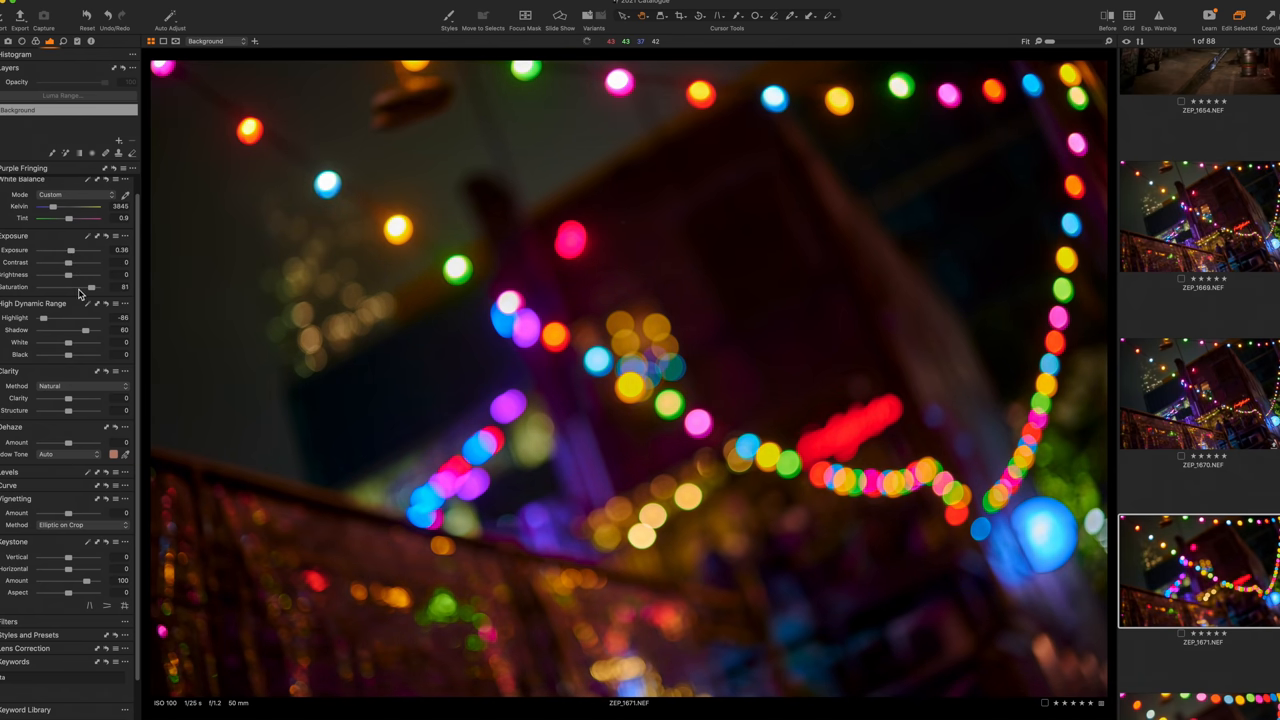
drag(68, 288, 92, 288)
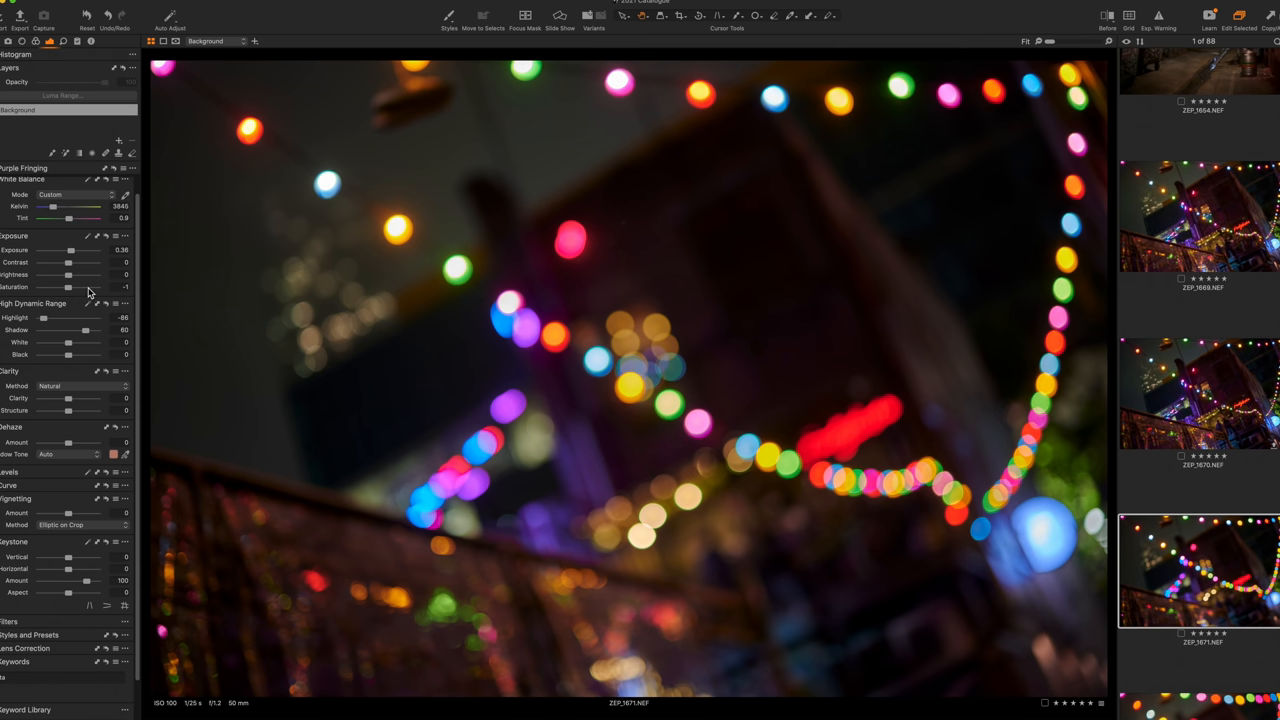
drag(68, 288, 92, 288)
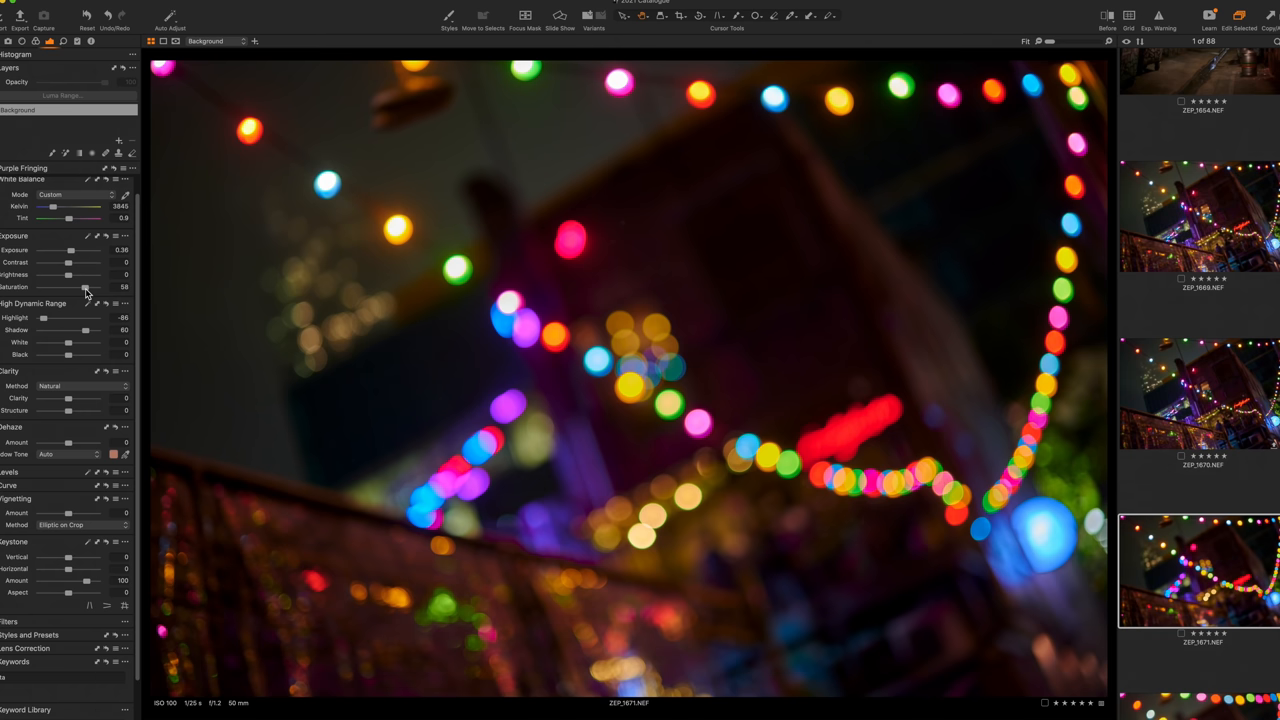